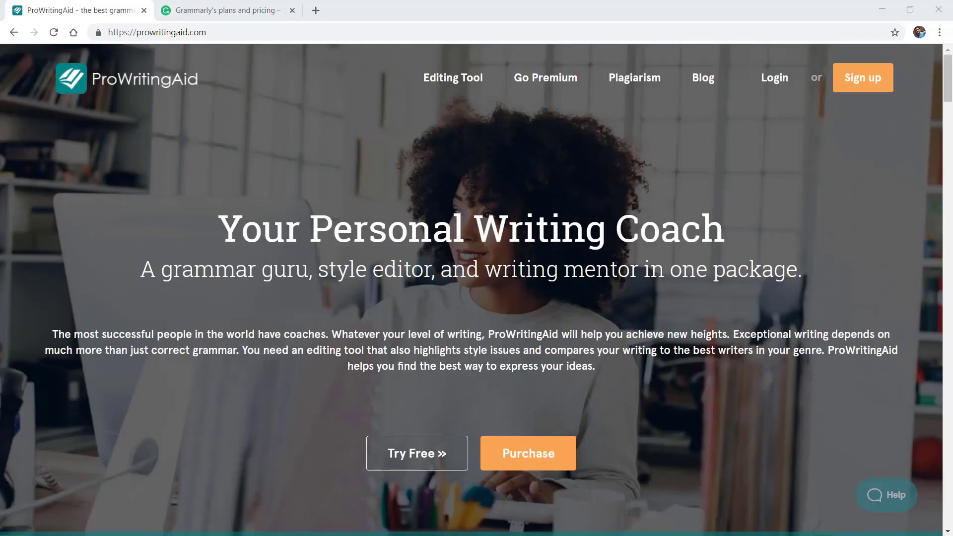
mouse_move(411, 307)
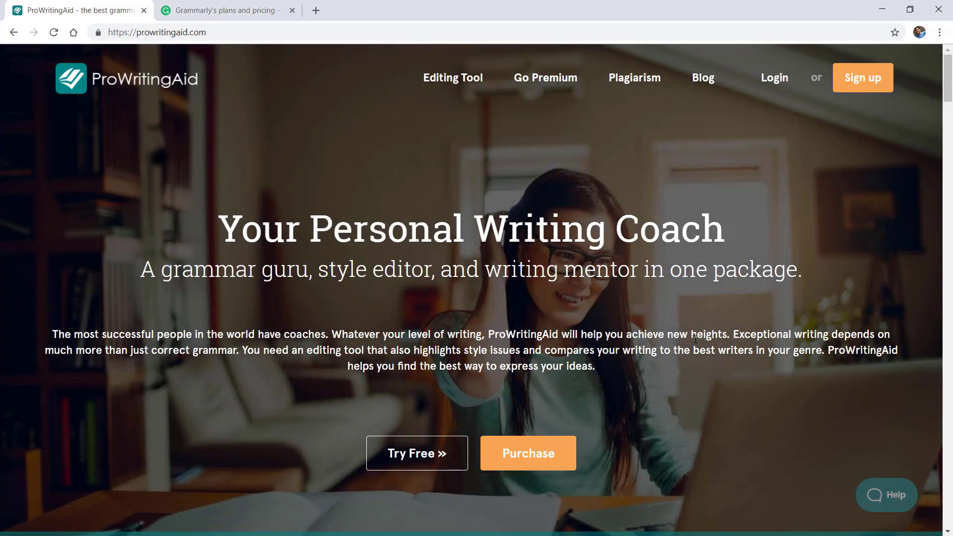
- Open the ProWritingAid account sign-up form
scroll(down, 3)
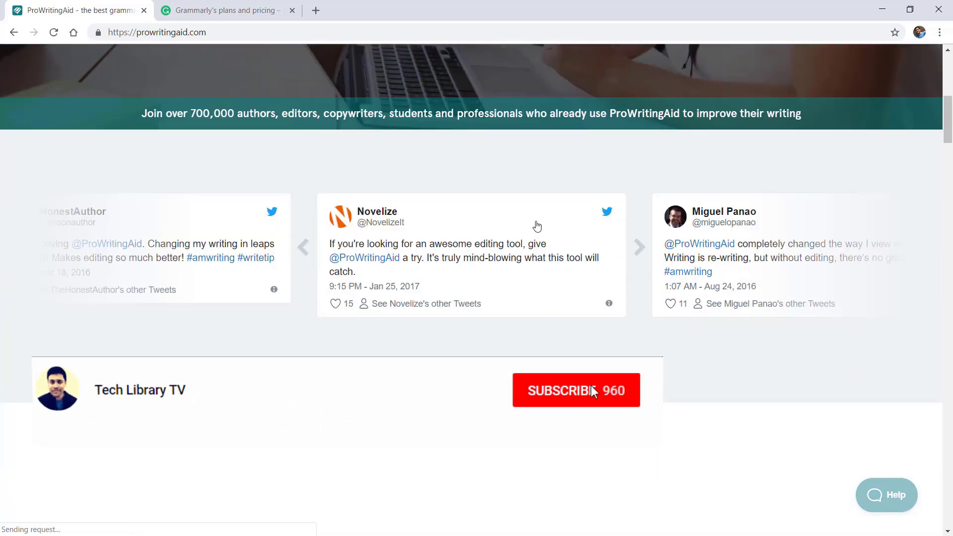
click(576, 391)
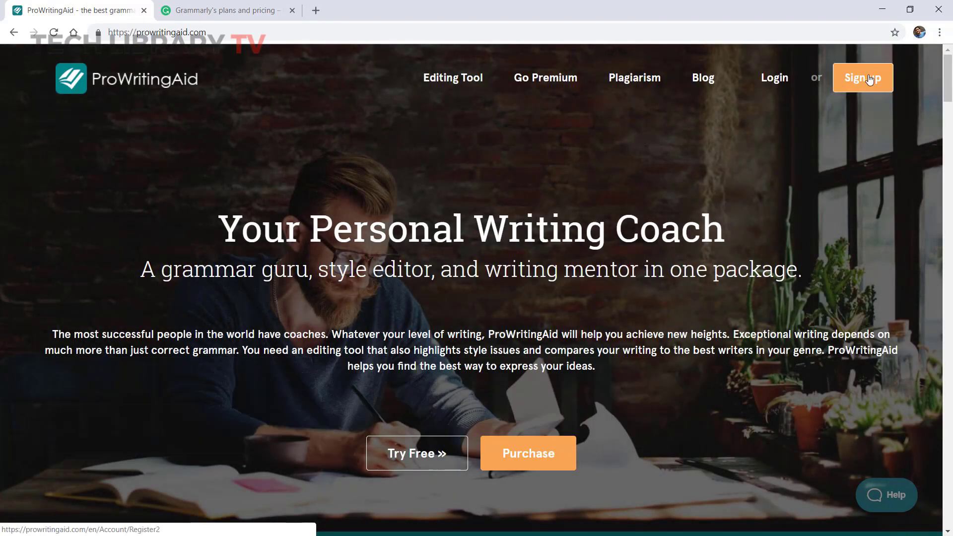
click(862, 77)
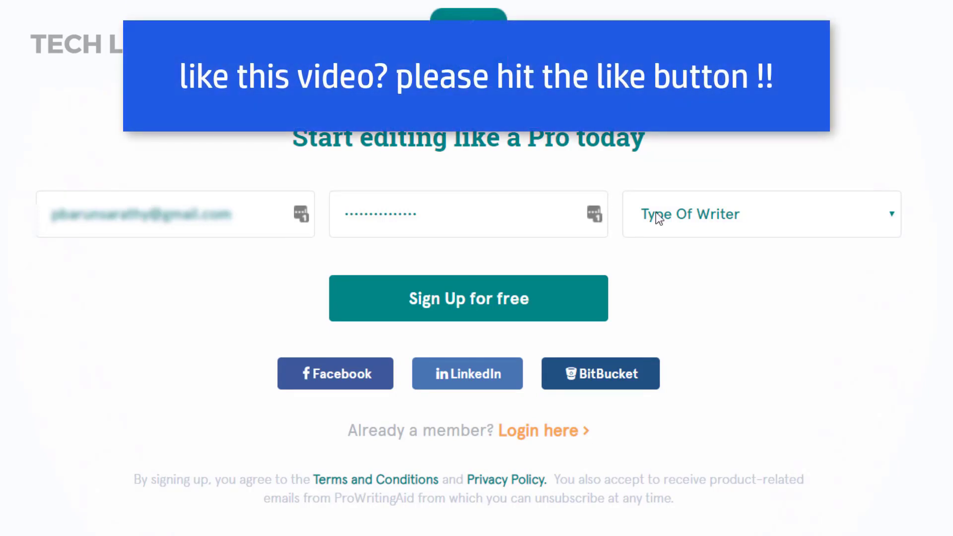
- Try the Type Of Writer list and free sign-up, then log in as an existing member
click(760, 214)
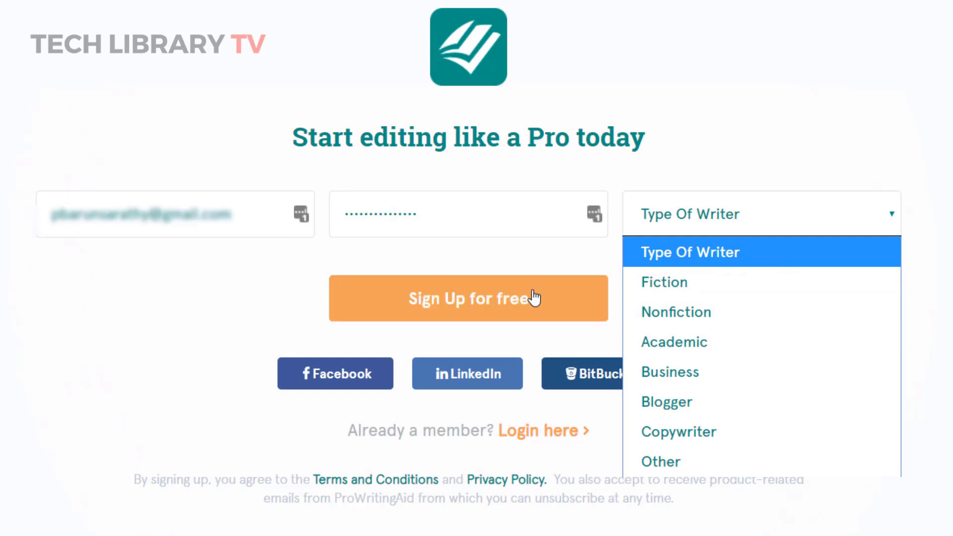
click(468, 298)
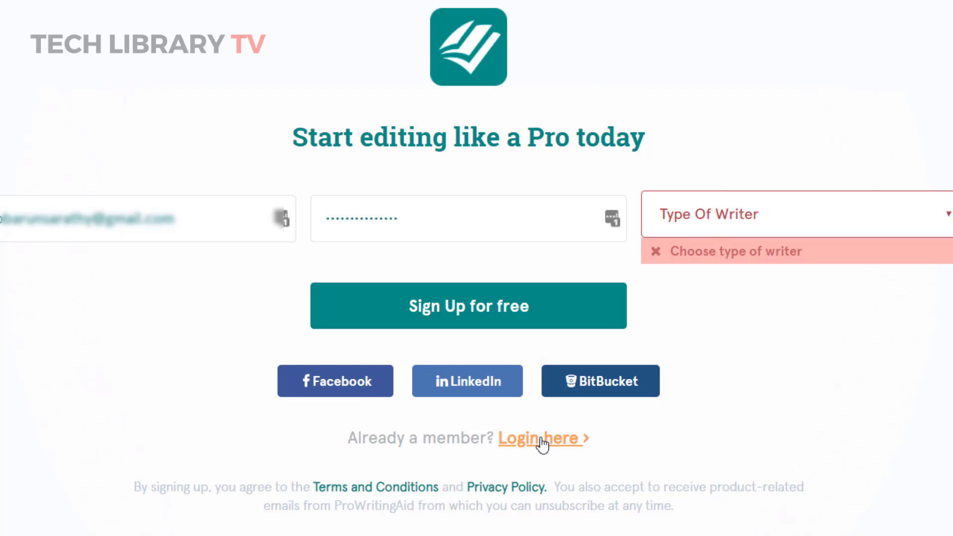
click(539, 438)
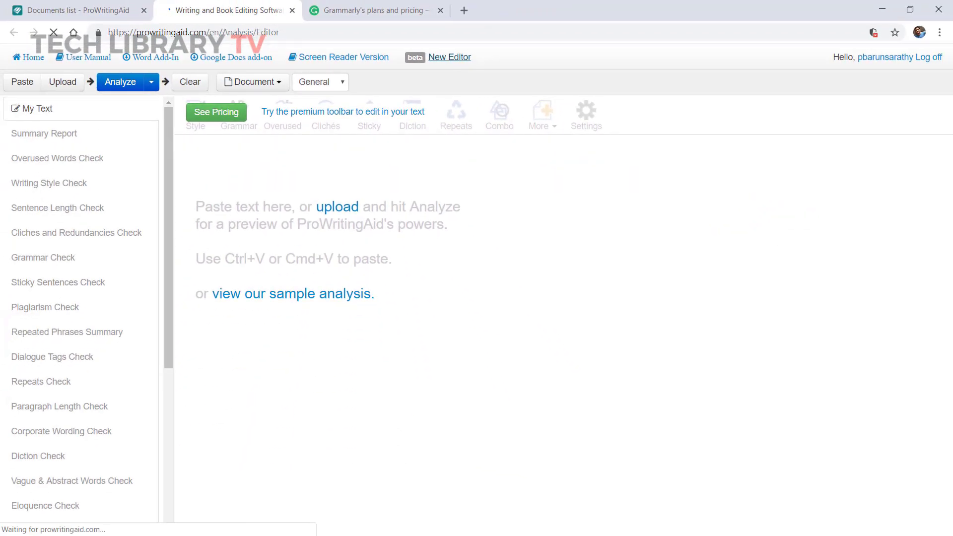
- Switch to the beta New Editor and focus its empty document
click(450, 57)
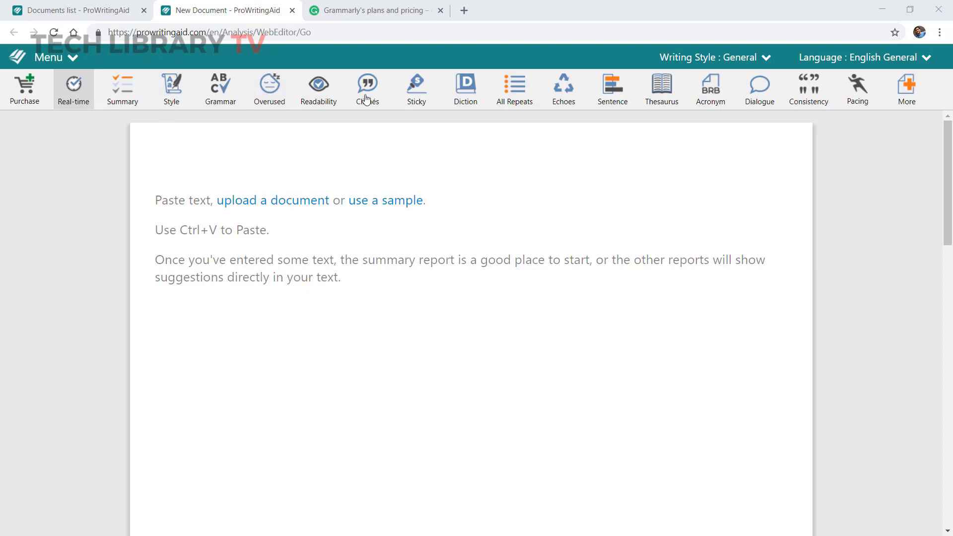
mouse_move(414, 203)
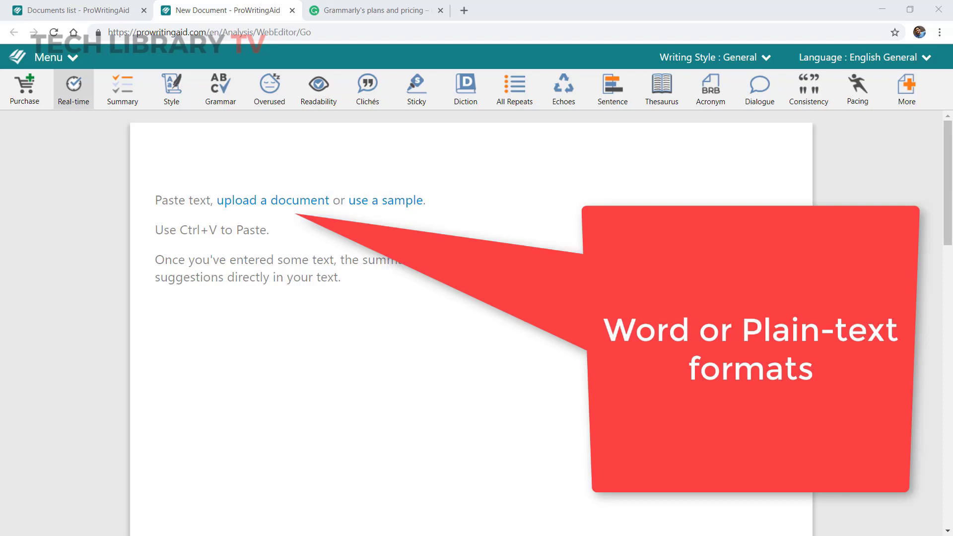
mouse_move(288, 206)
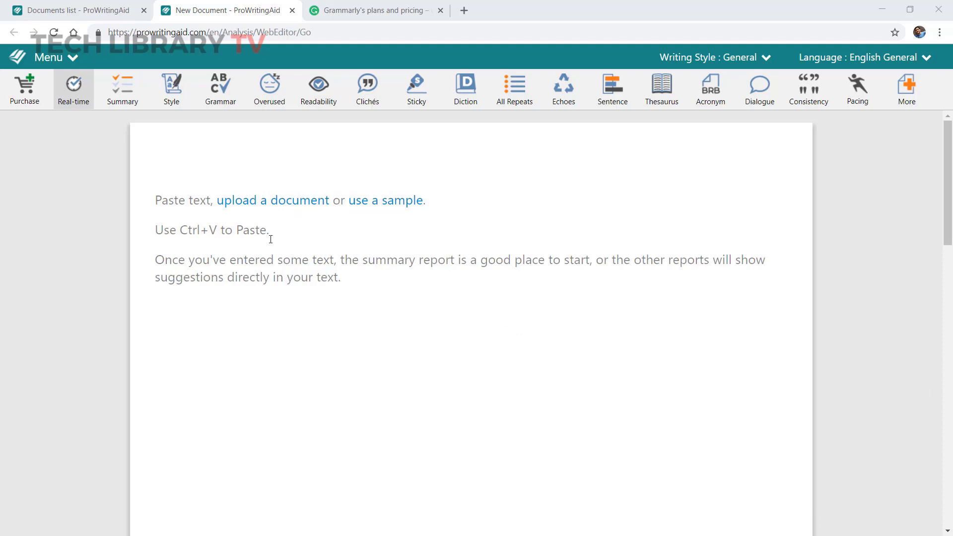
mouse_move(332, 238)
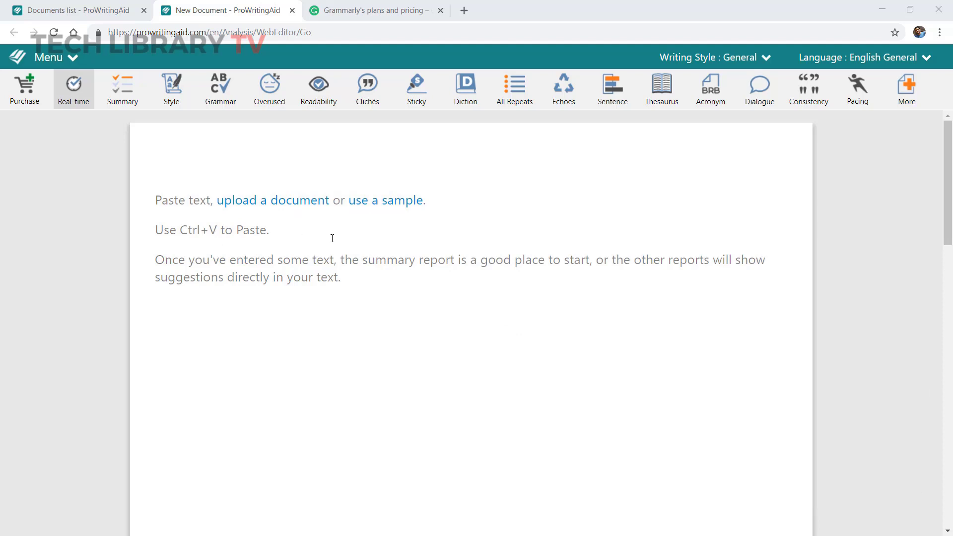
click(49, 57)
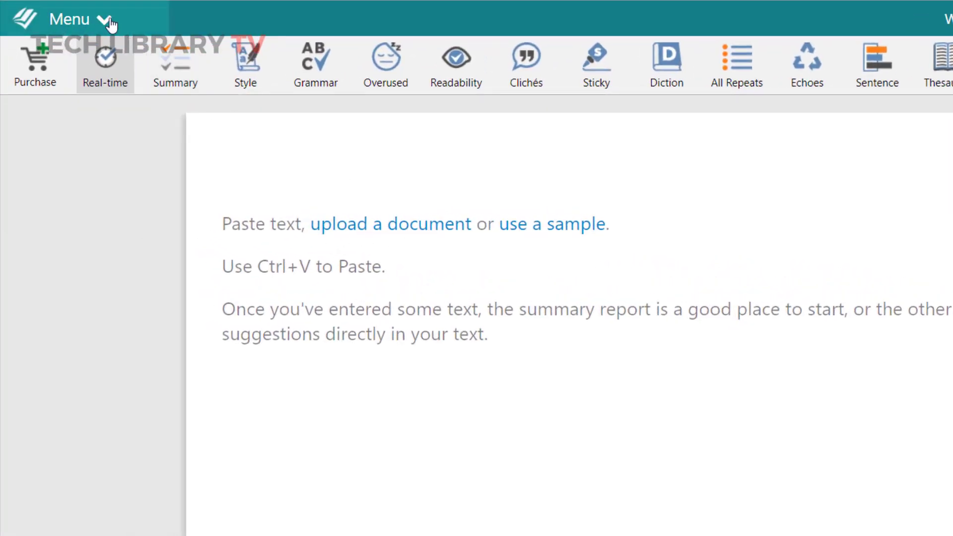
- Look up 'wonder' in Word Explorer, viewing its synonyms, clichés and spellings
click(69, 18)
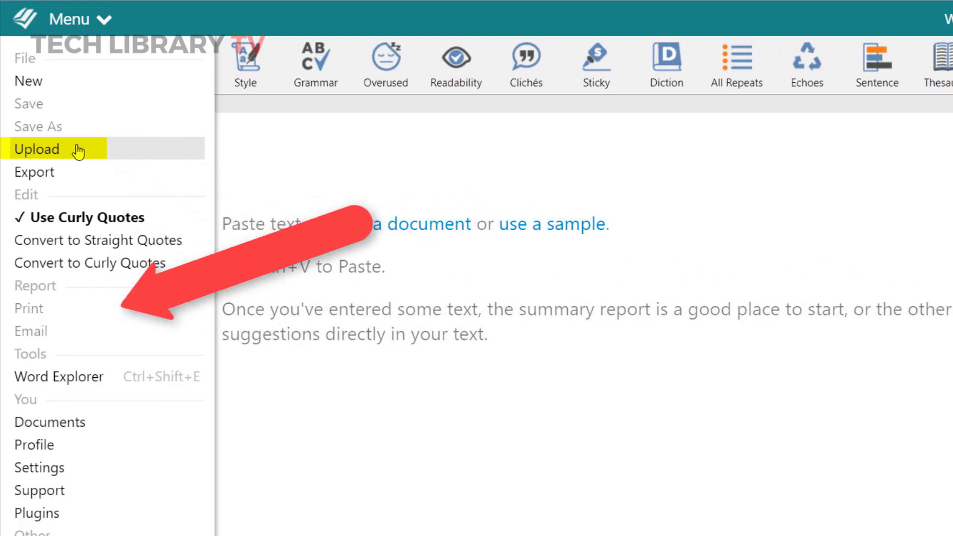
mouse_move(58, 369)
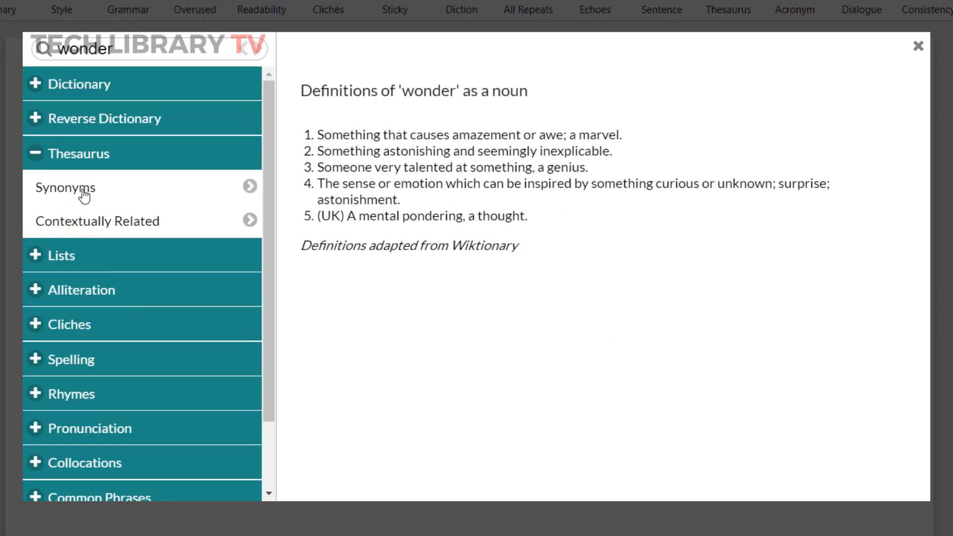
click(66, 187)
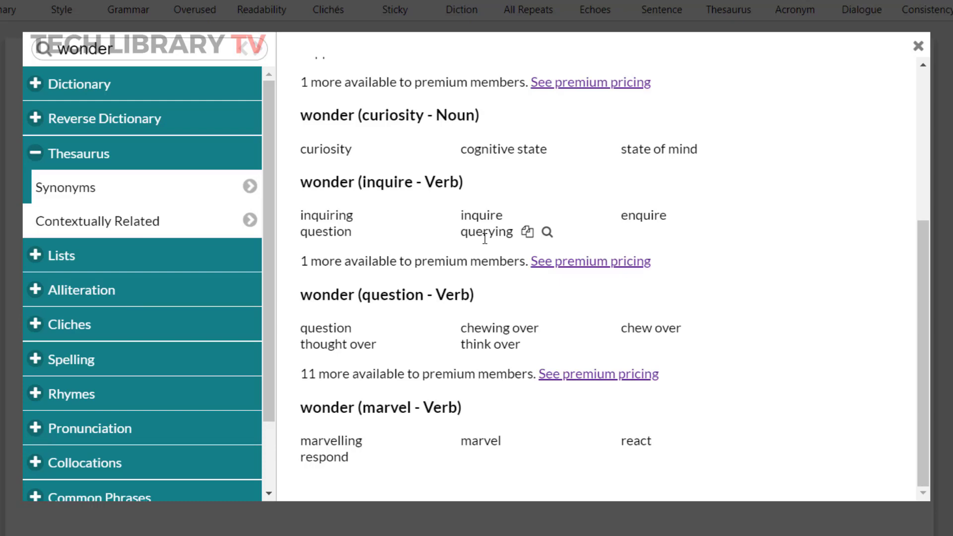
mouse_move(71, 329)
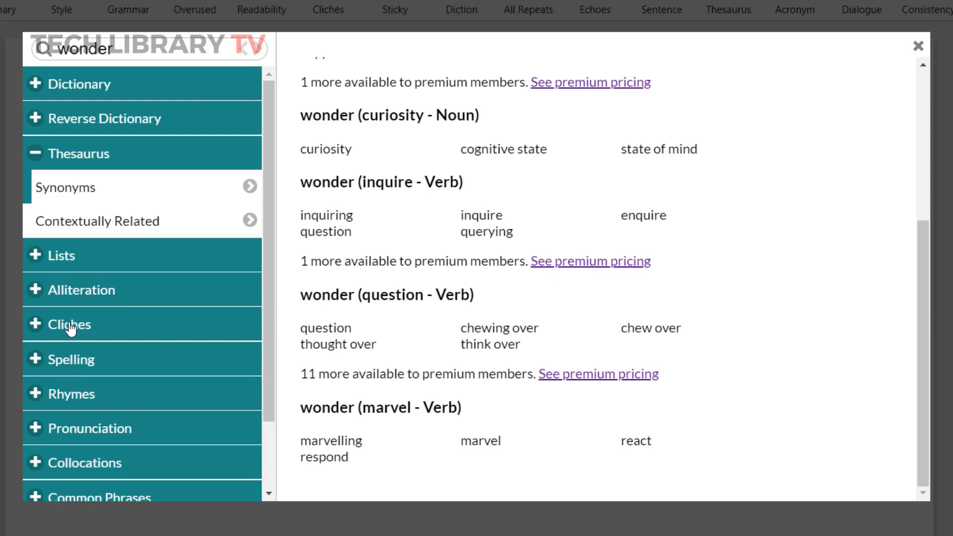
click(69, 324)
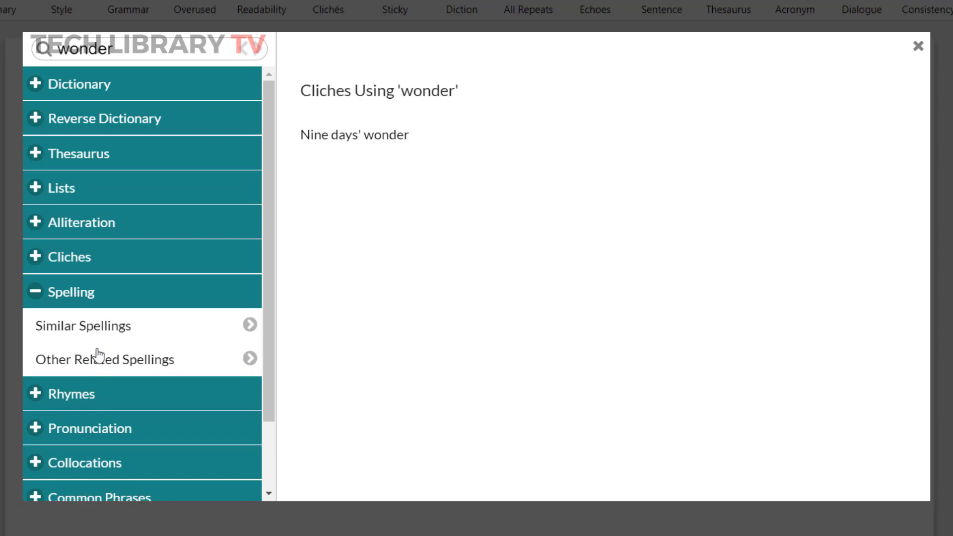
click(84, 325)
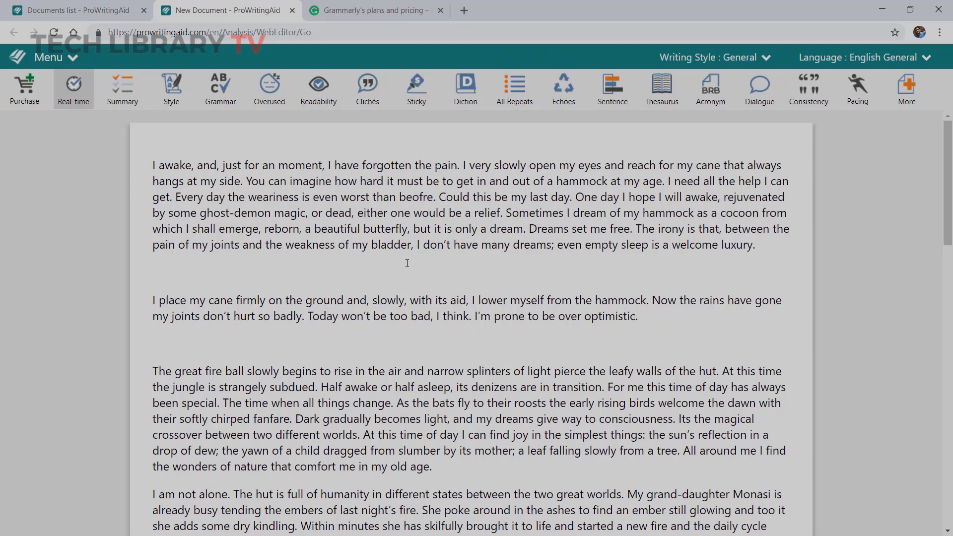
- Run real-time checks on the story and toggle the Alt shortcut hints
click(73, 89)
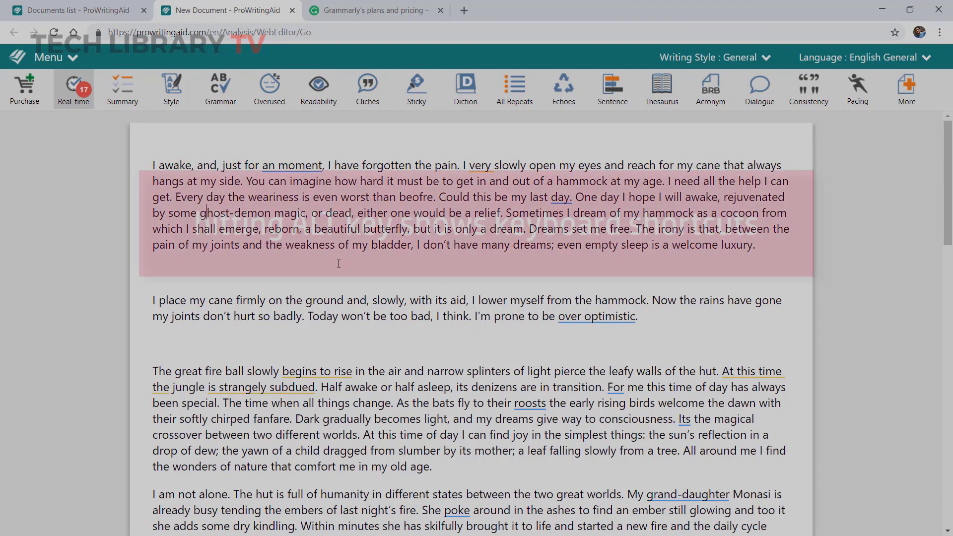
key(alt)
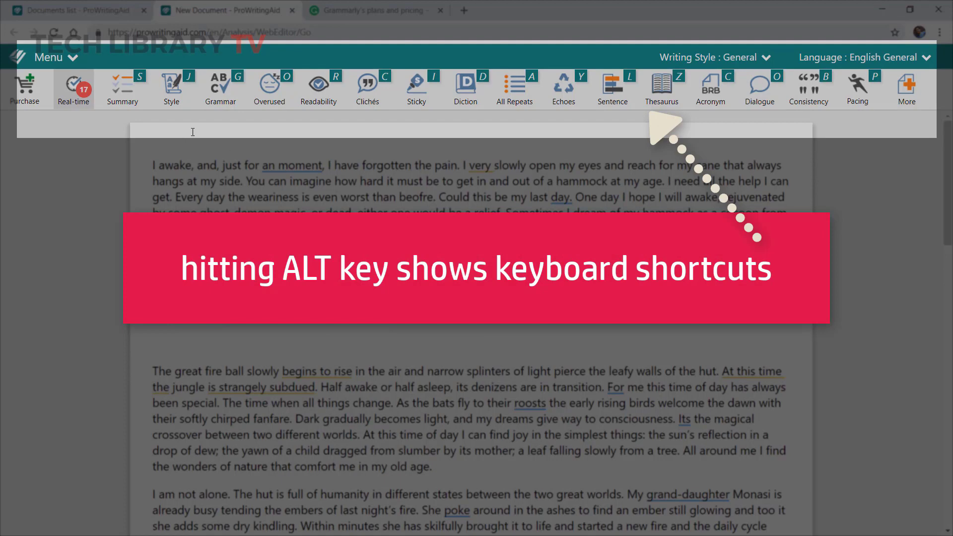
key(alt)
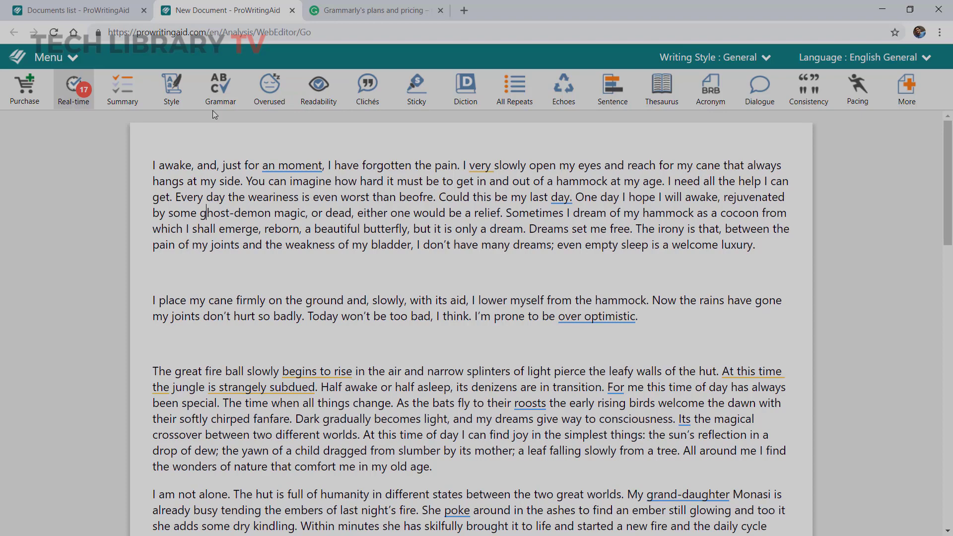
- Open the More reports list, then examine the misspelled word 'beofre'
click(907, 89)
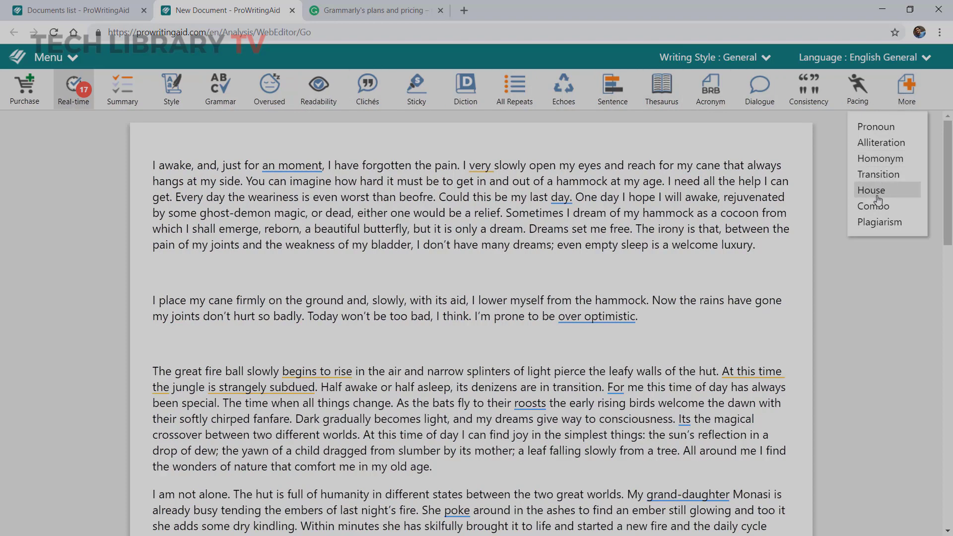
mouse_move(883, 222)
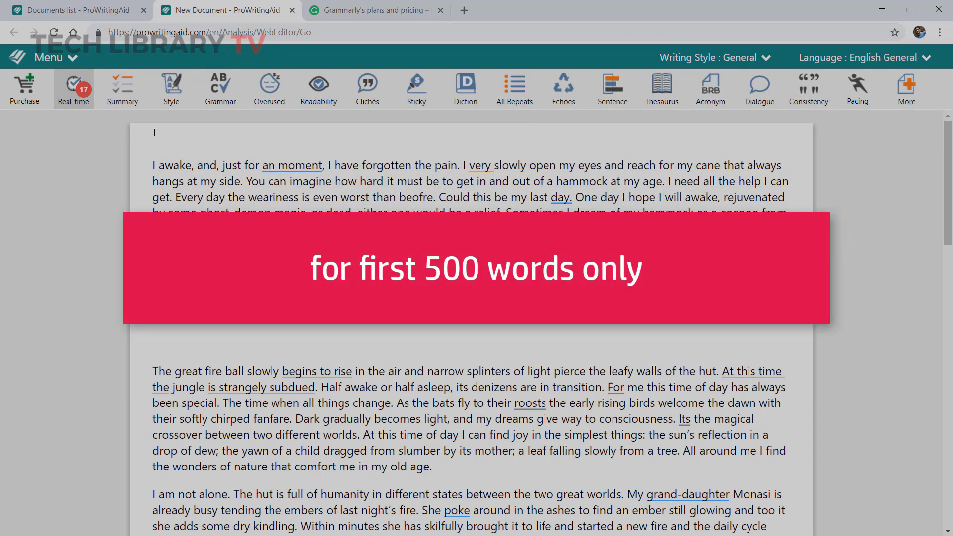
scroll(down, 3)
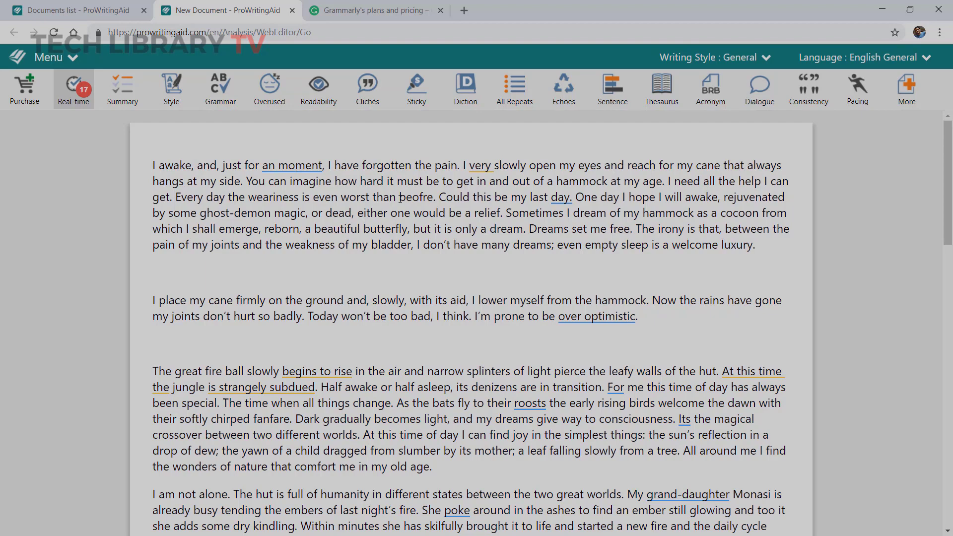
click(24, 90)
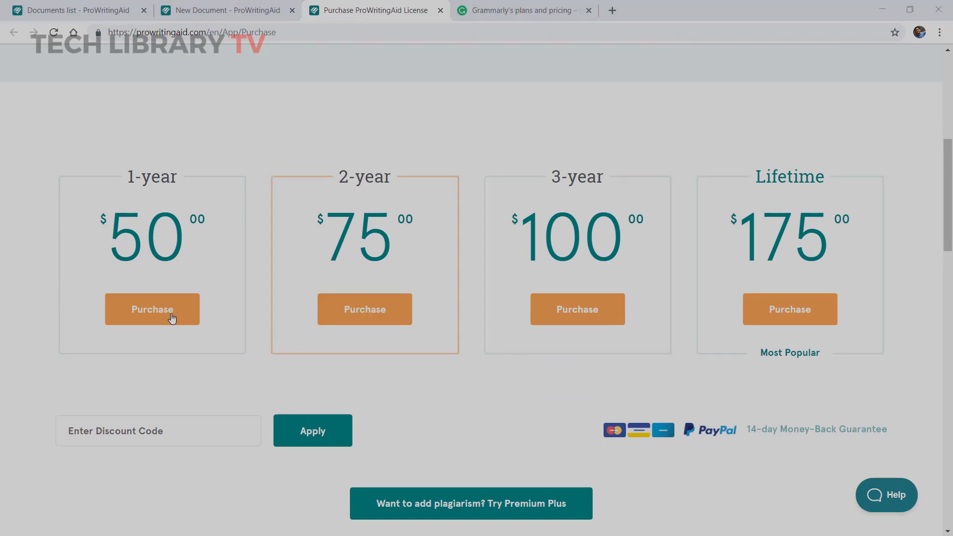
click(523, 10)
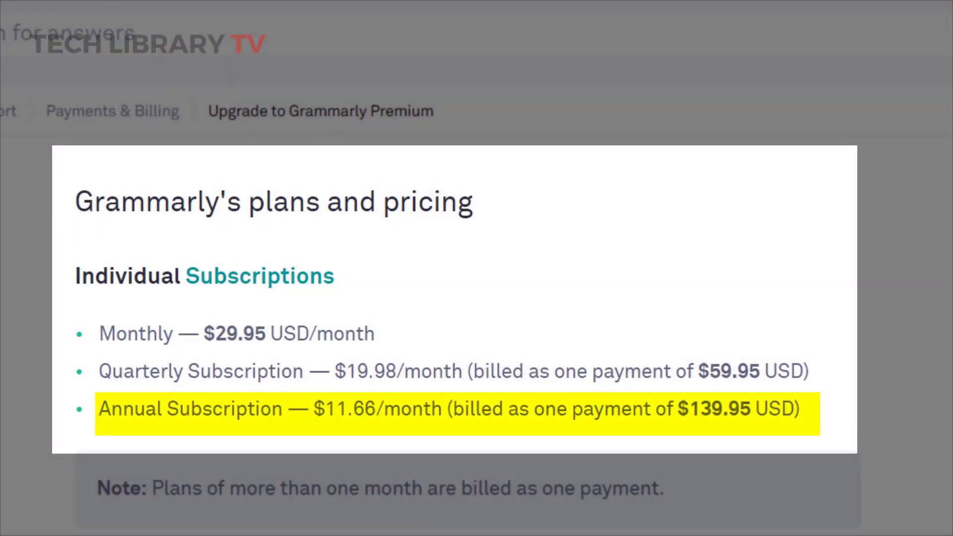
click(365, 10)
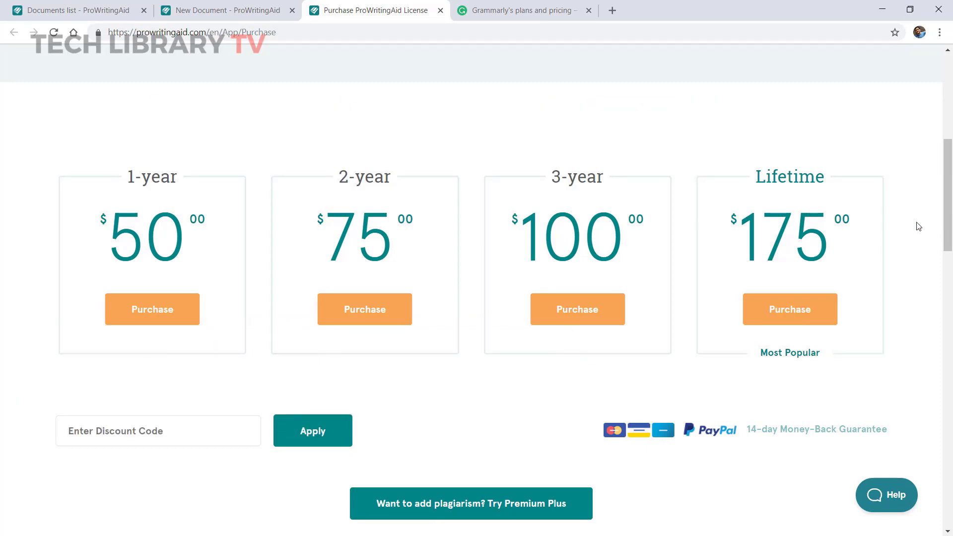
click(225, 11)
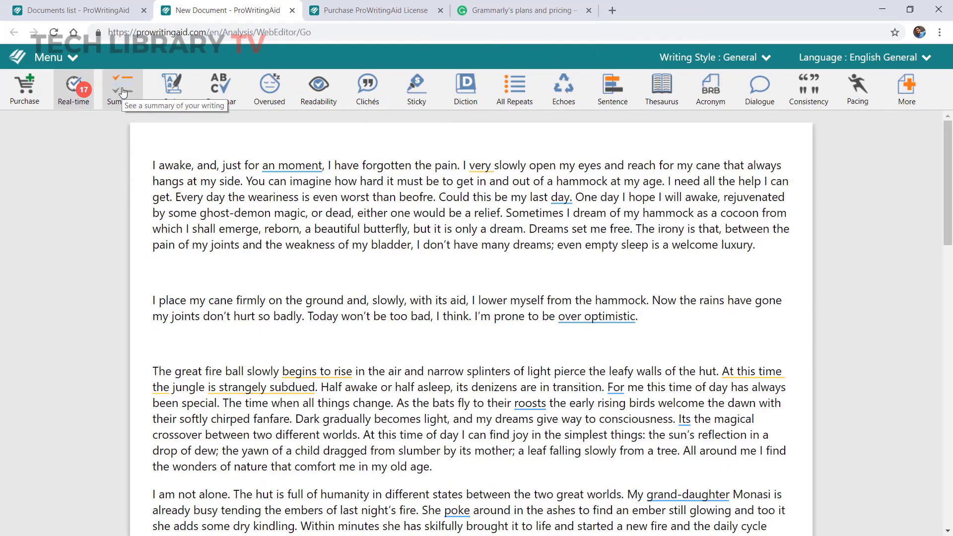
- Generate the Summary report and open a copy in a new tab
click(123, 88)
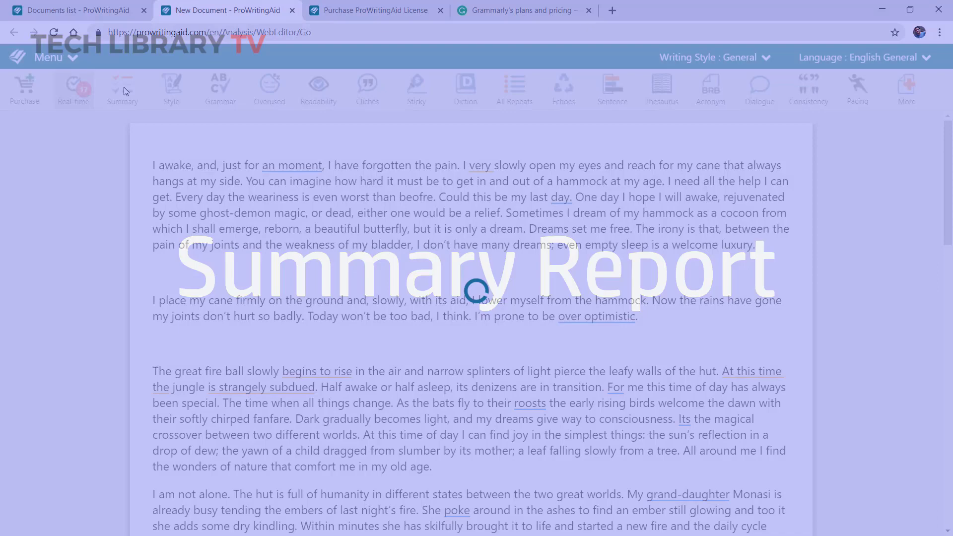
click(122, 88)
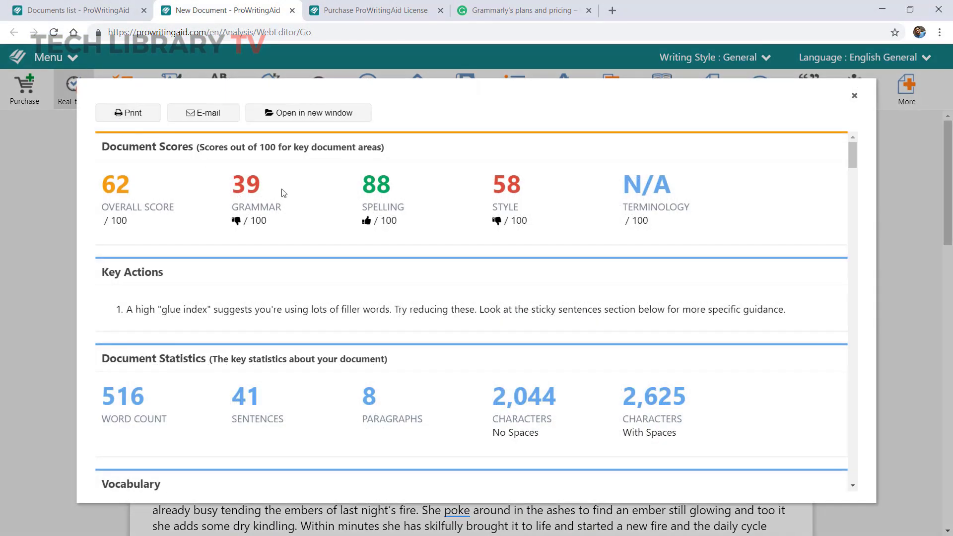
mouse_move(491, 231)
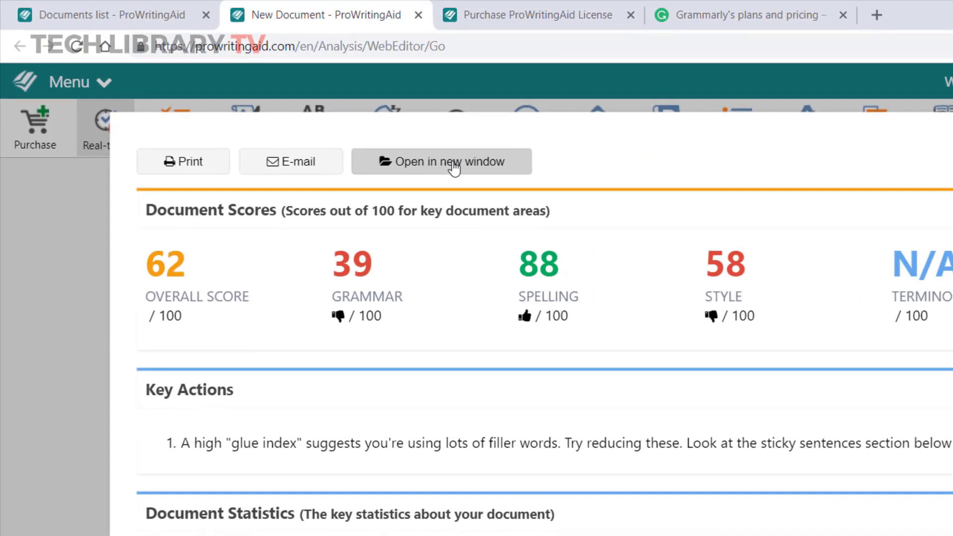
click(442, 161)
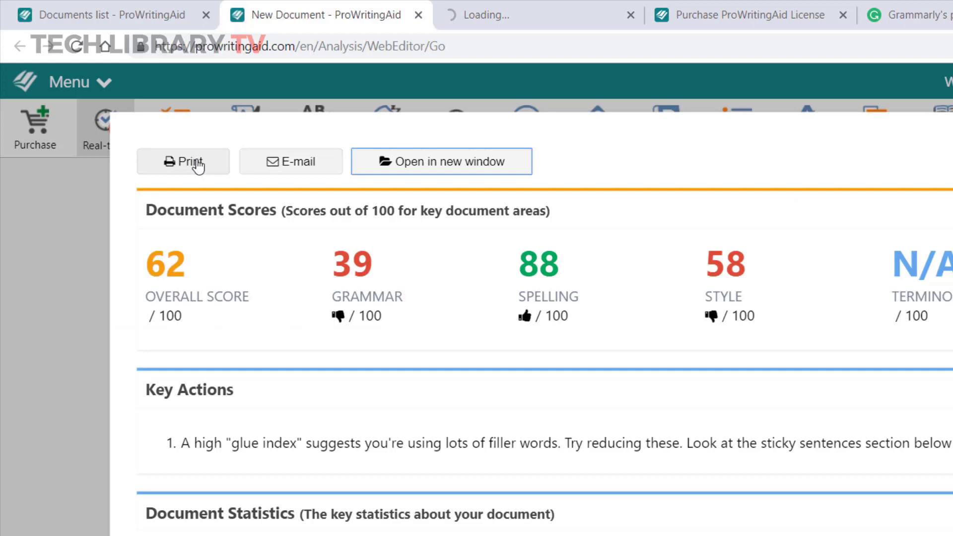
click(183, 160)
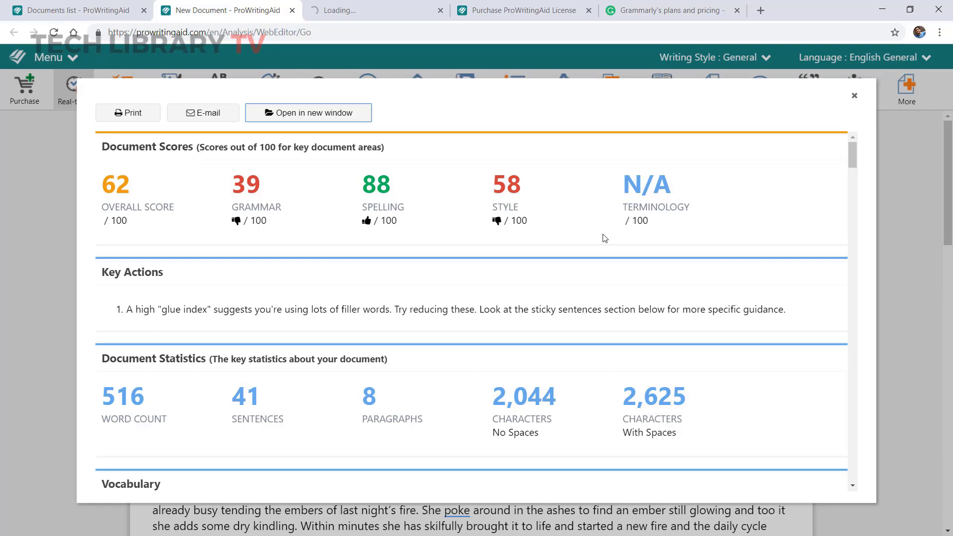
mouse_move(741, 216)
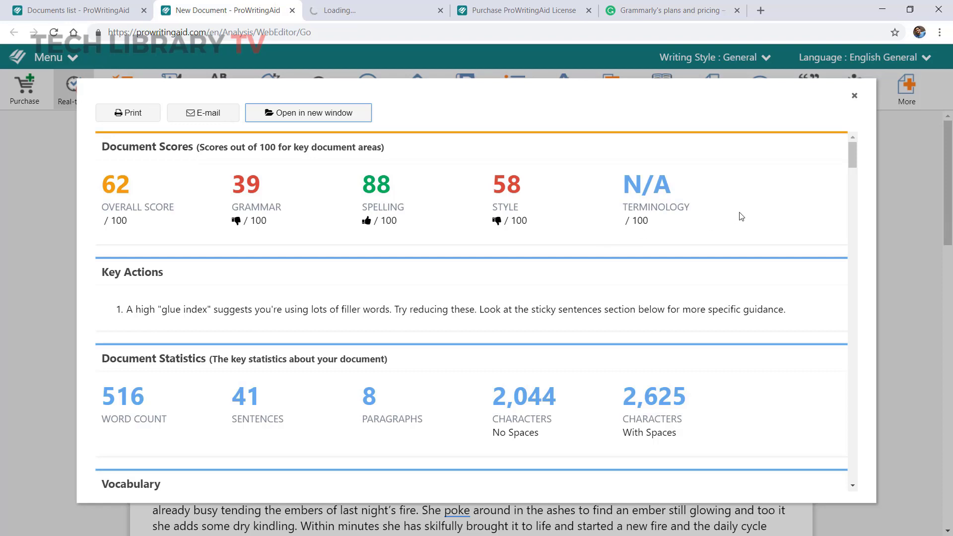
- Scroll through the summary sections, overall score 62 with statistics
scroll(down, 3)
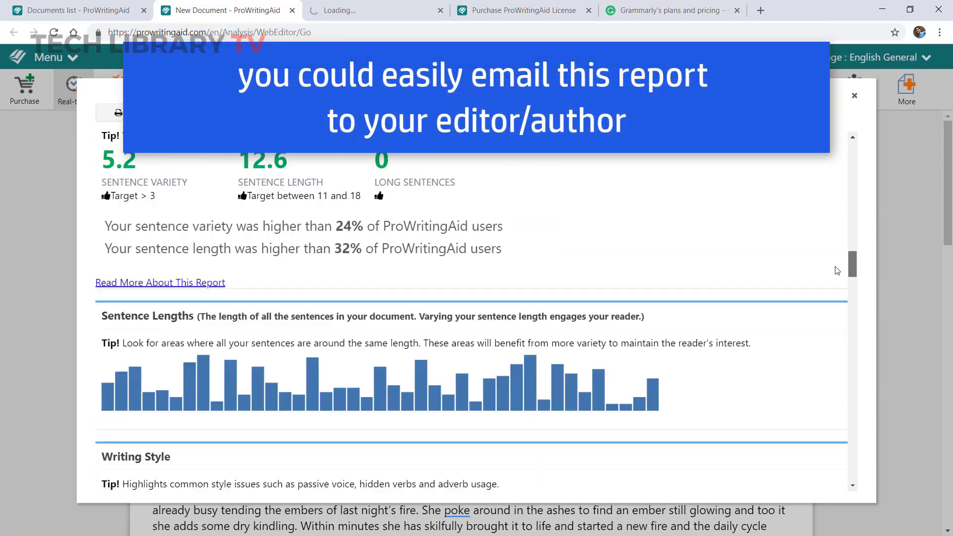
scroll(down, 3)
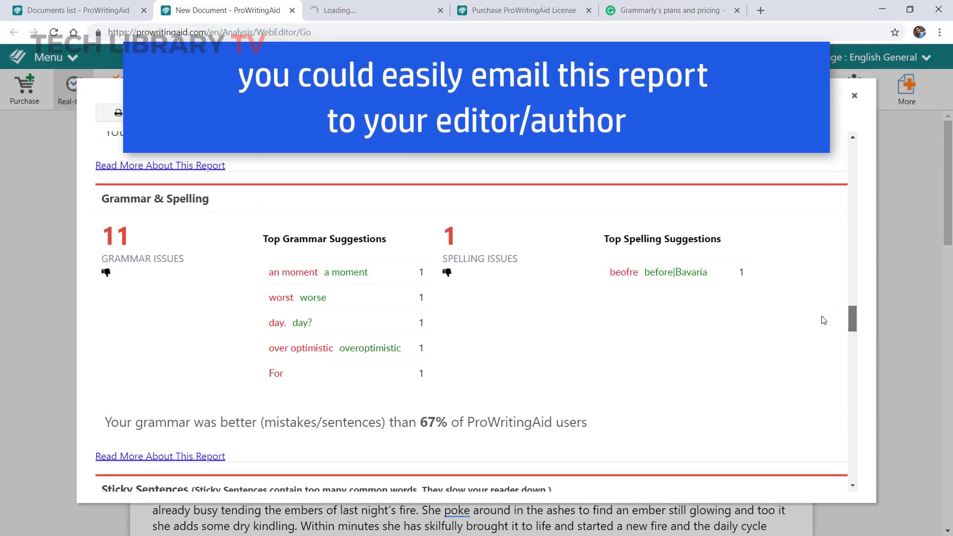
scroll(down, 3)
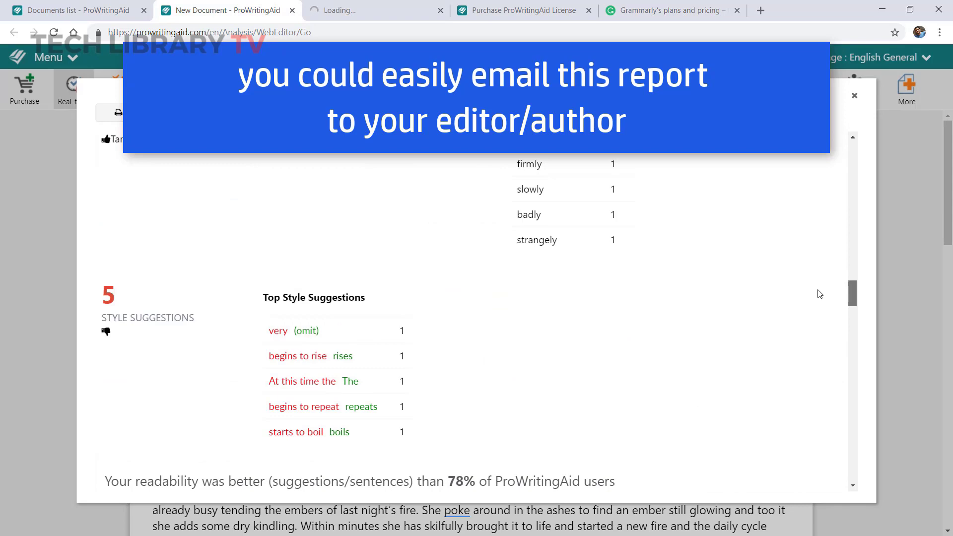
scroll(down, 3)
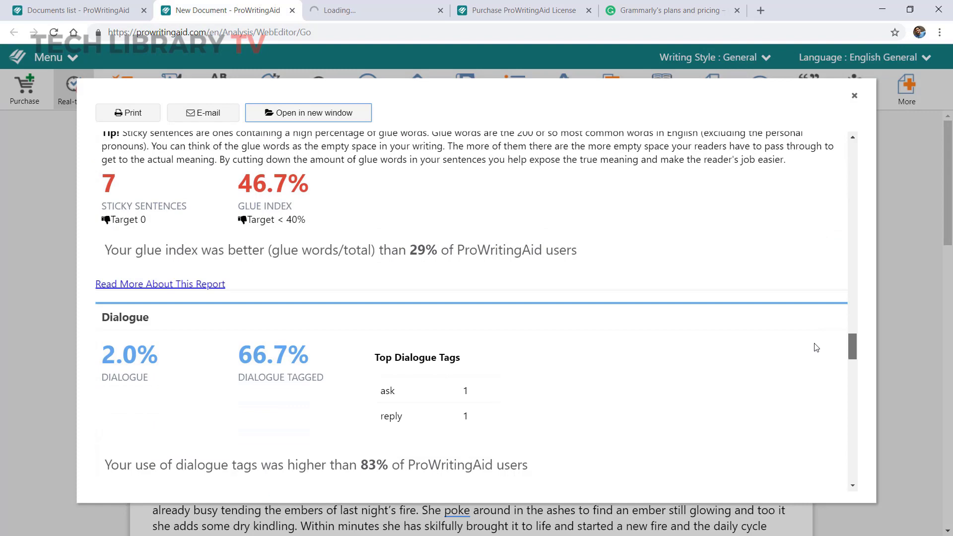
scroll(down, 3)
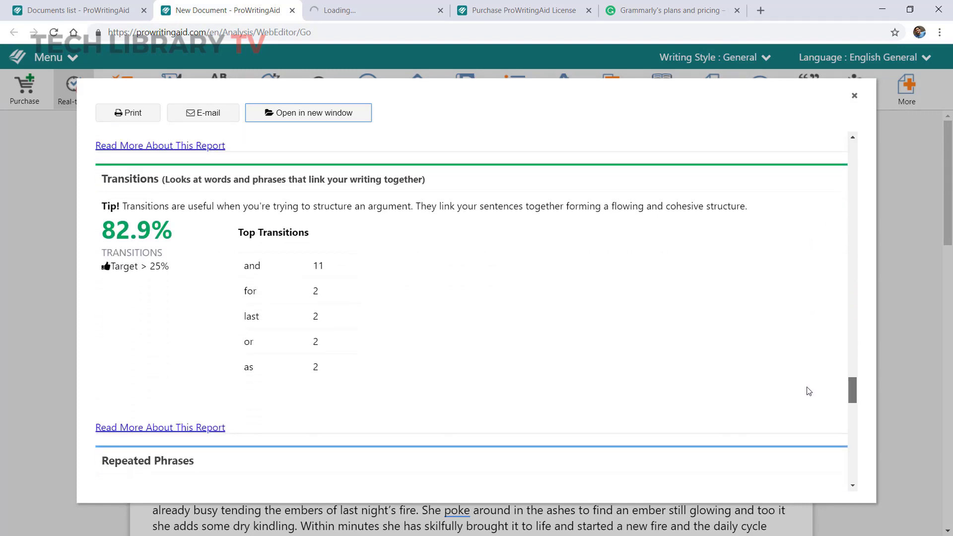
scroll(down, 3)
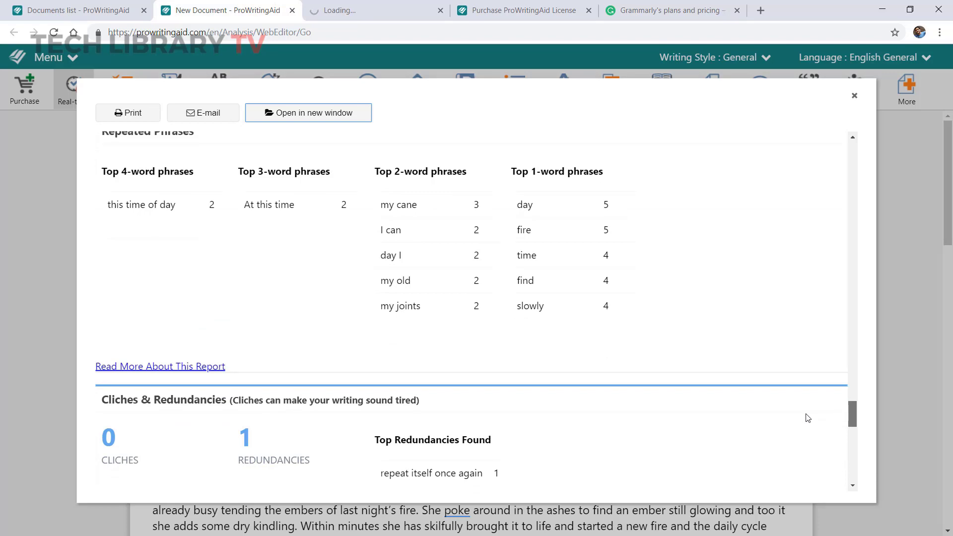
scroll(down, 3)
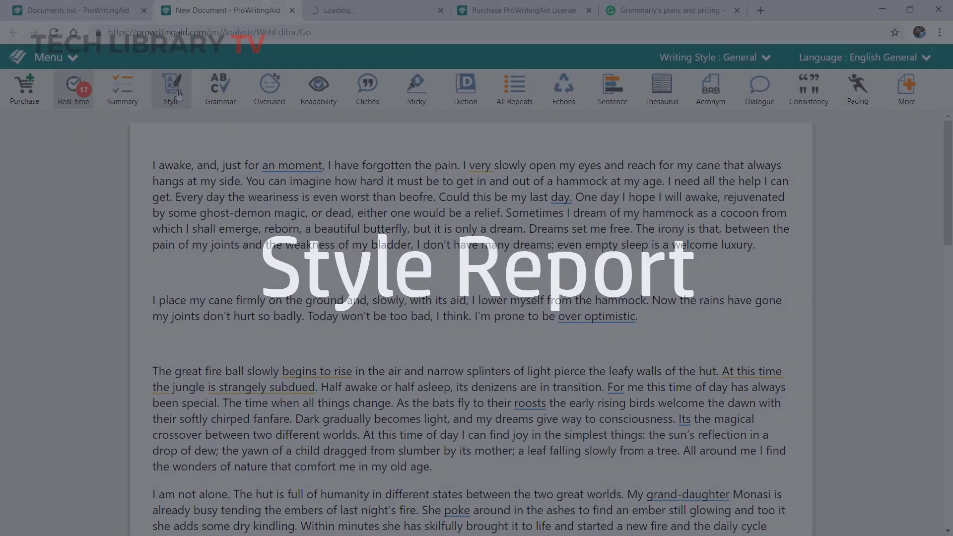
- Run the Style report and scroll its summary of adverbs and the passive verb
click(171, 89)
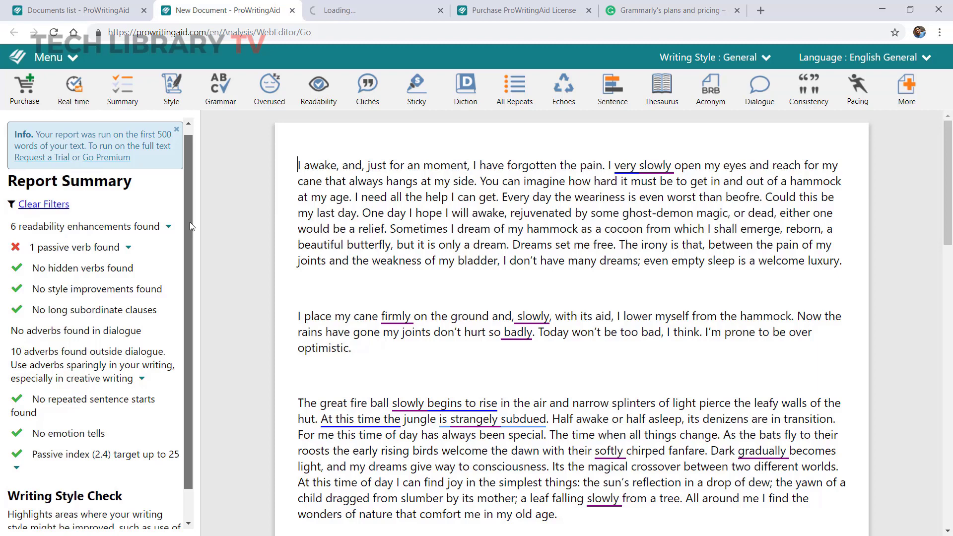
scroll(down, 3)
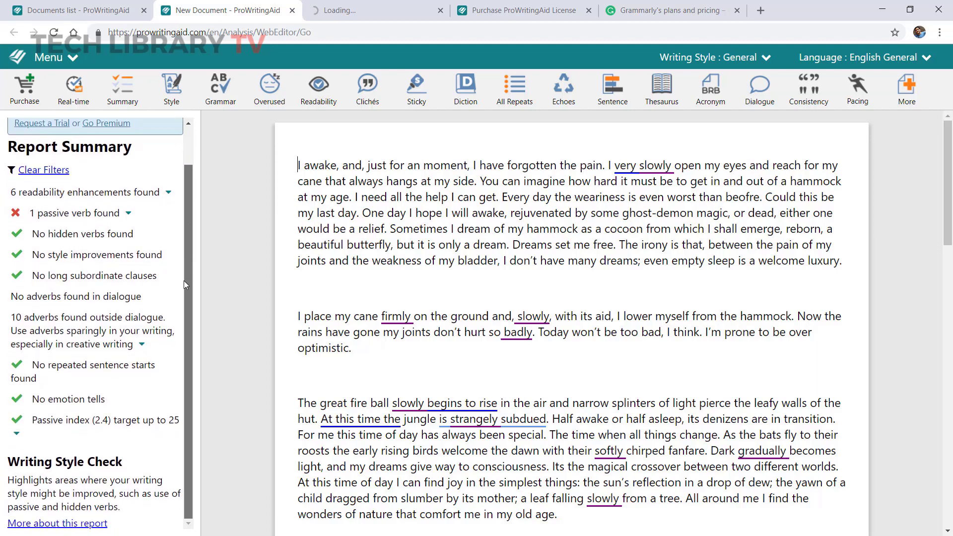
mouse_move(184, 296)
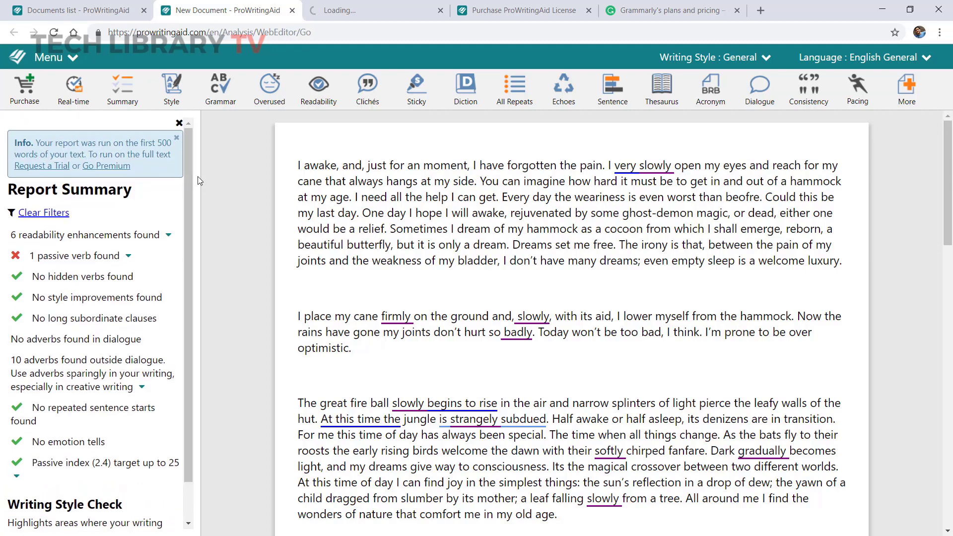
mouse_move(202, 187)
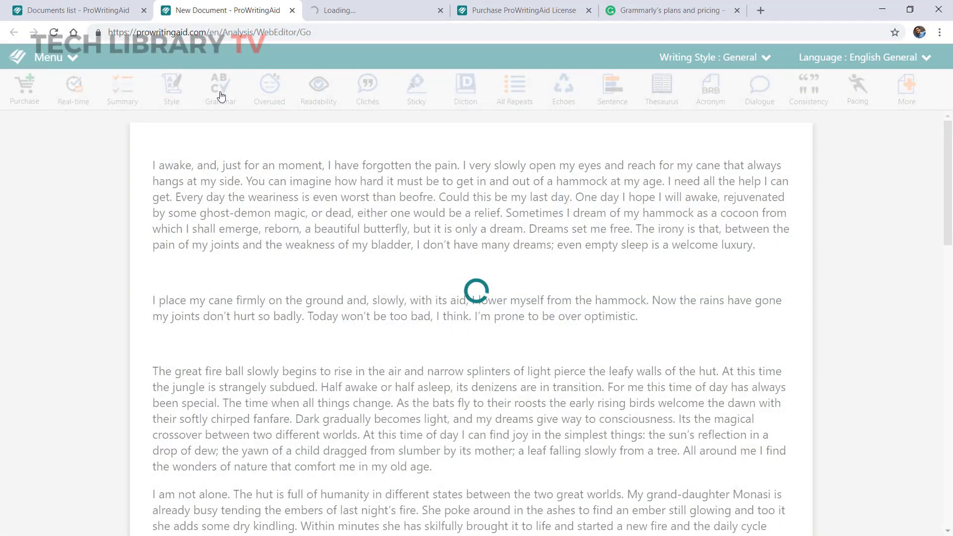
- Run the Grammar check, list its issues, and correct 'beofre' to 'before'
click(220, 88)
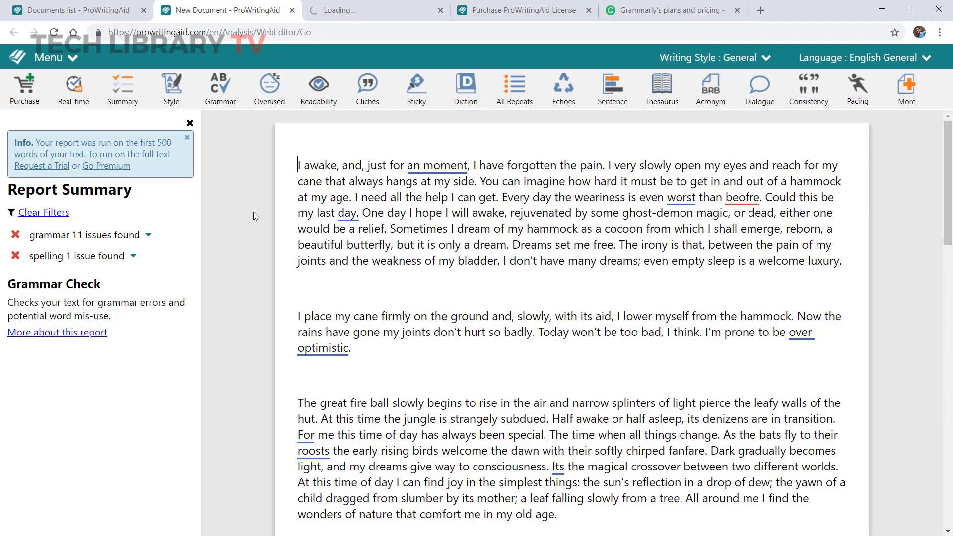
click(149, 236)
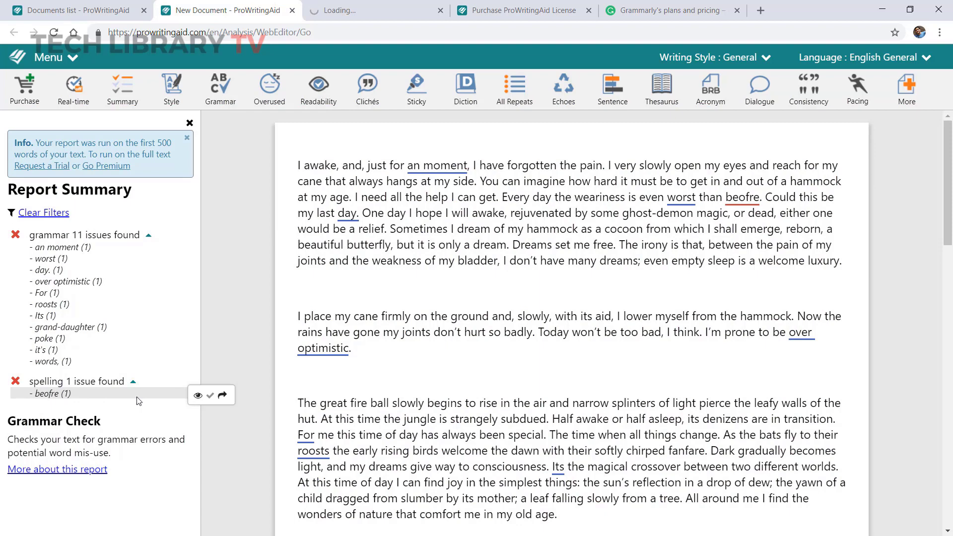
click(742, 197)
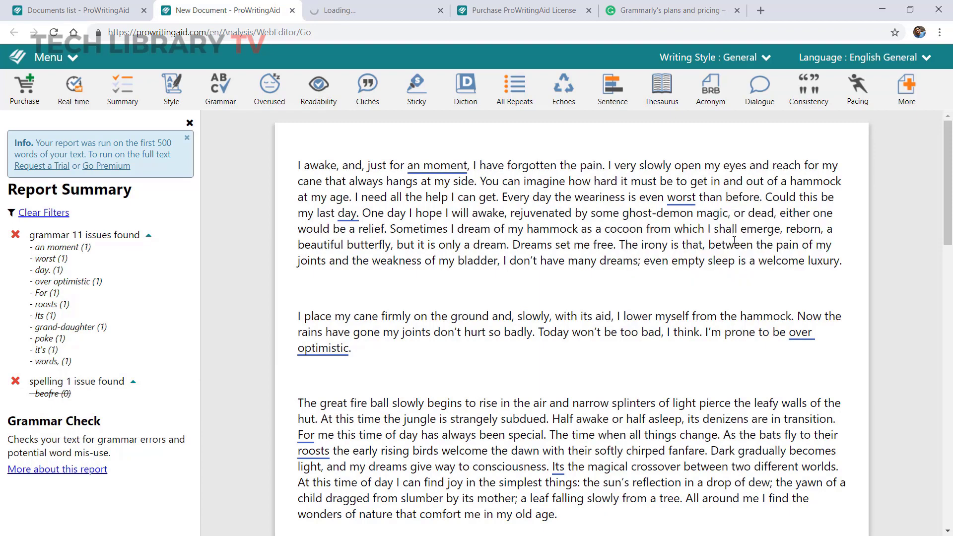
- Replace 'worst' with 'worse' and 'an moment' with 'a moment'
click(681, 197)
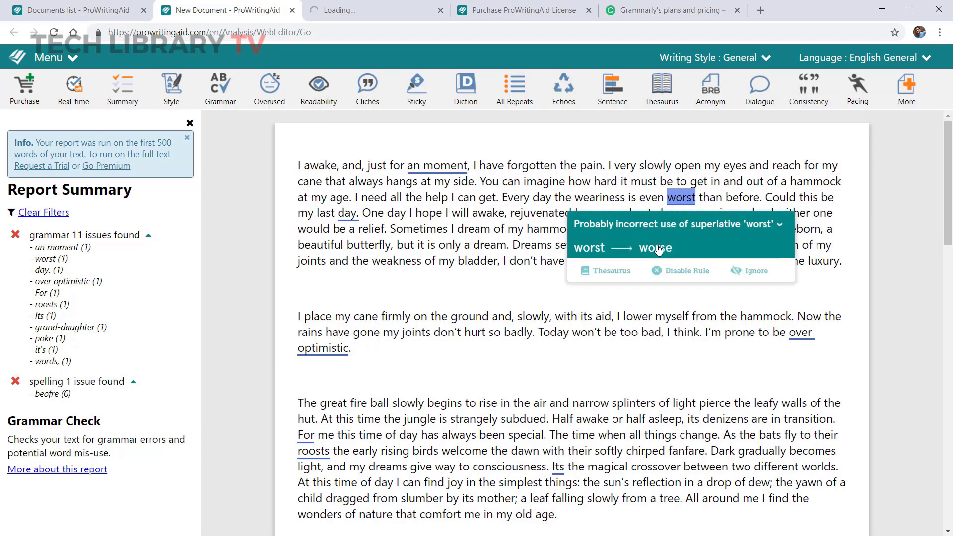
click(656, 247)
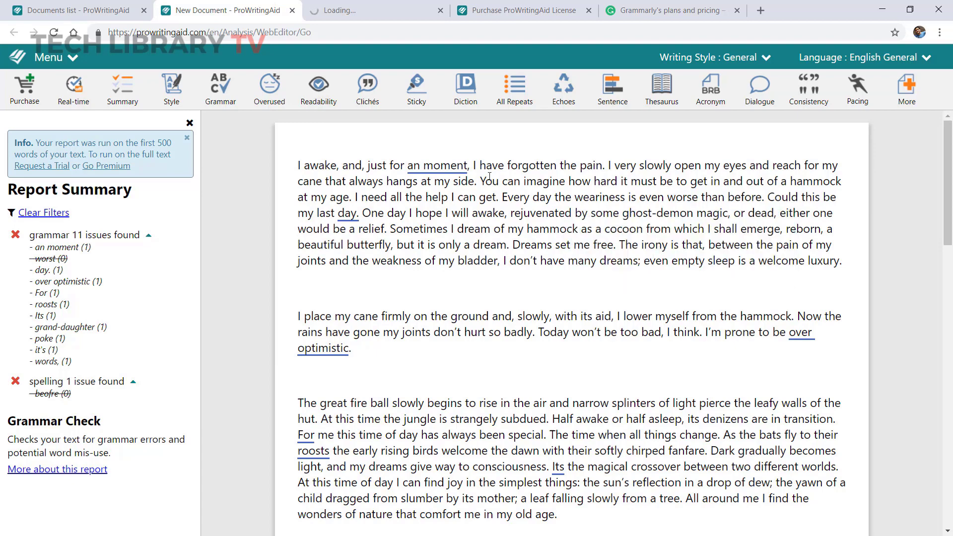
click(436, 165)
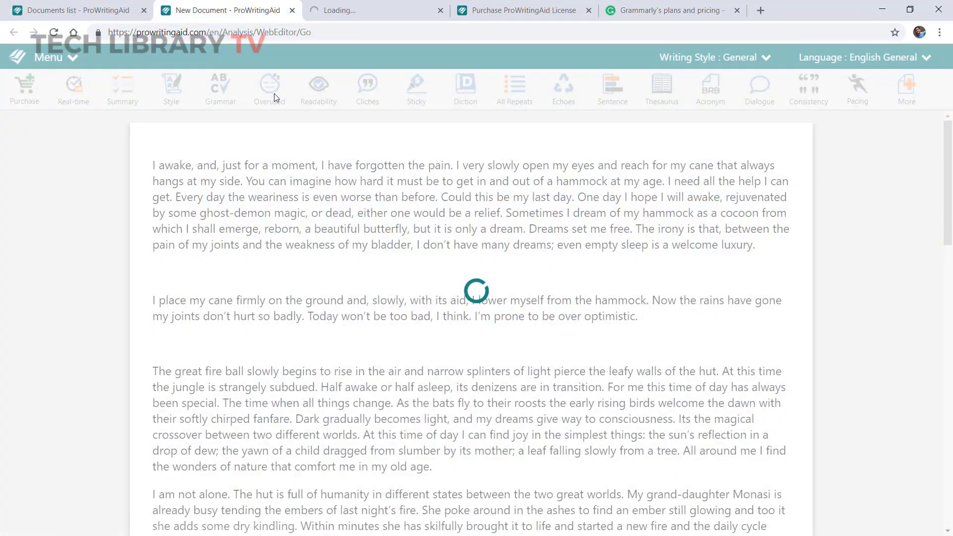
- Flag overused 'hear' with the Overused report, then run Readability
click(269, 89)
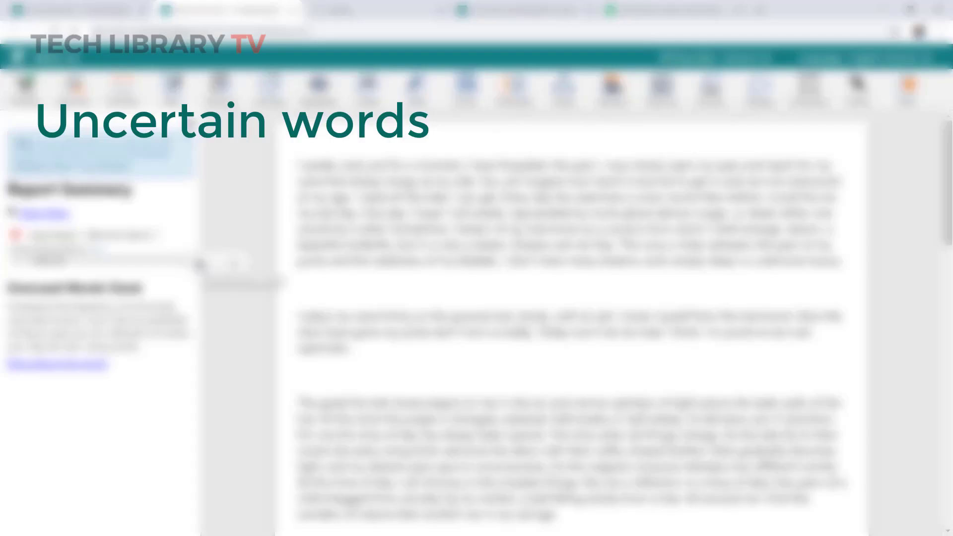
scroll(down, 3)
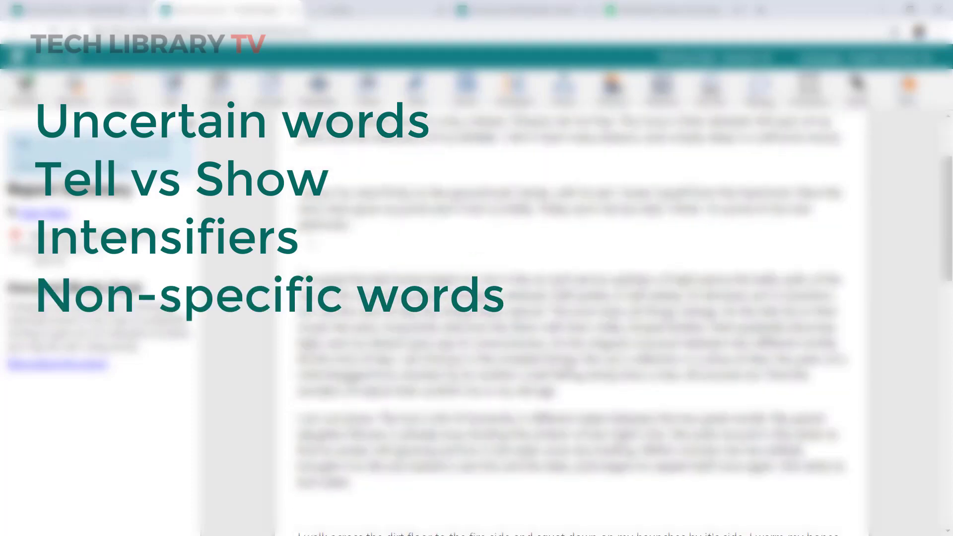
scroll(down, 3)
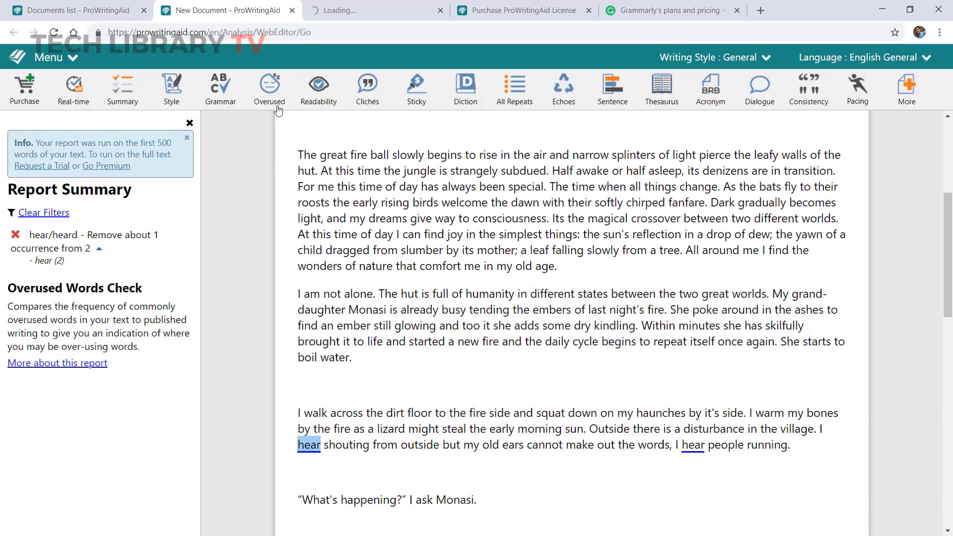
mouse_move(269, 89)
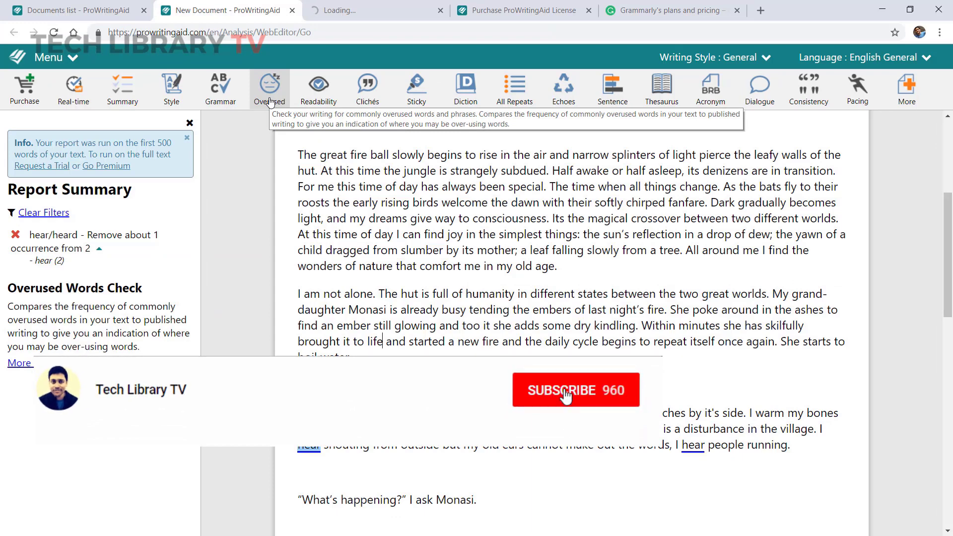
click(575, 389)
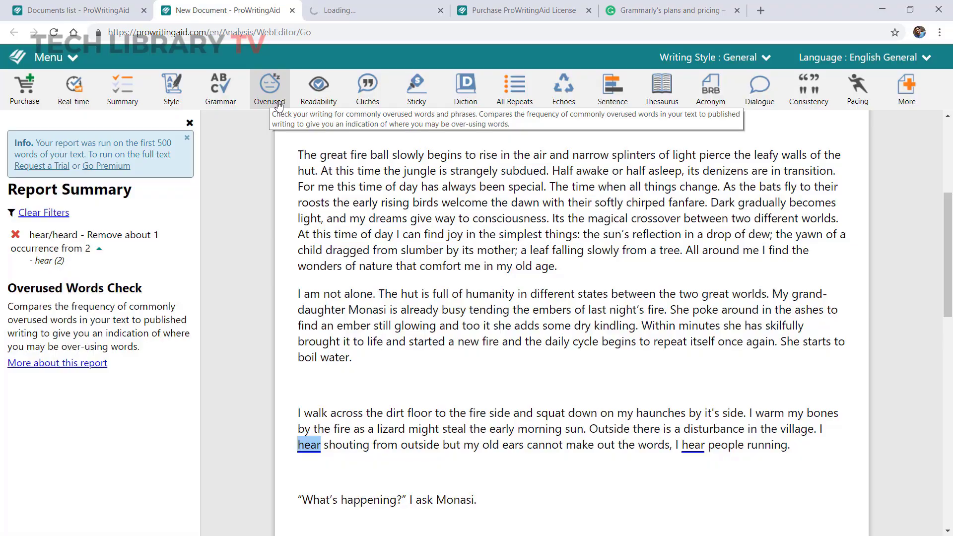
click(318, 89)
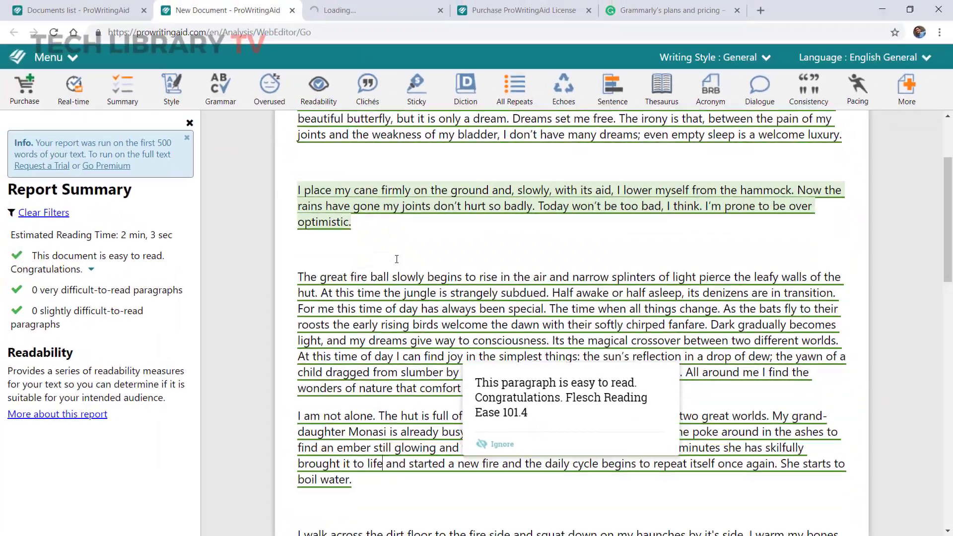
- Run the Clichés report and highlight the redundancy 'repeat itself once again'
click(368, 89)
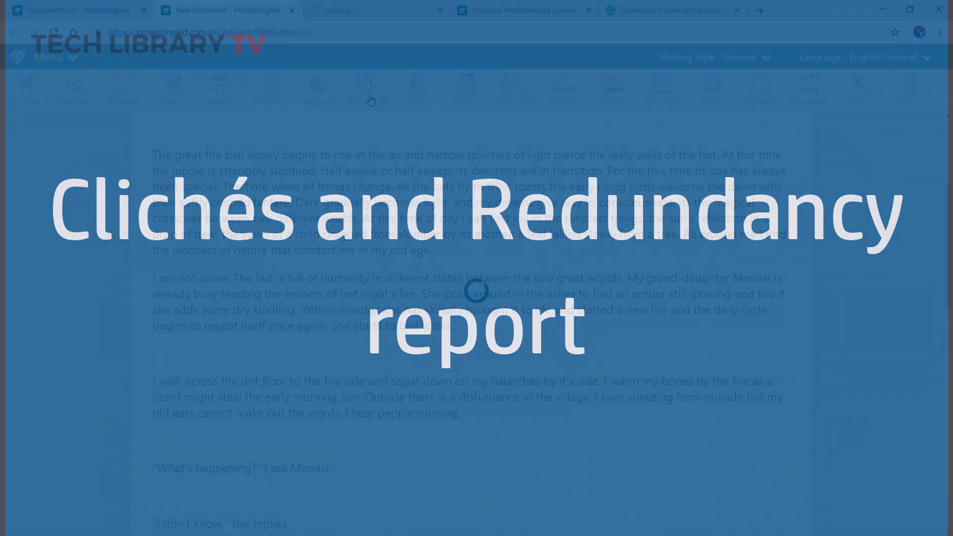
click(367, 88)
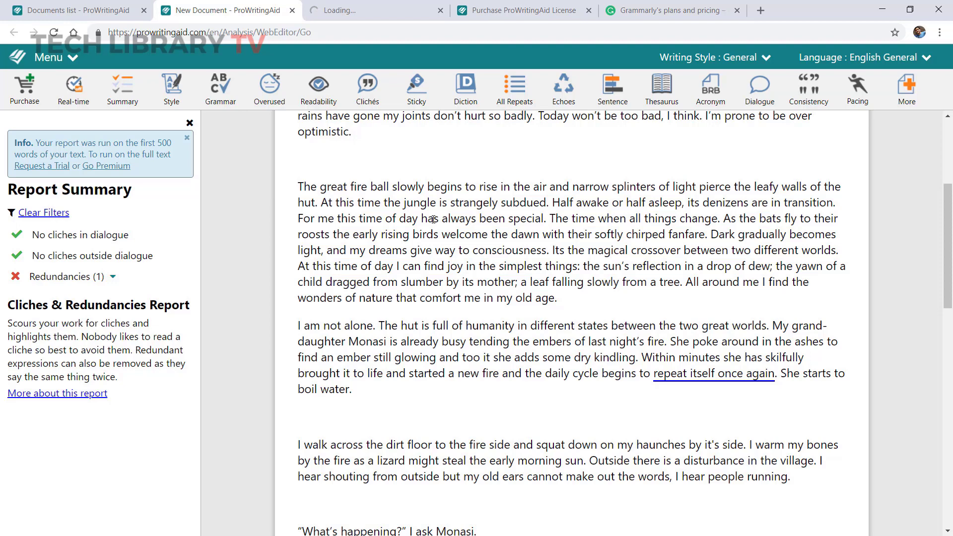
click(60, 277)
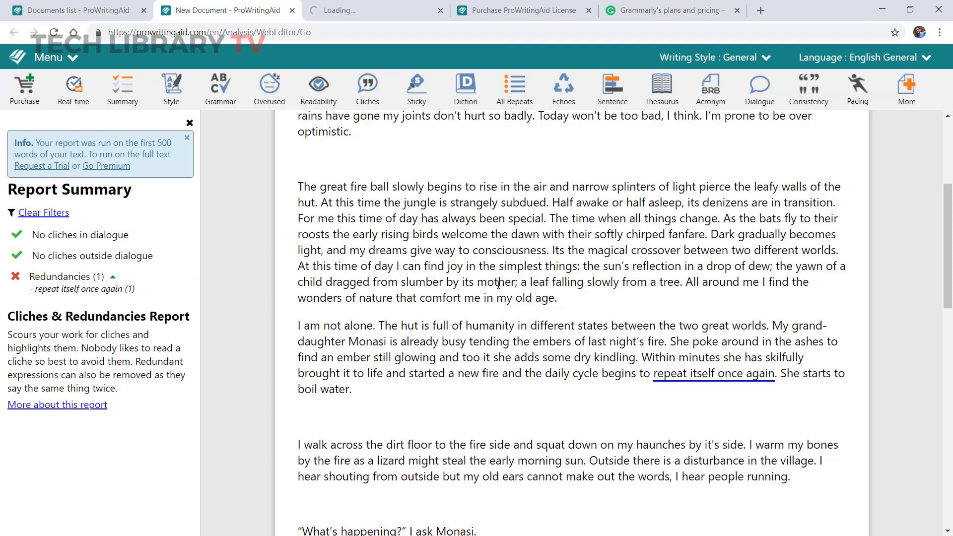
click(713, 374)
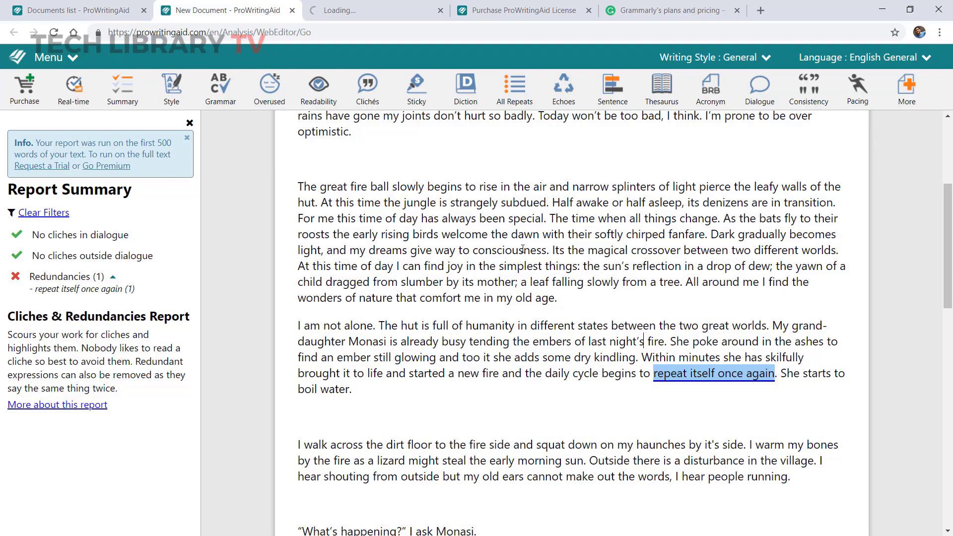
scroll(up, 3)
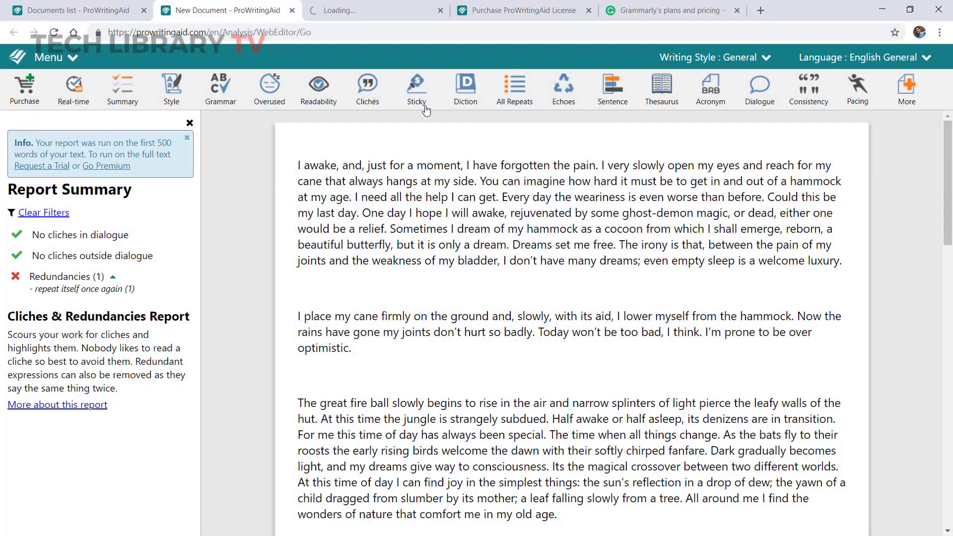
- Run Sticky (7 sentences, 46.9% glue index), read its article, and return to the story
click(417, 89)
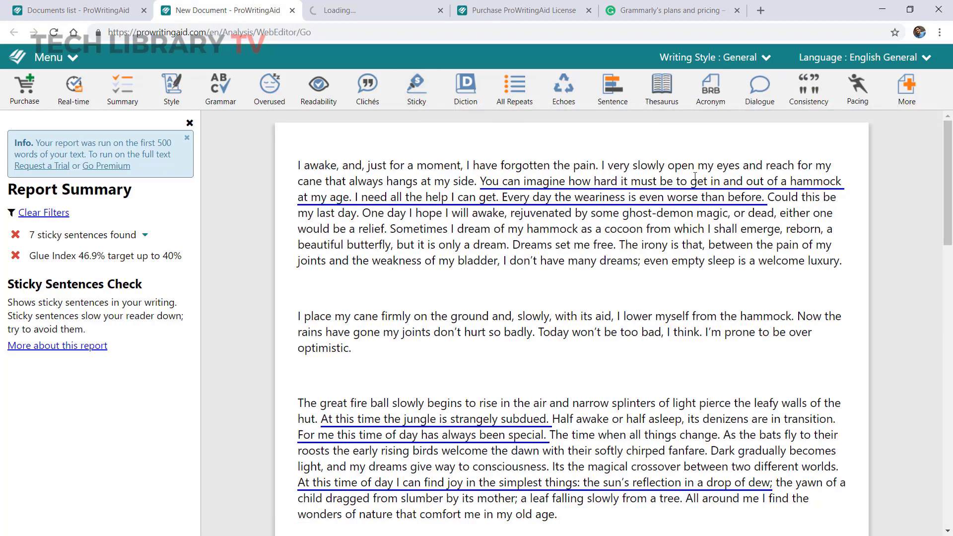
click(638, 181)
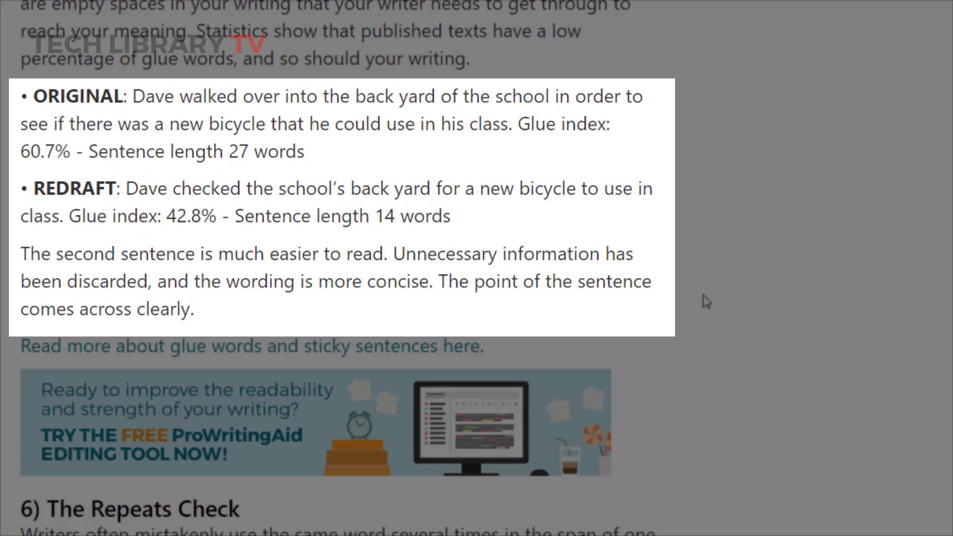
mouse_move(242, 146)
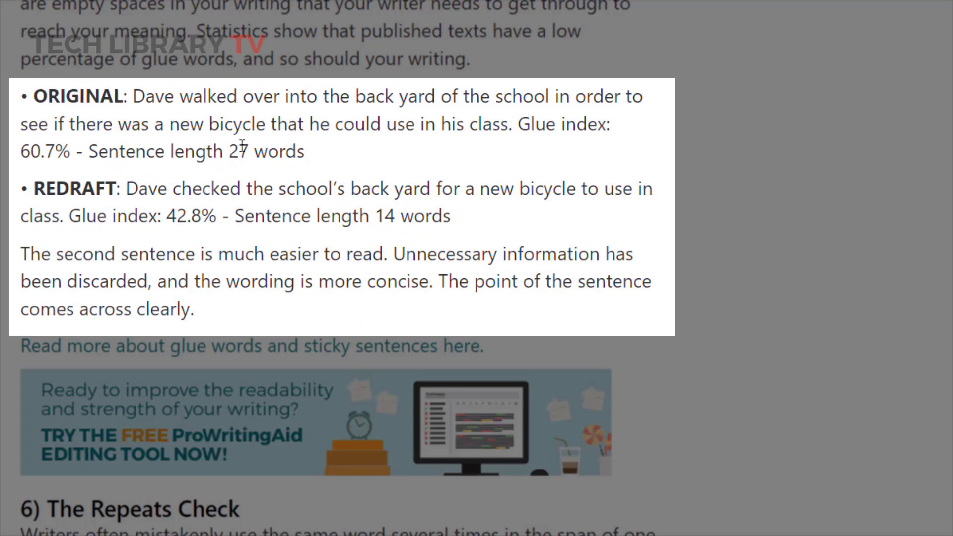
mouse_move(485, 244)
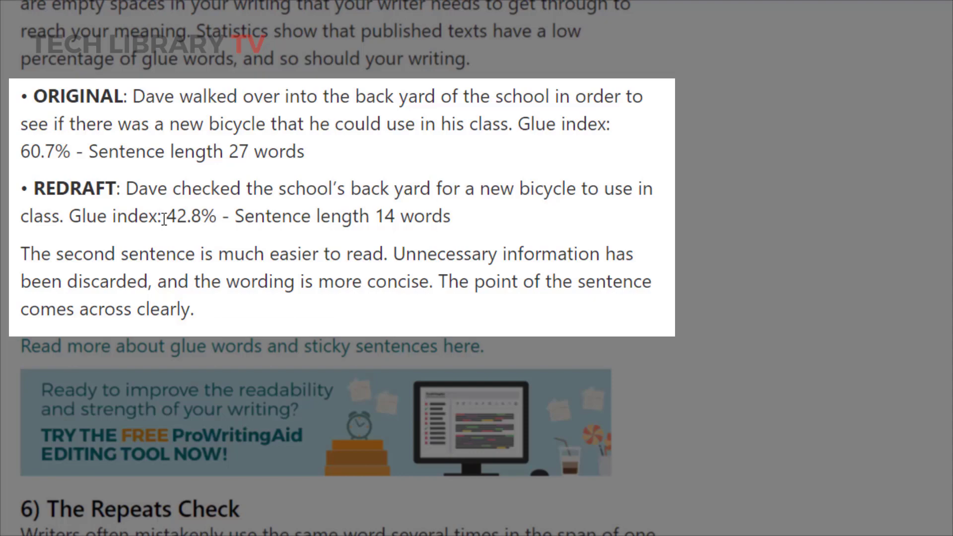
drag(163, 216, 231, 216)
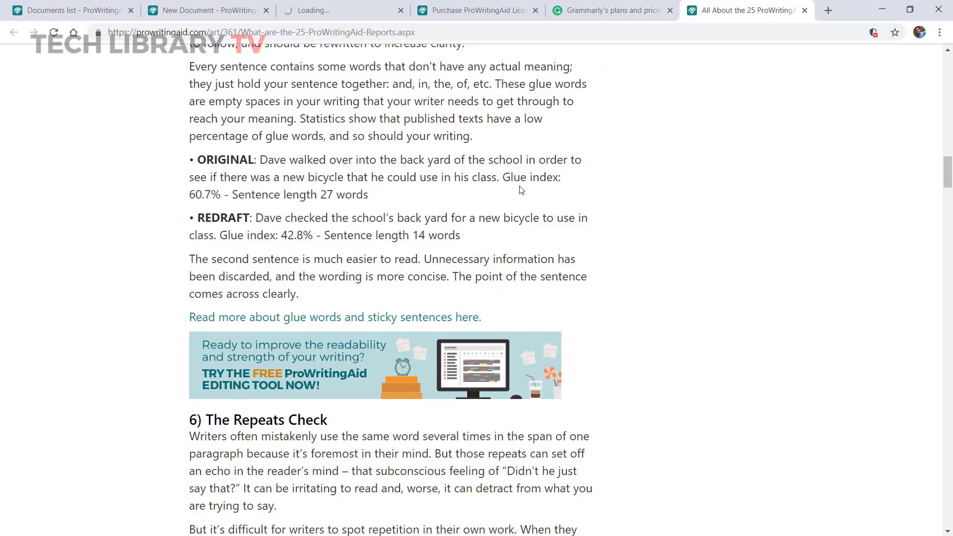
click(204, 11)
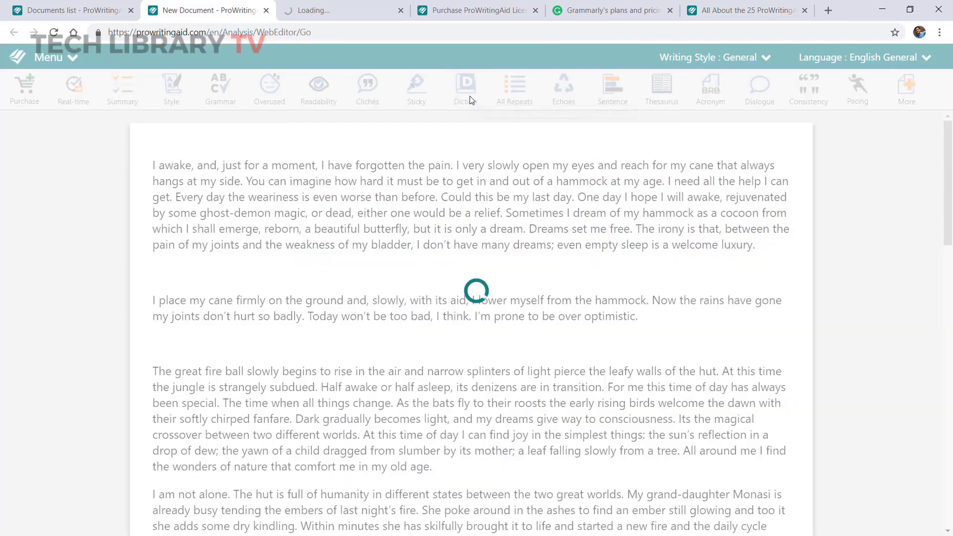
- Review the 15 vague and abstract words, then run the repeats check finding 26 close repeats
click(465, 89)
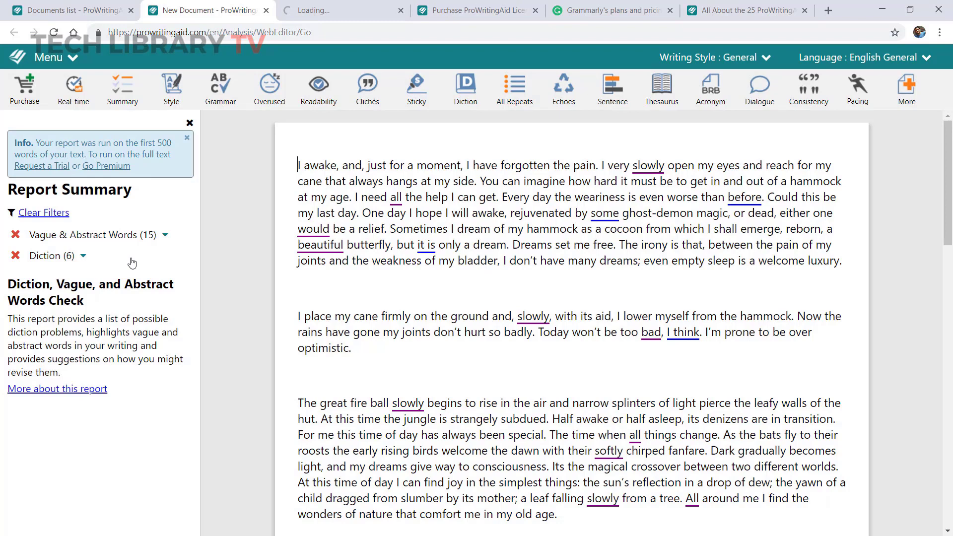
click(88, 235)
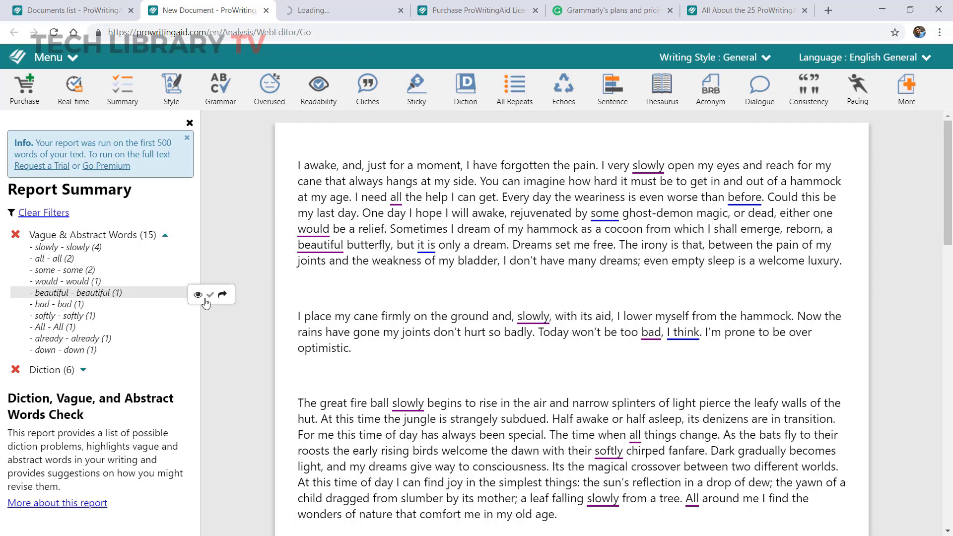
click(200, 295)
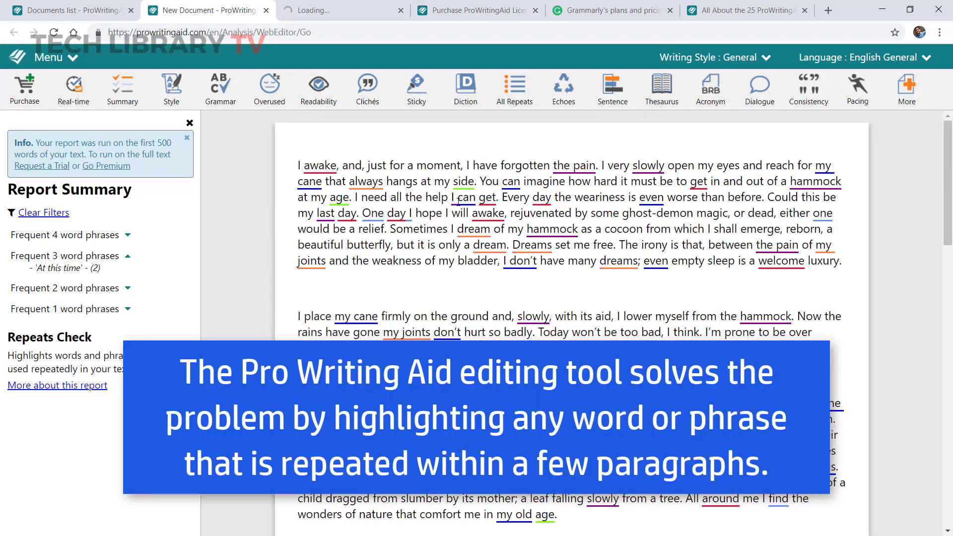
click(514, 88)
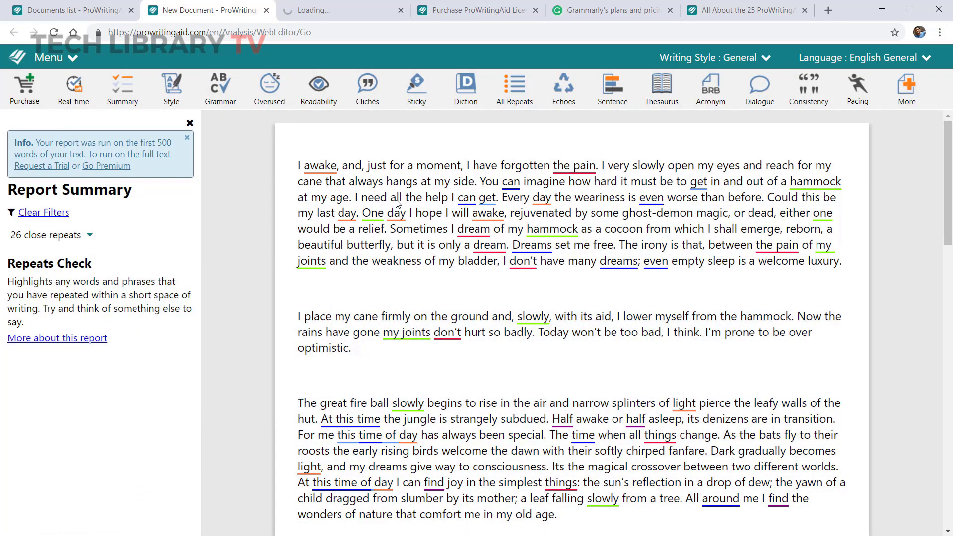
- Run the Sentence report (average 12.6 words) and select the six-word sentence bar
click(612, 88)
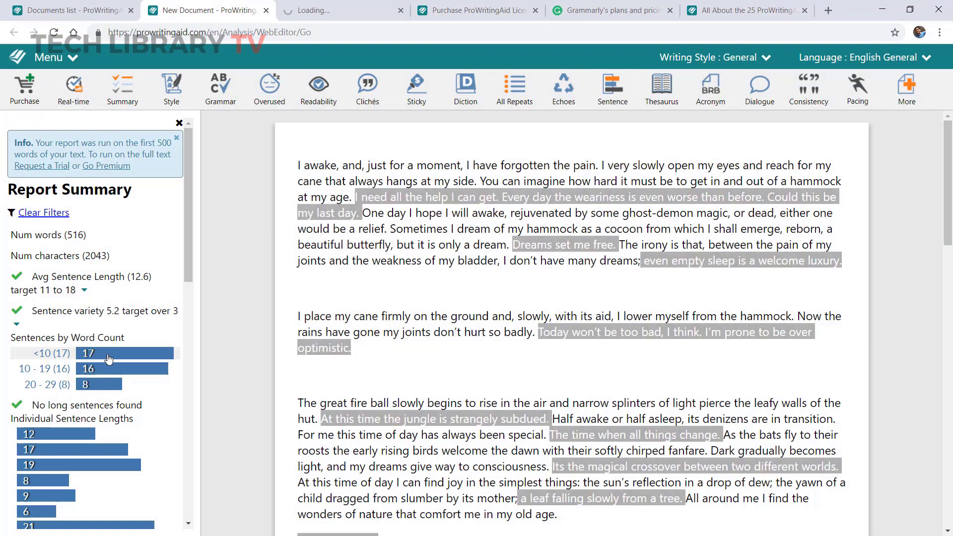
scroll(down, 3)
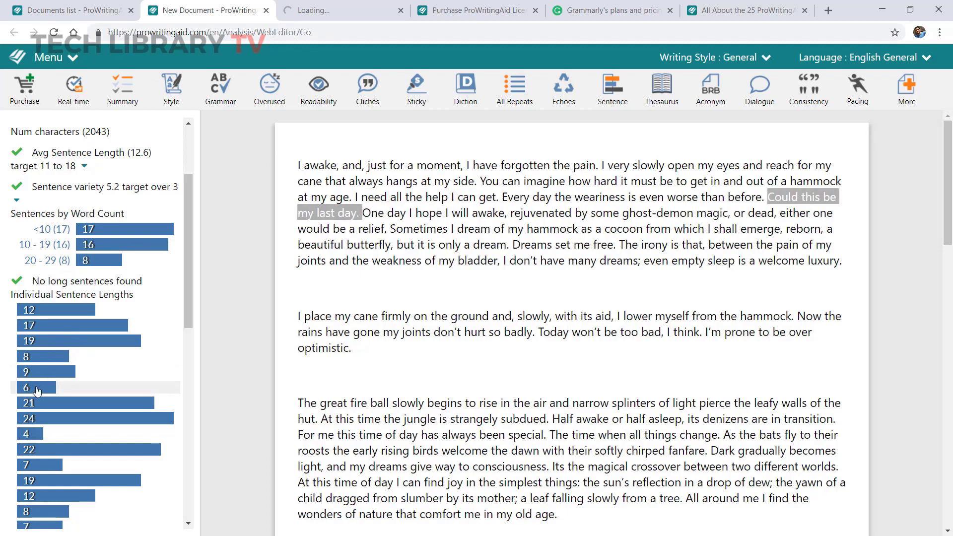
click(88, 245)
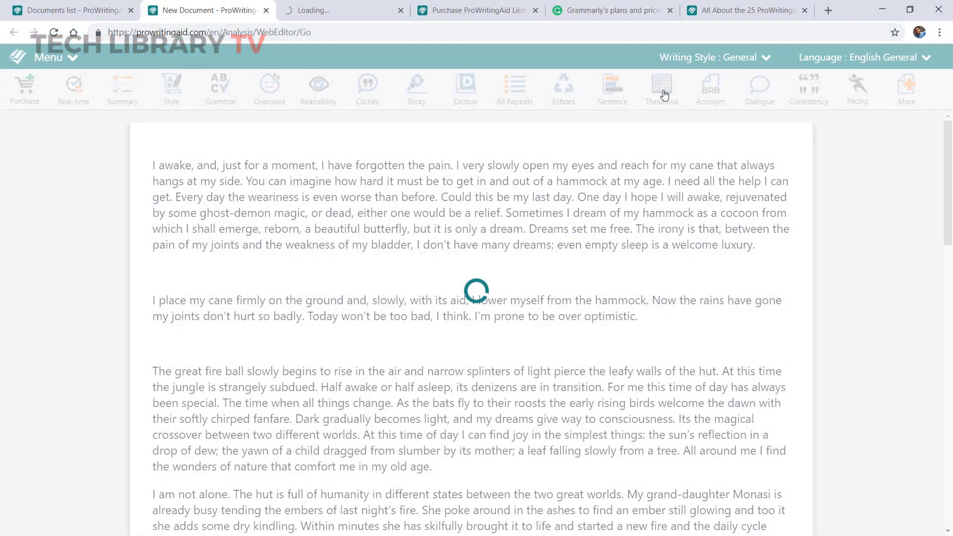
mouse_move(678, 211)
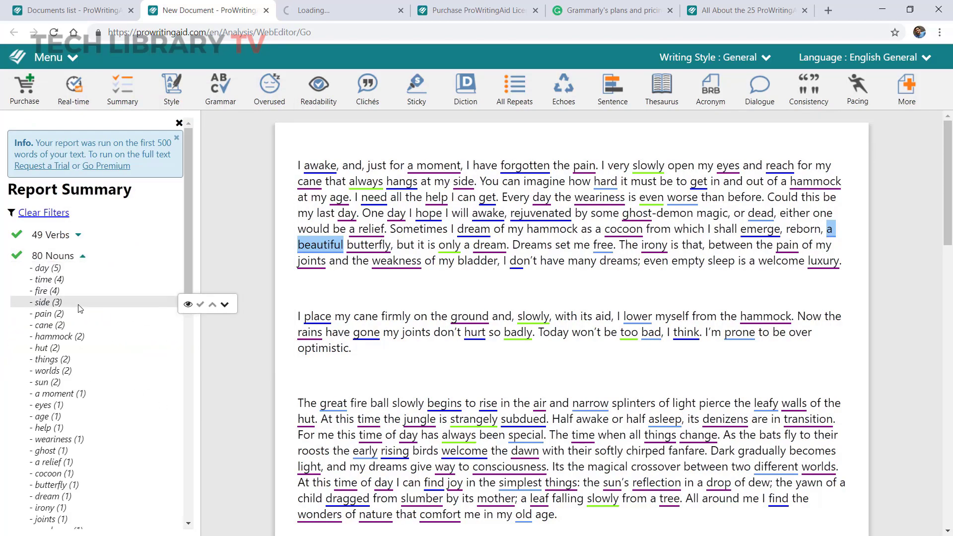
- Run the Acronym check and scroll through the whole story, finding no acronyms
click(710, 90)
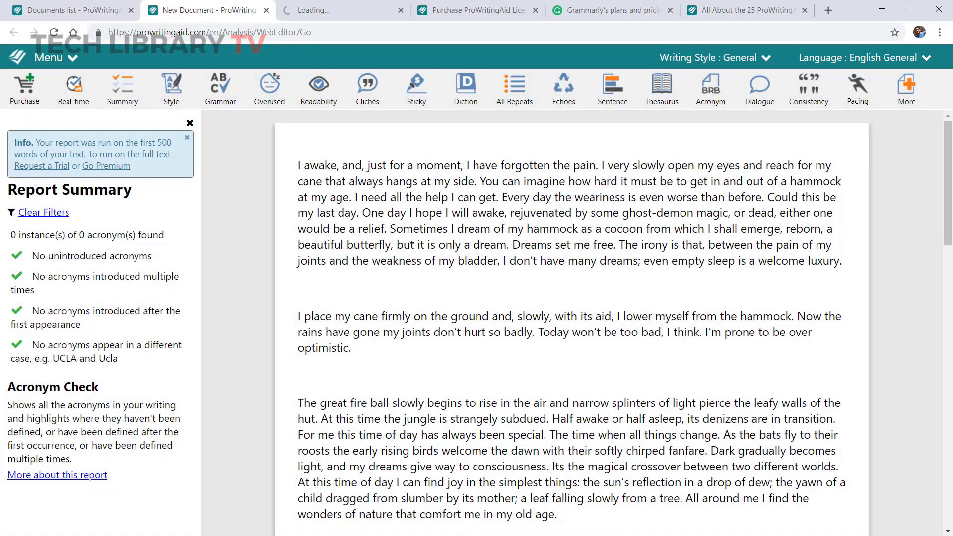
scroll(down, 3)
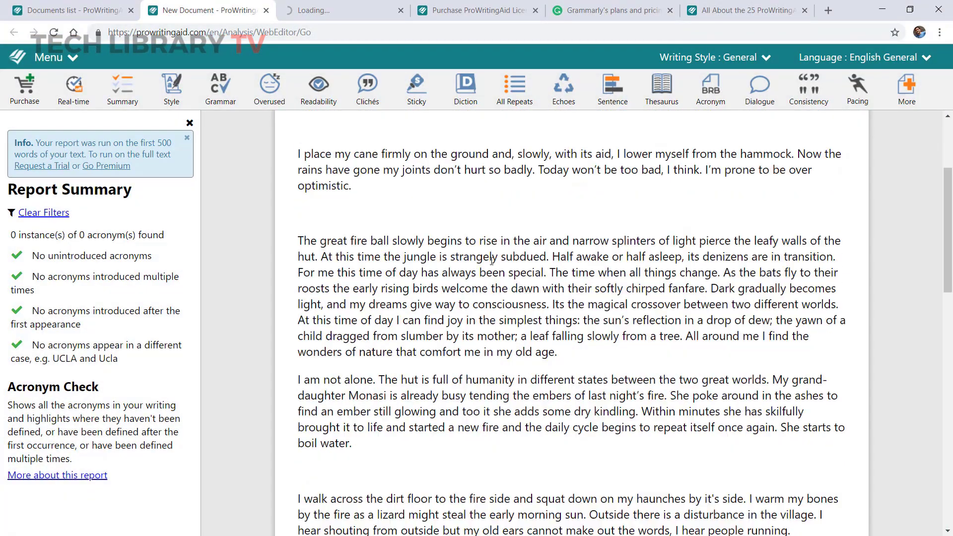
scroll(down, 3)
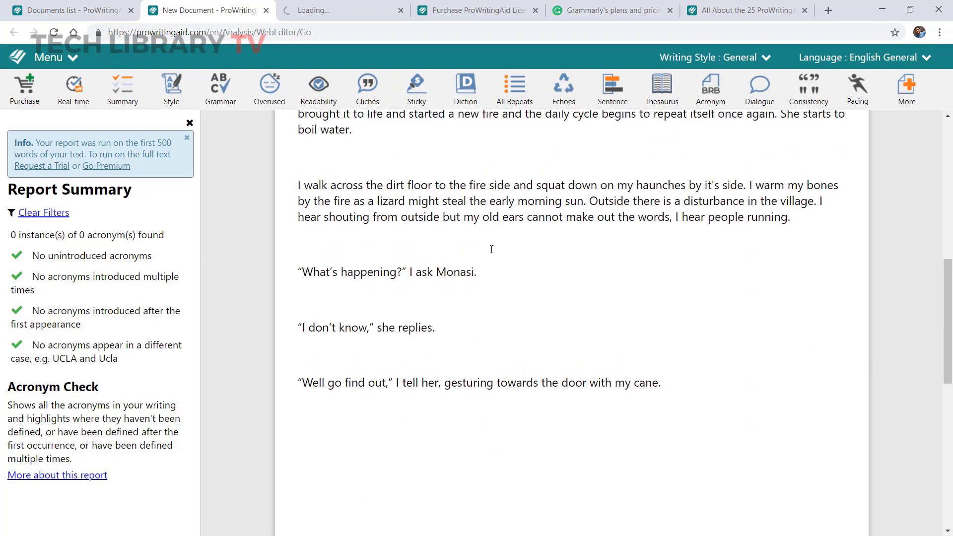
scroll(up, 3)
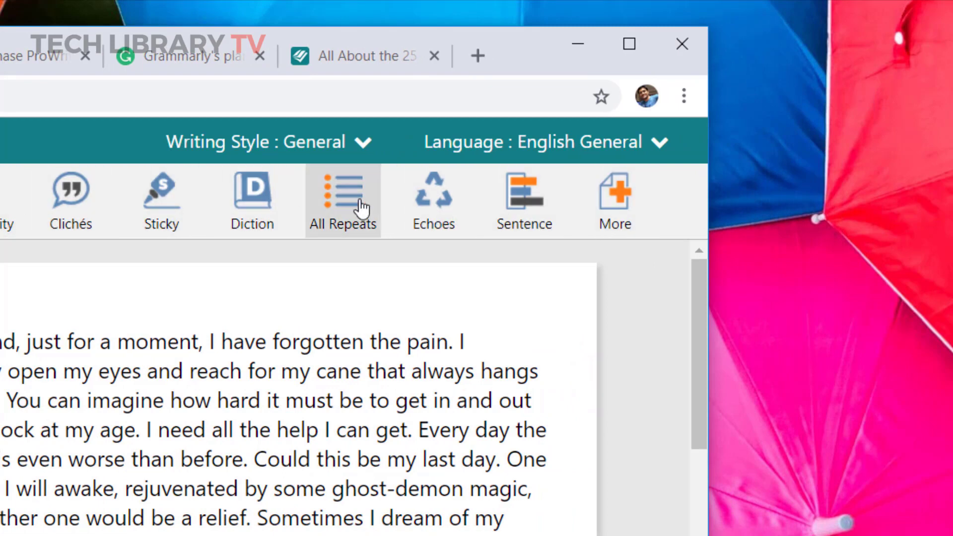
mouse_move(705, 206)
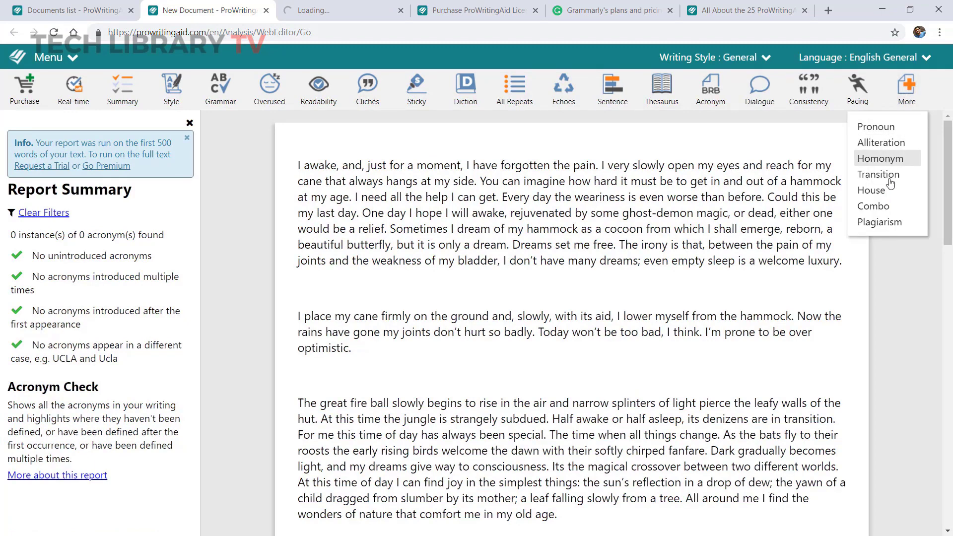
mouse_move(878, 222)
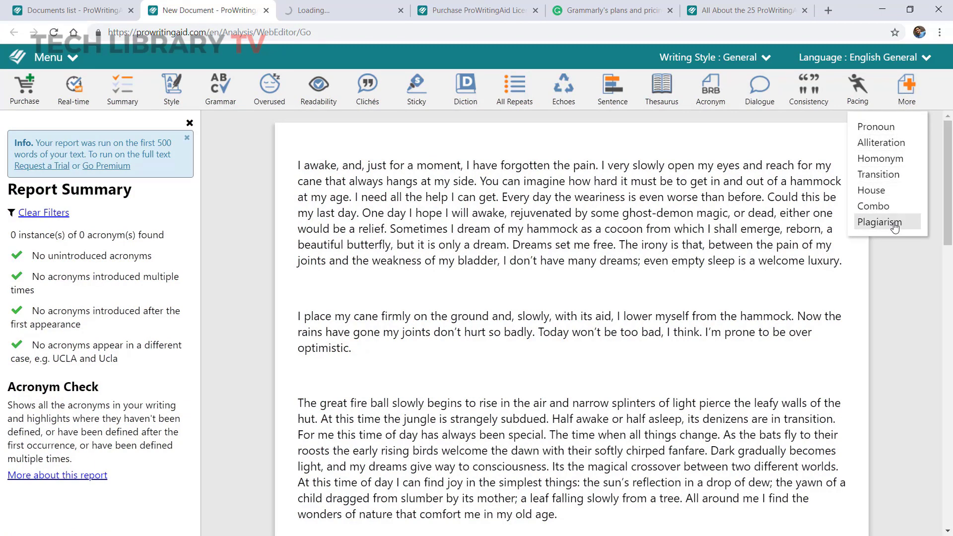
mouse_move(880, 126)
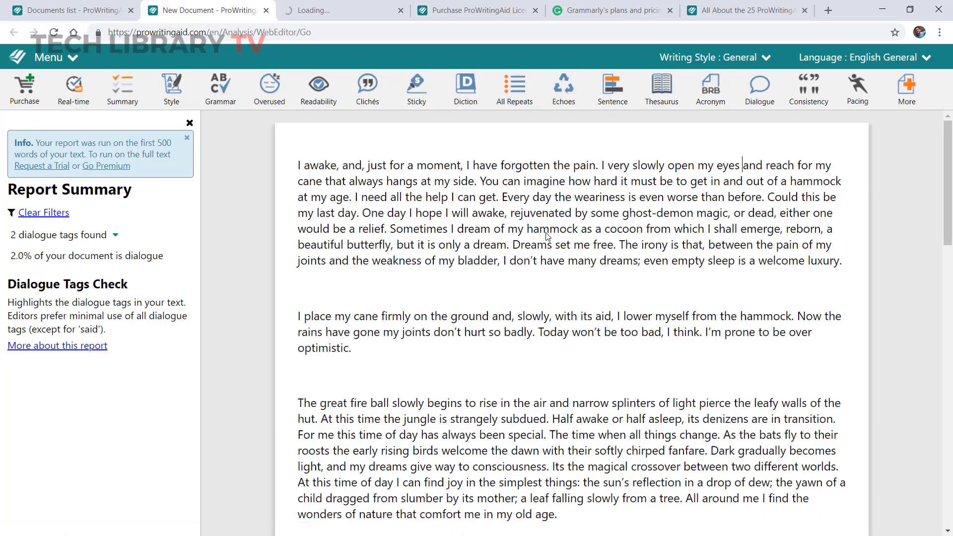
- Select and deselect the quoted line "What's happening?", then run the Consistency report
click(115, 236)
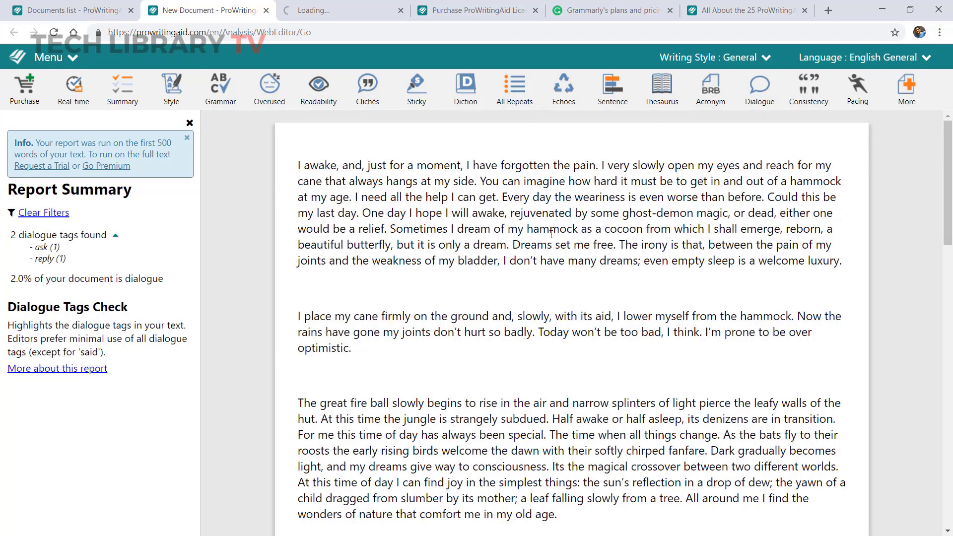
scroll(down, 3)
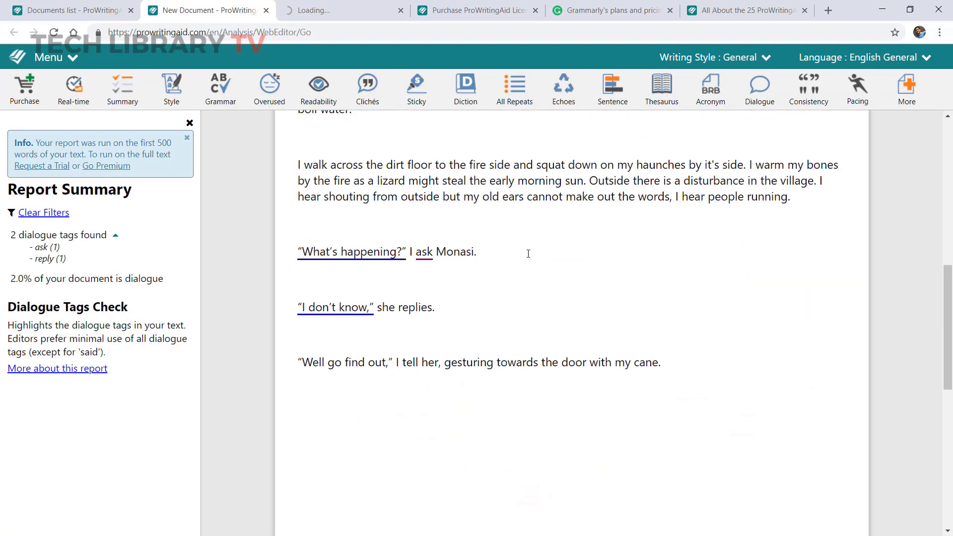
double_click(352, 251)
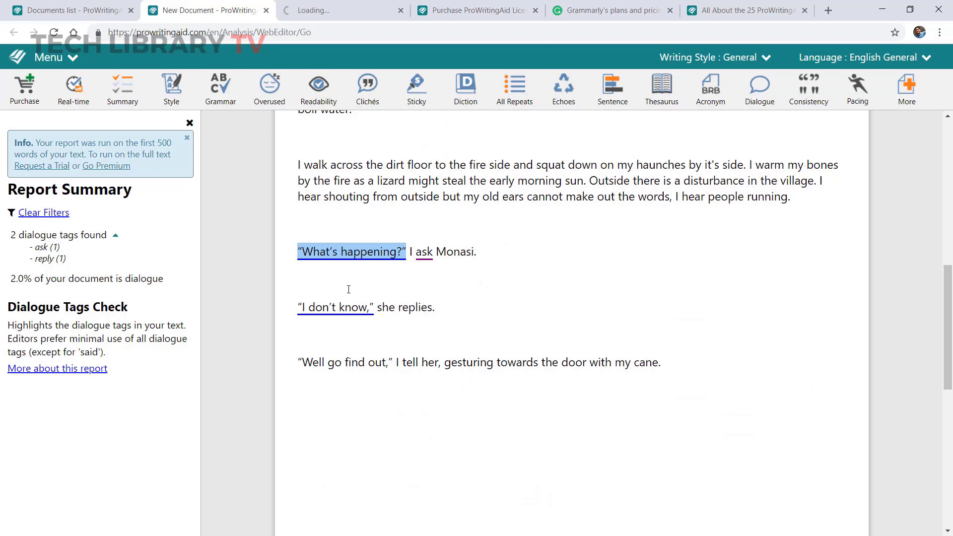
click(500, 195)
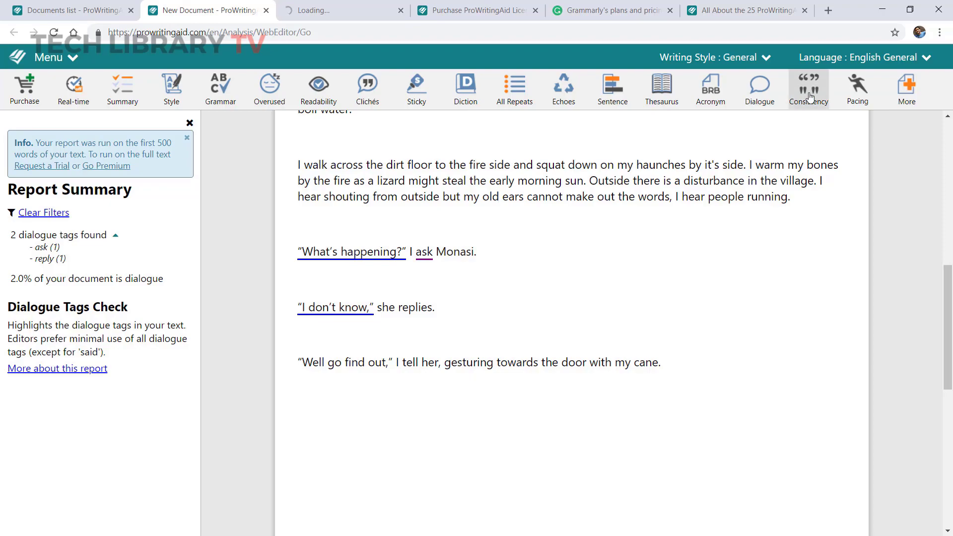
click(807, 89)
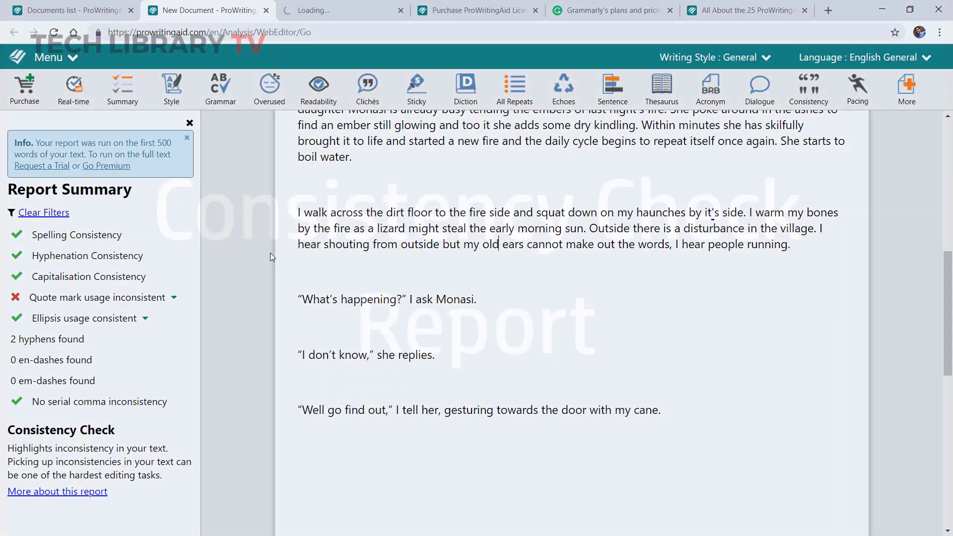
- Expand the quote-mark inconsistency and jump to the straight apostrophe in 'it's'
click(101, 297)
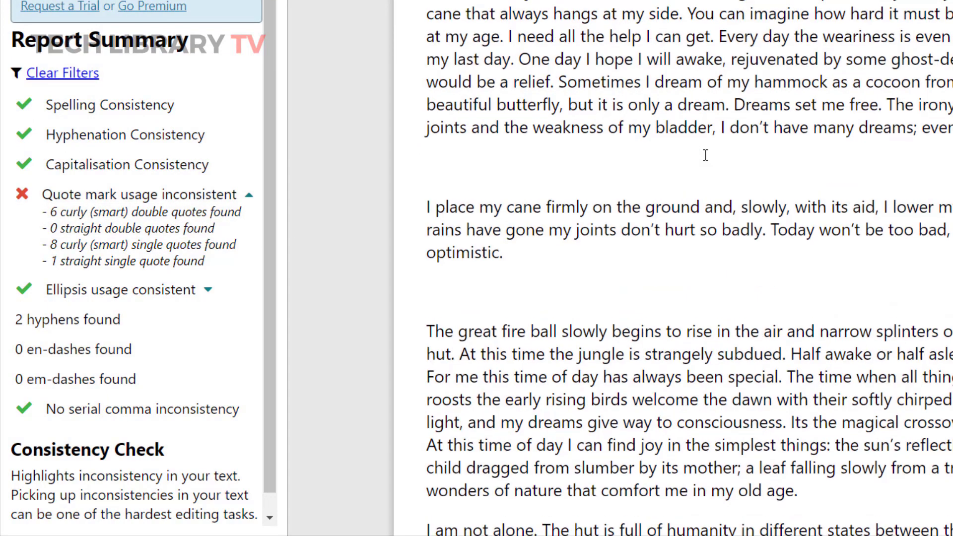
scroll(down, 3)
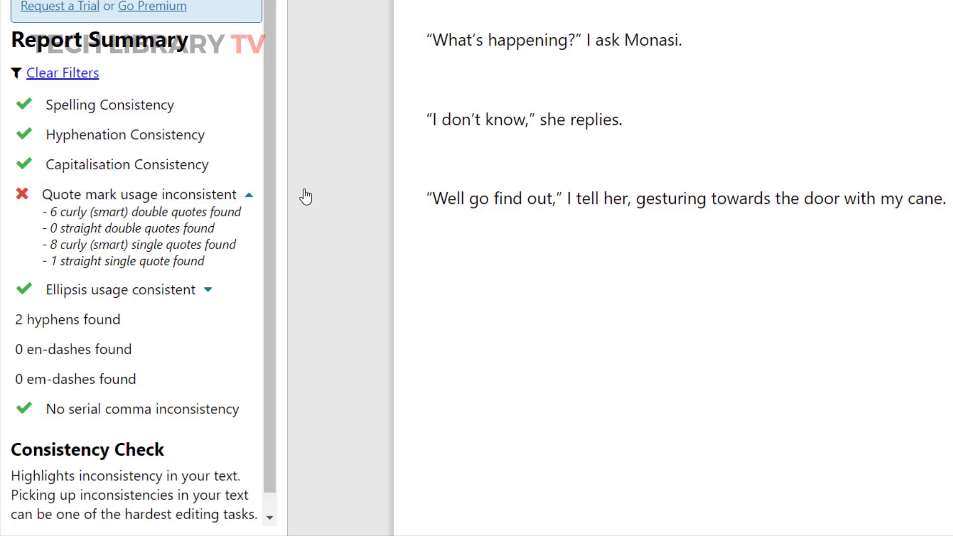
click(252, 194)
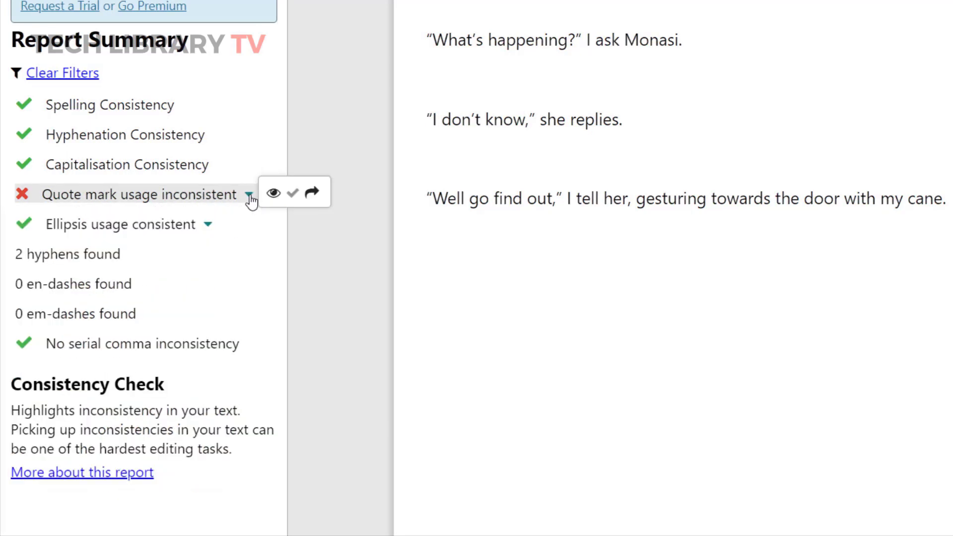
click(250, 195)
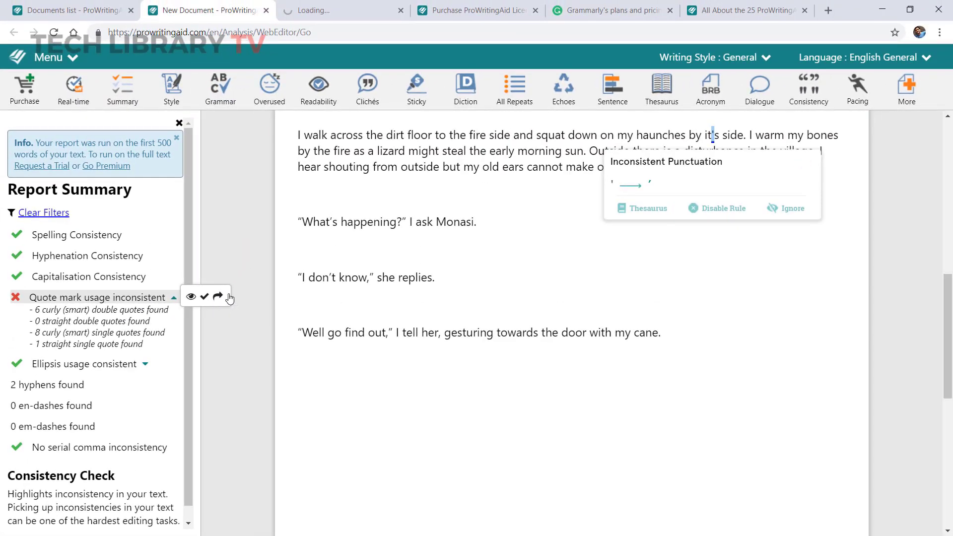
- Run the Pacing check showing 0 slow paragraphs, then list the additional reports
scroll(down, 3)
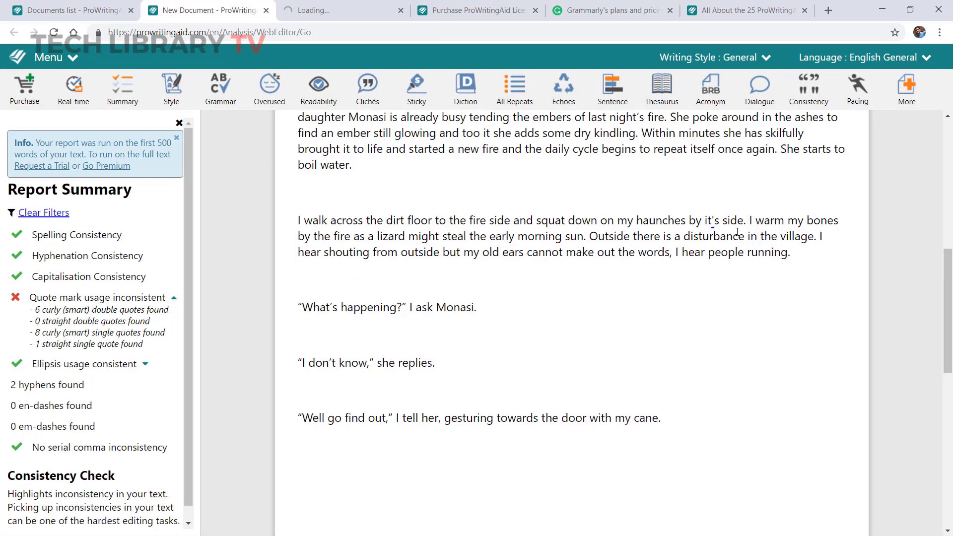
click(858, 90)
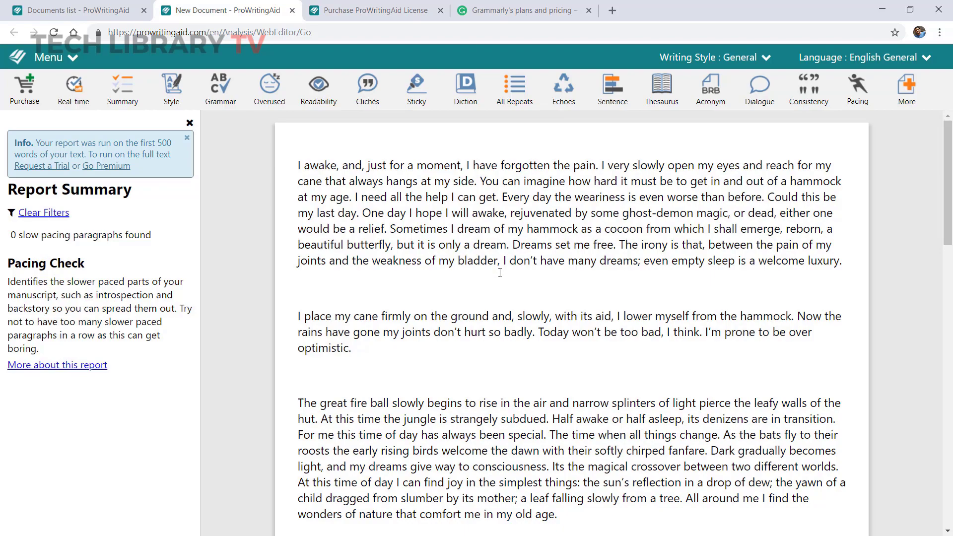
mouse_move(870, 138)
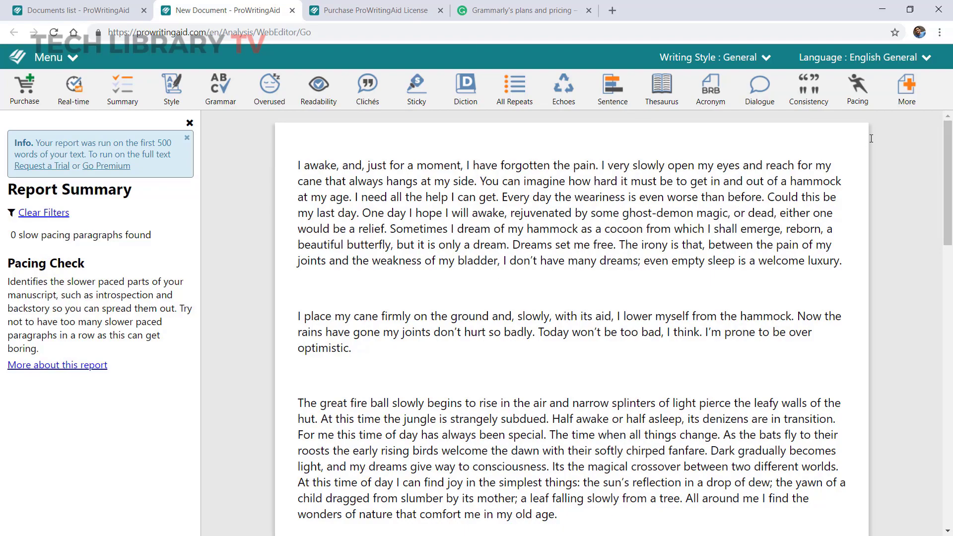
click(905, 89)
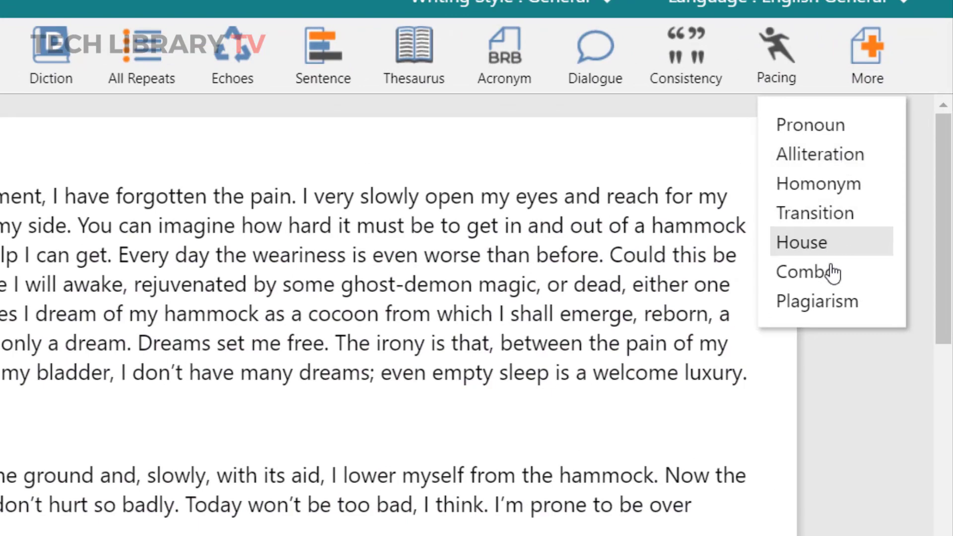
mouse_move(827, 271)
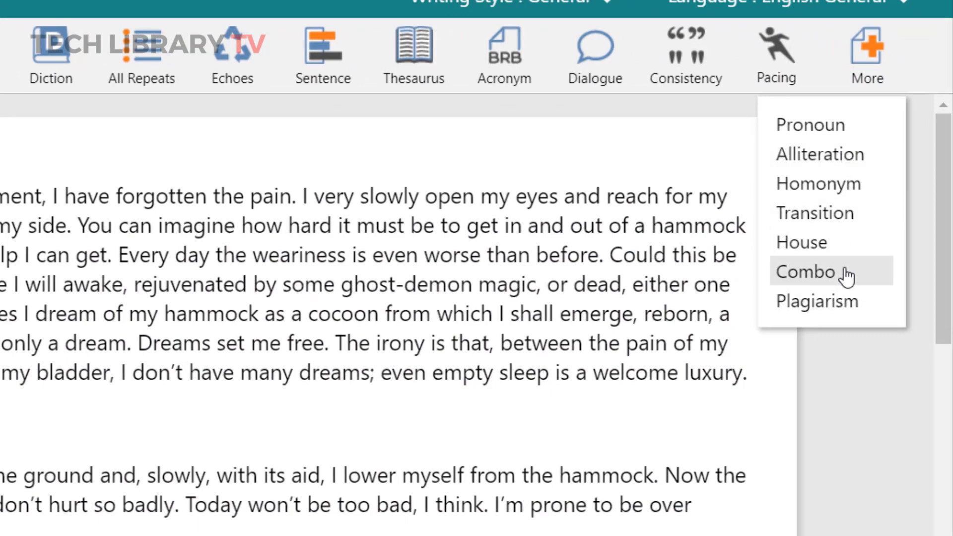
- Run the Combo report from the additional reports list
click(807, 272)
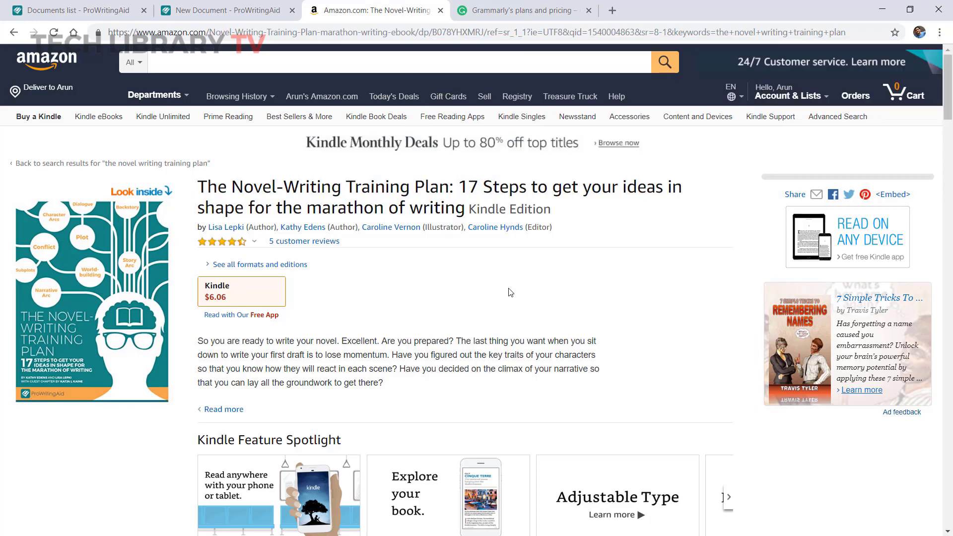
- Switch from the Amazon ebook page to ProWritingAid's grammar checking API page
click(223, 10)
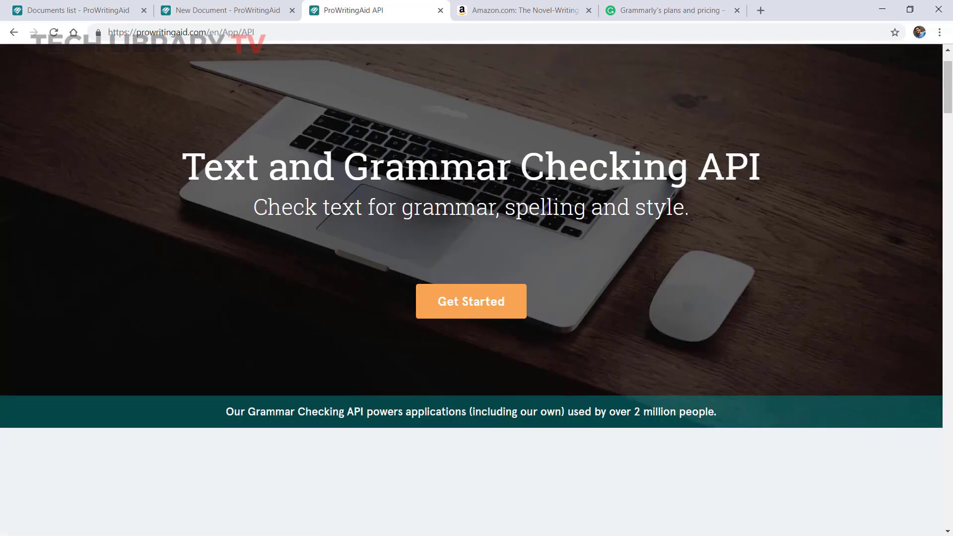
scroll(down, 3)
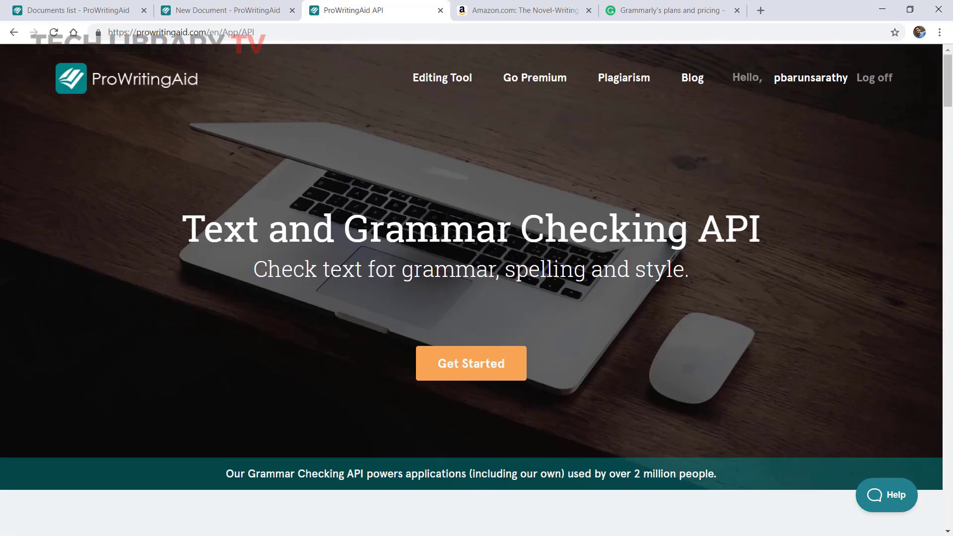
mouse_move(639, 163)
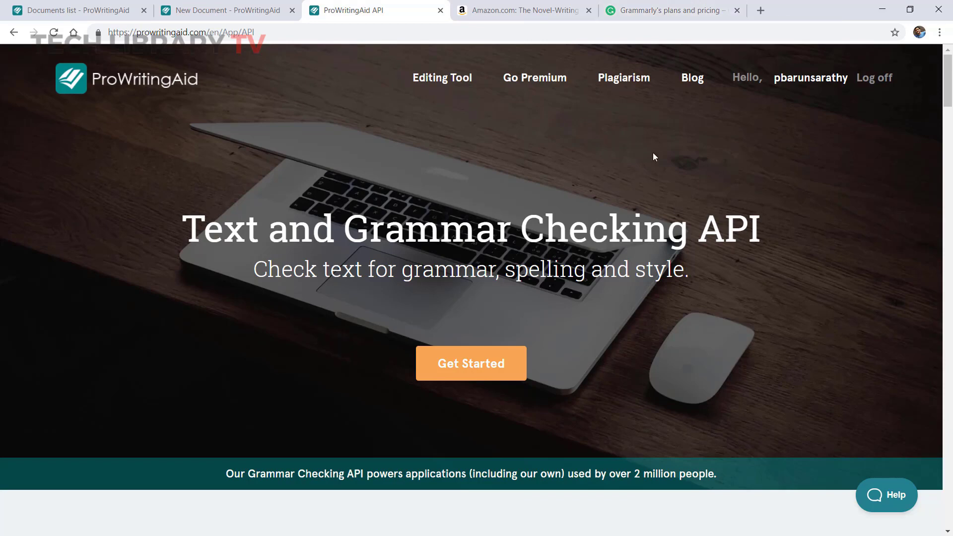
scroll(down, 3)
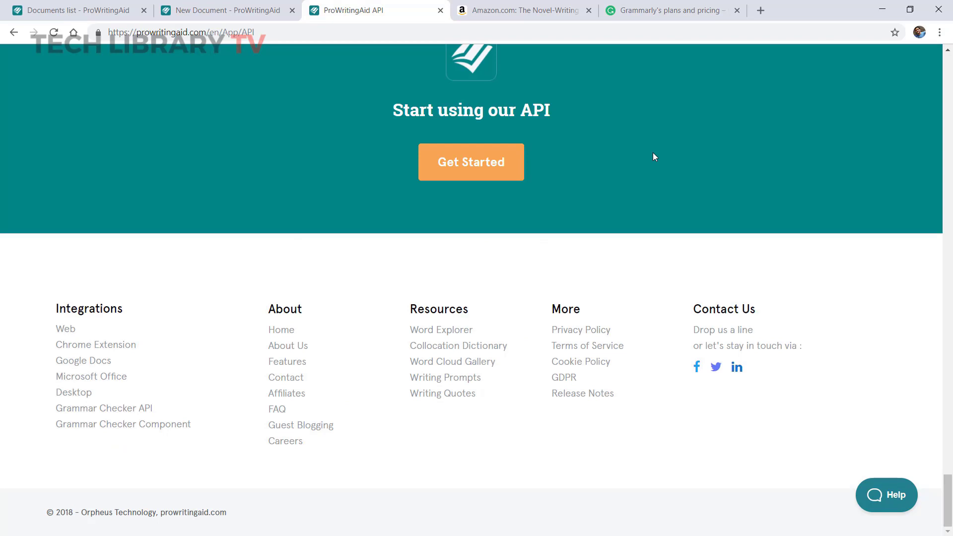
mouse_move(125, 305)
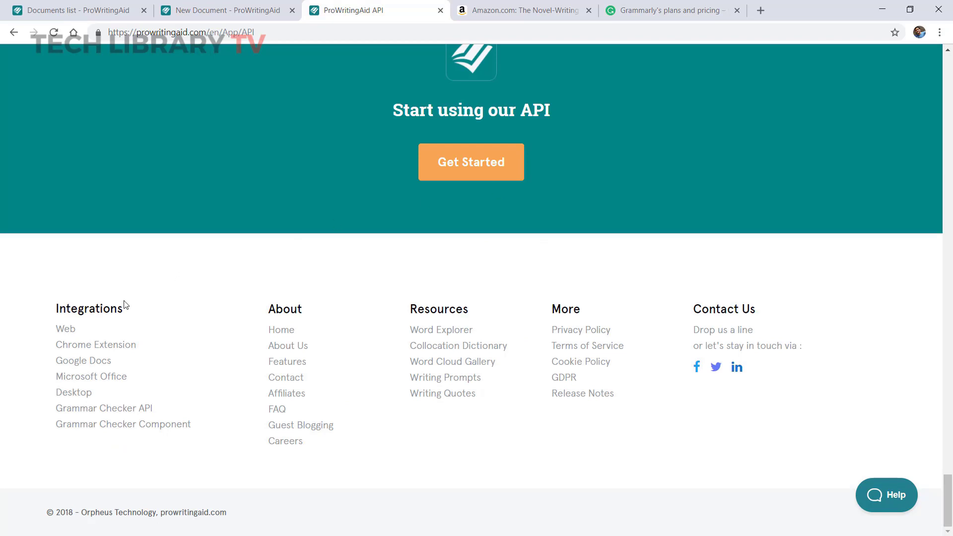
mouse_move(141, 294)
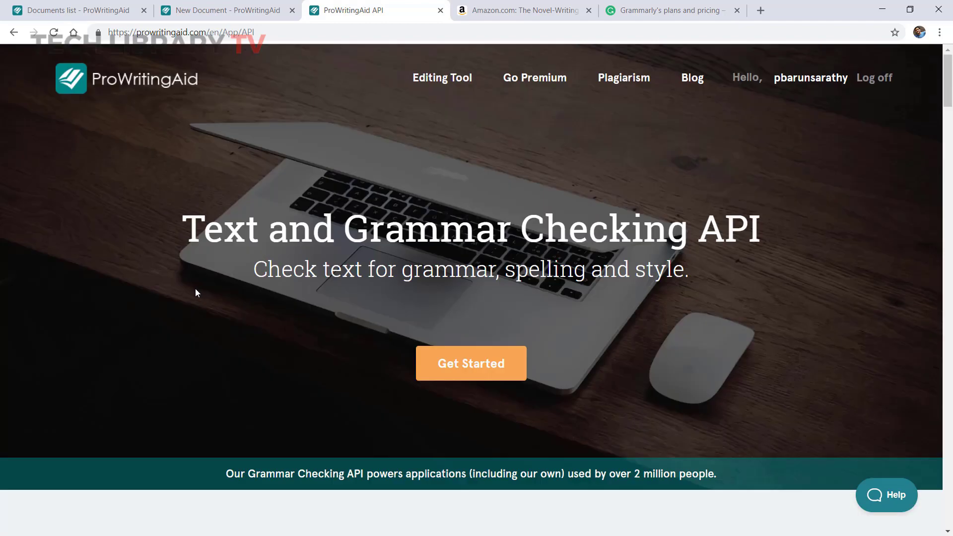
mouse_move(502, 122)
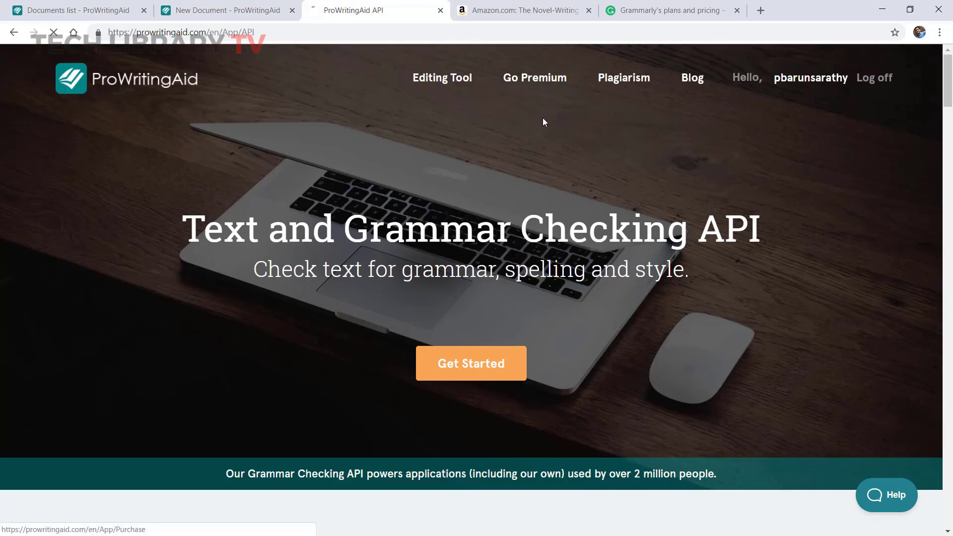
- Open Go Premium and scroll through academic pricing and bulk purchasing to the footer
click(470, 363)
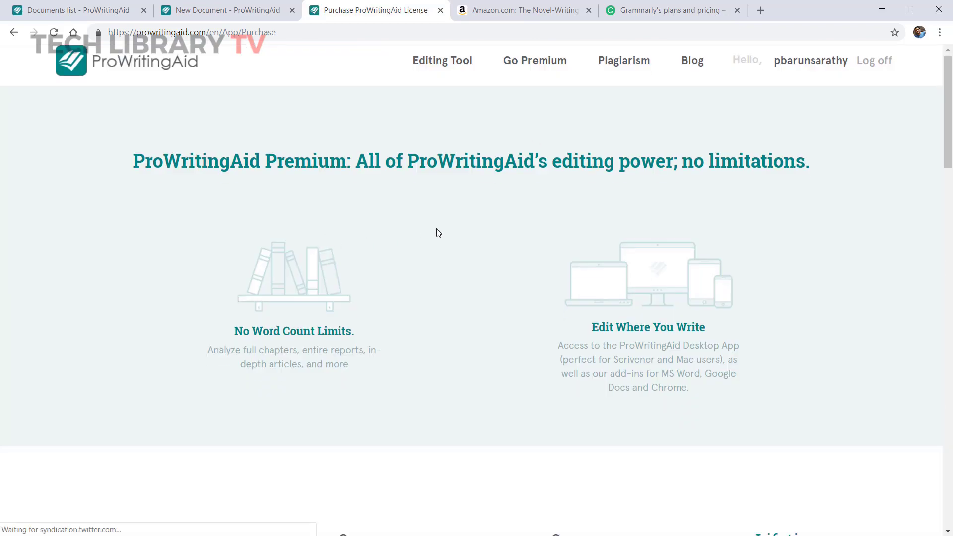
scroll(down, 3)
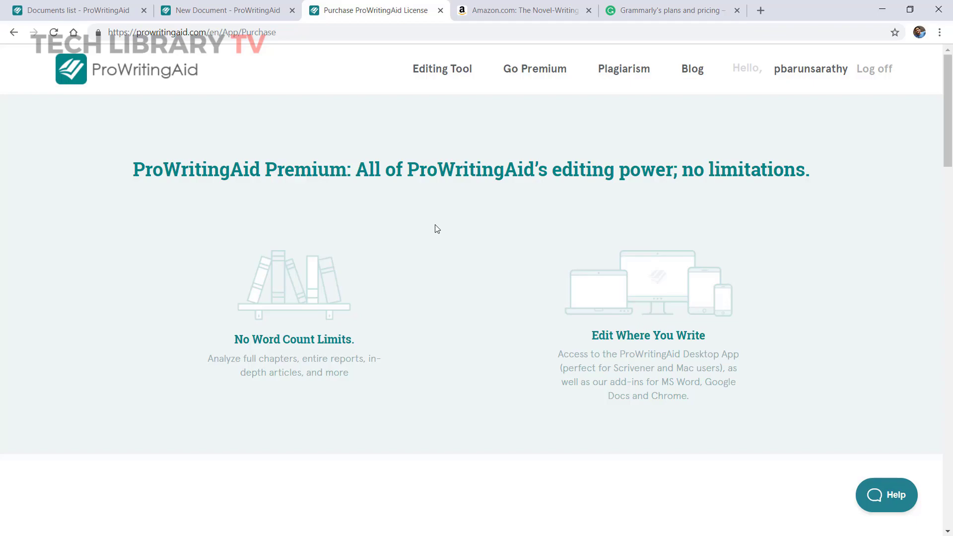
scroll(down, 3)
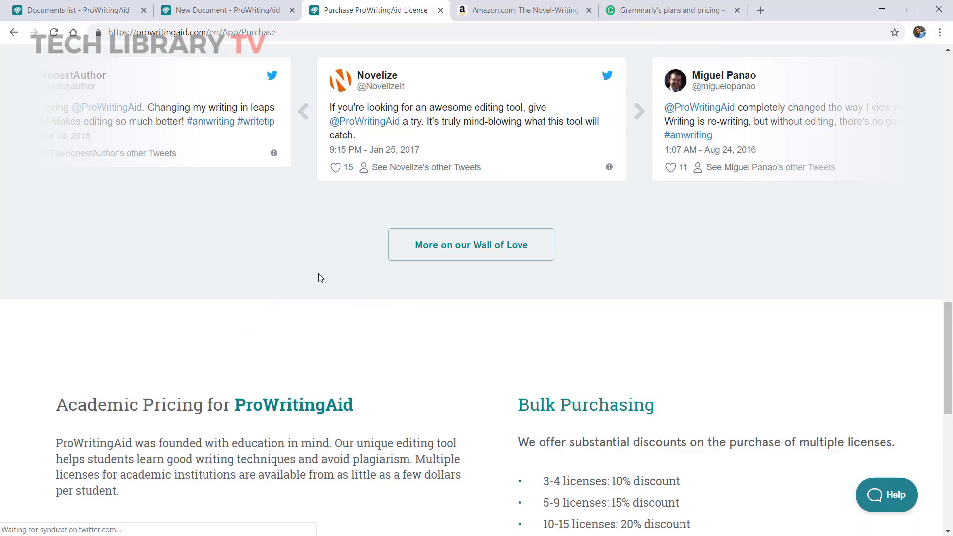
scroll(down, 3)
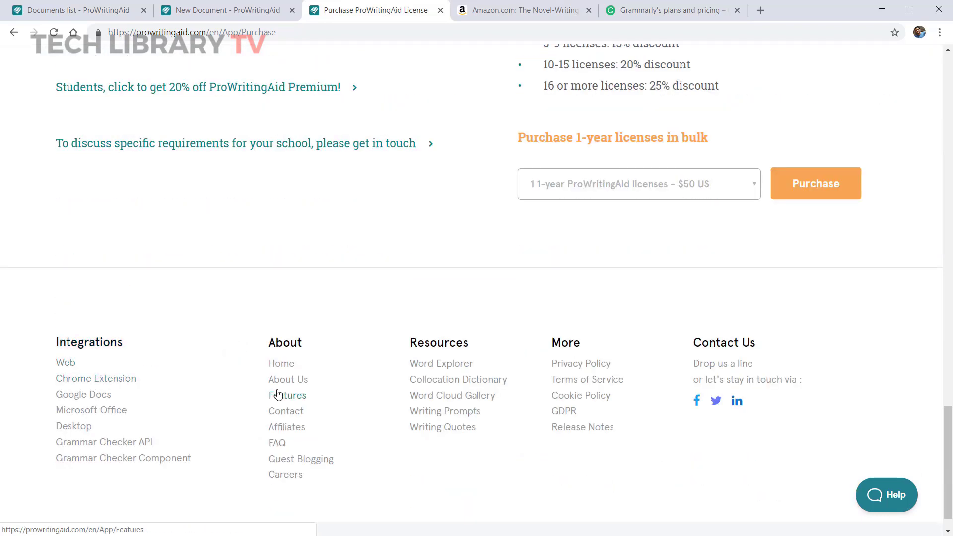
- Scroll the Features page to 'Better integrations save you time' and open its Learn More
click(288, 395)
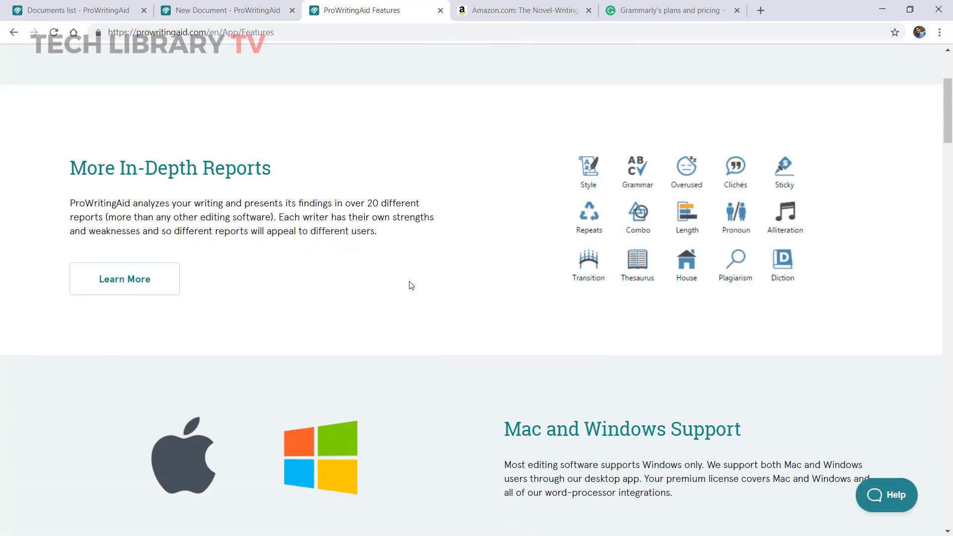
scroll(down, 3)
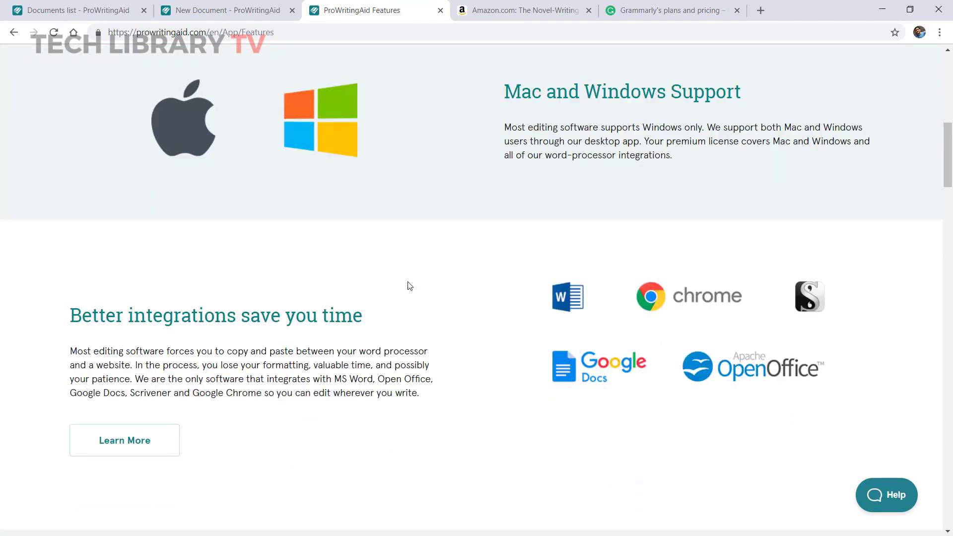
scroll(down, 3)
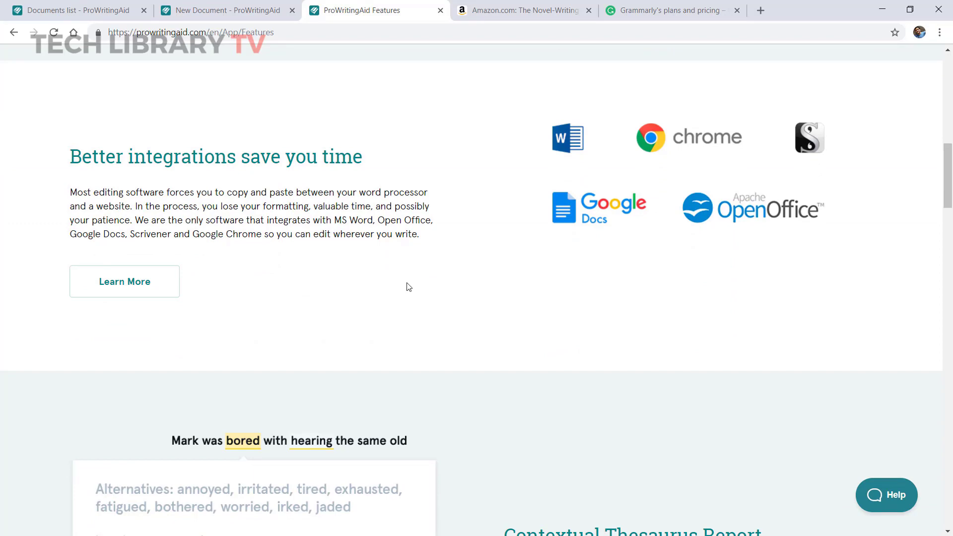
click(124, 281)
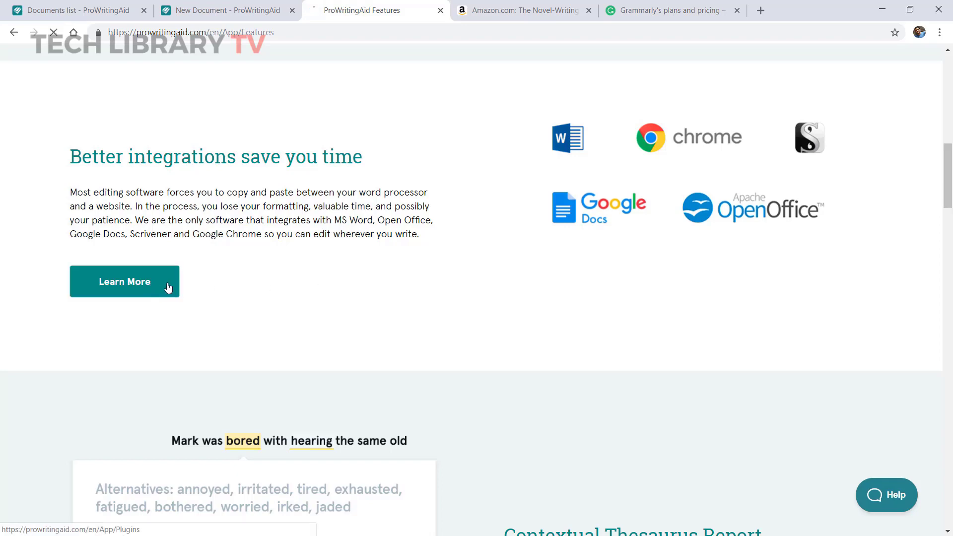
- Scroll the Integrations page past Word, Chrome, Google Docs and Scrivener to the footer
click(124, 282)
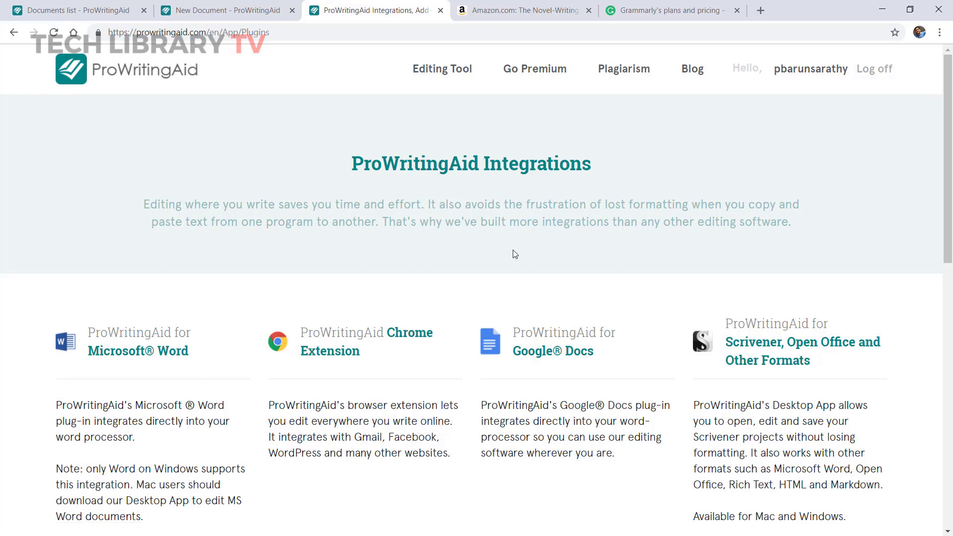
scroll(down, 3)
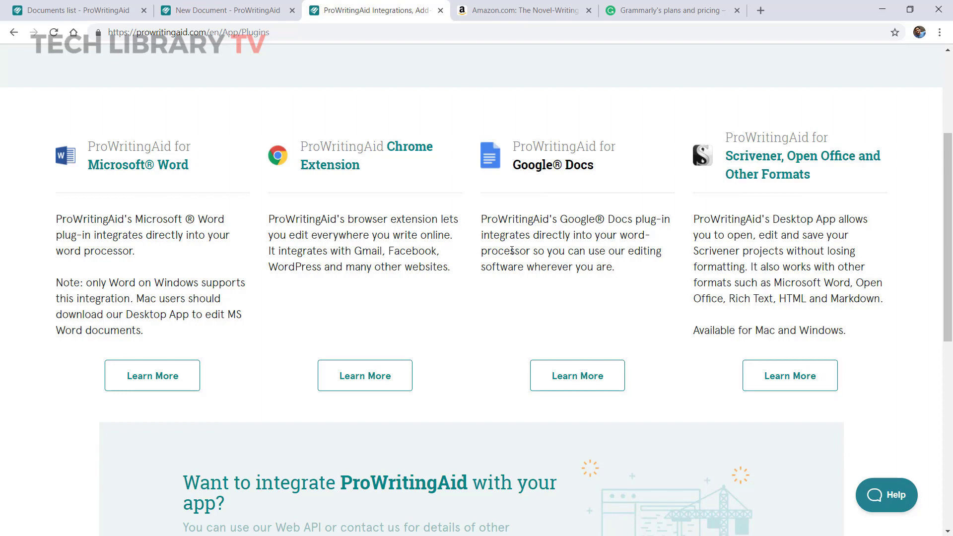
scroll(down, 3)
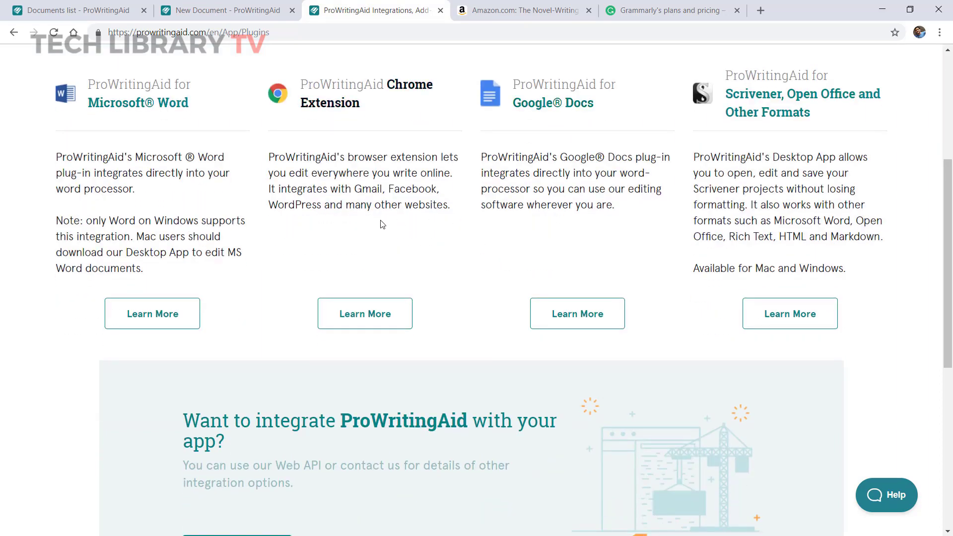
mouse_move(377, 224)
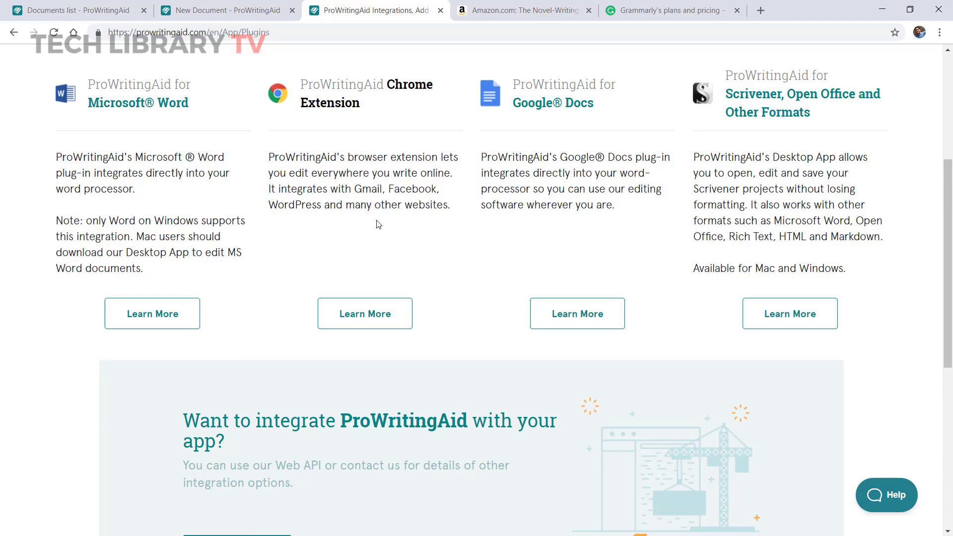
scroll(down, 3)
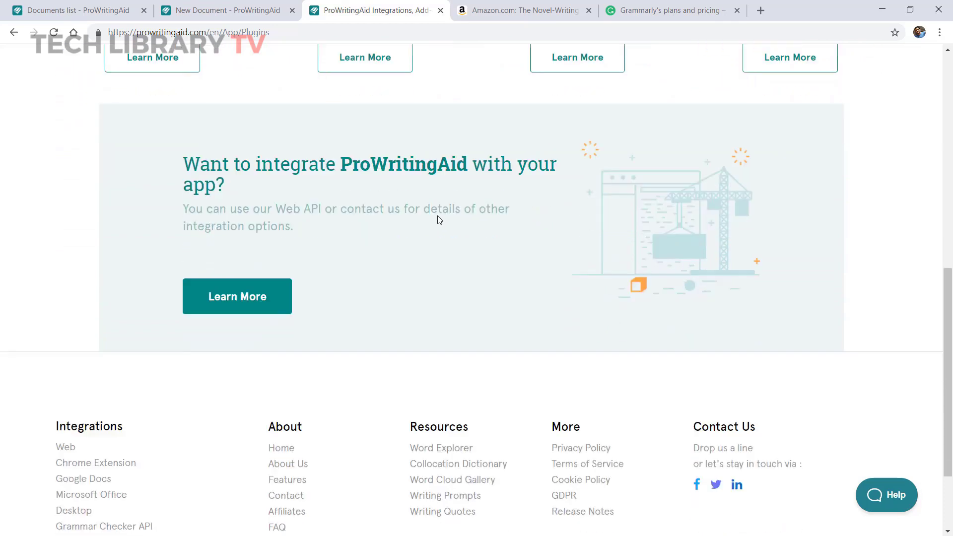
scroll(down, 3)
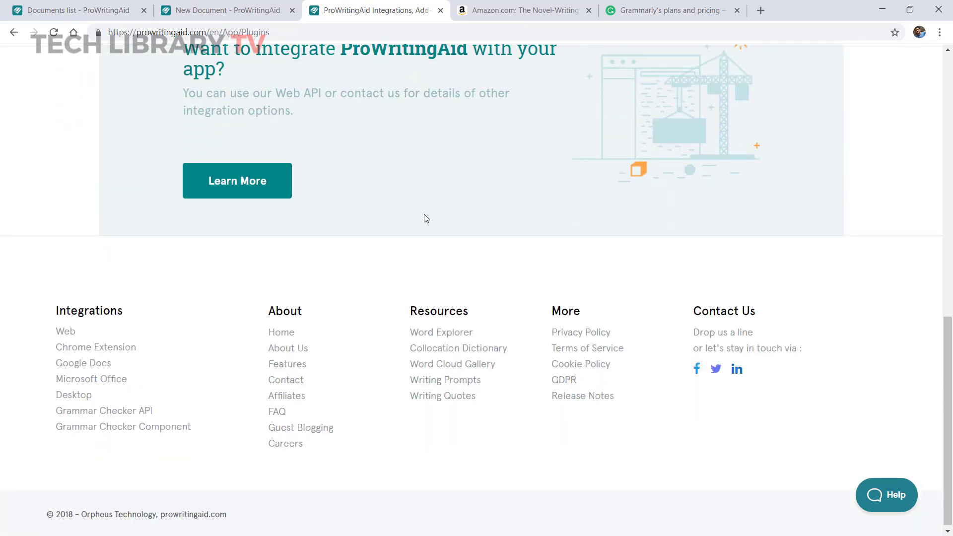
mouse_move(491, 209)
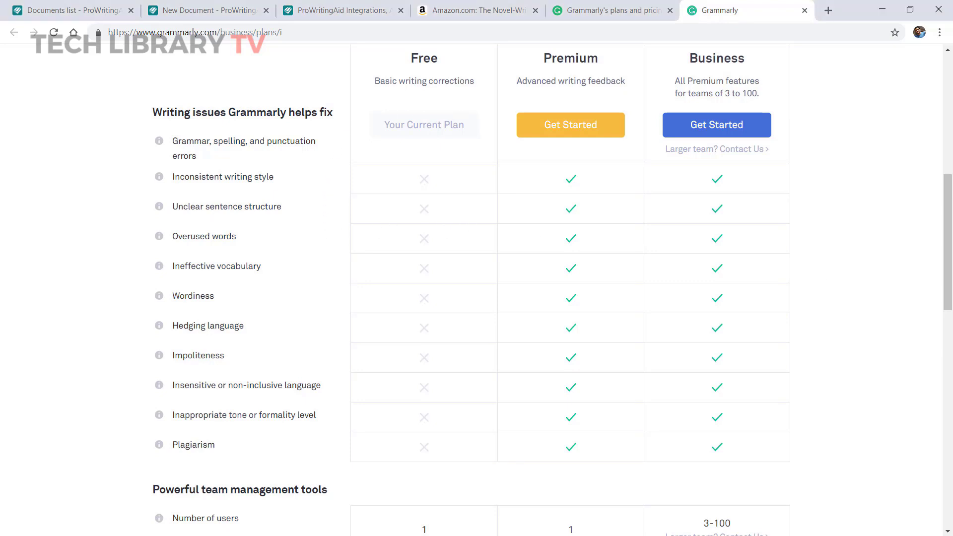
- View ProWritingAid's 1-year to Lifetime license prices, then the FAQ's Mac support answers
click(365, 10)
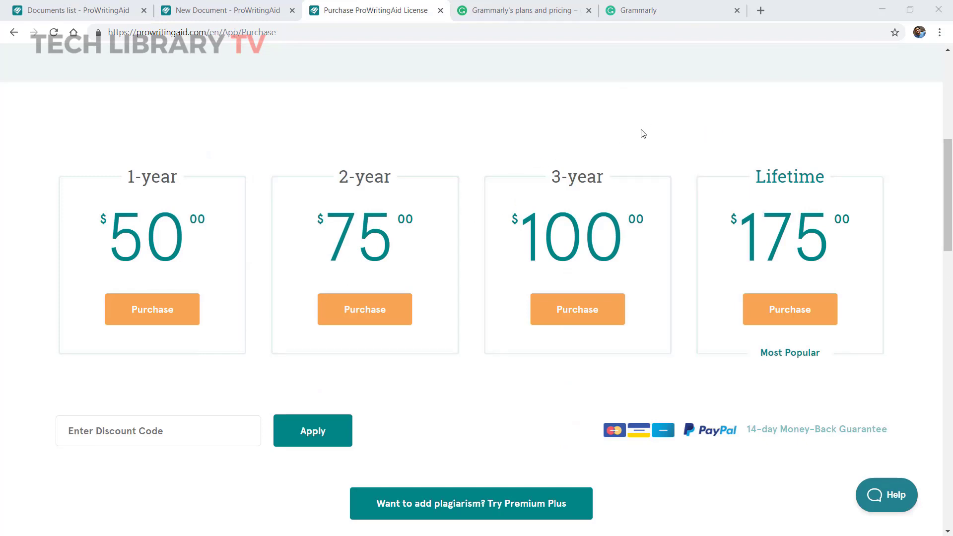
click(520, 10)
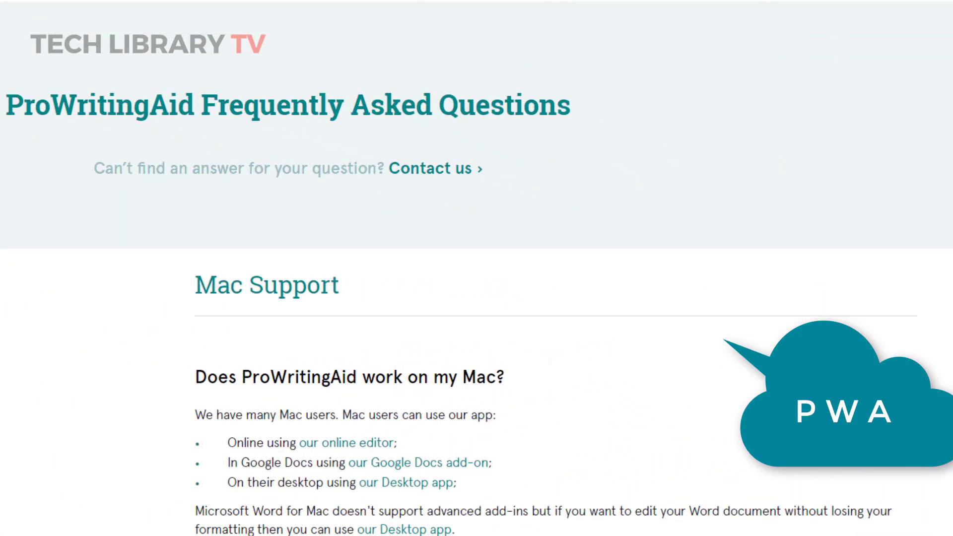
- Scroll the story to the paragraph about placing a cane firmly on the ground
scroll(down, 3)
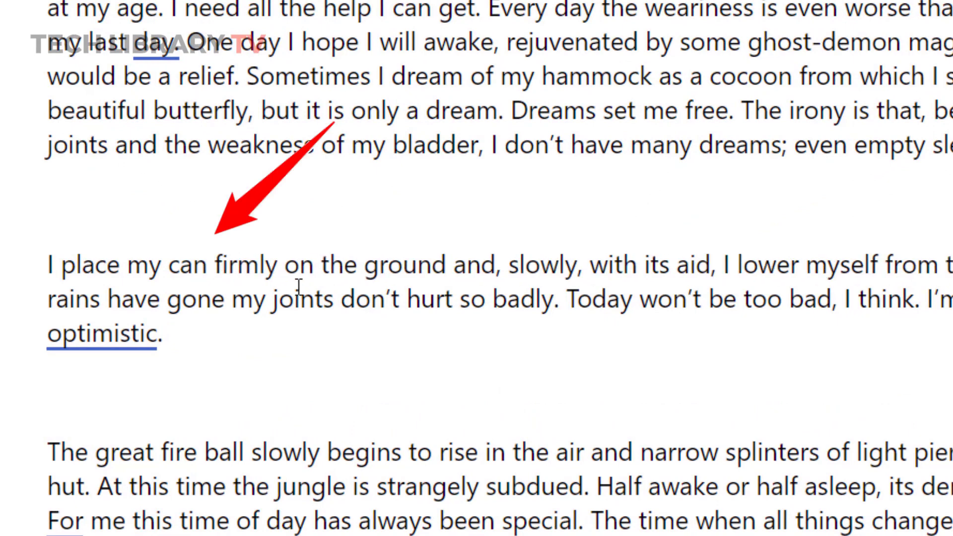
- Highlight the misspelled word 'can' in the story, then deselect it
double_click(190, 265)
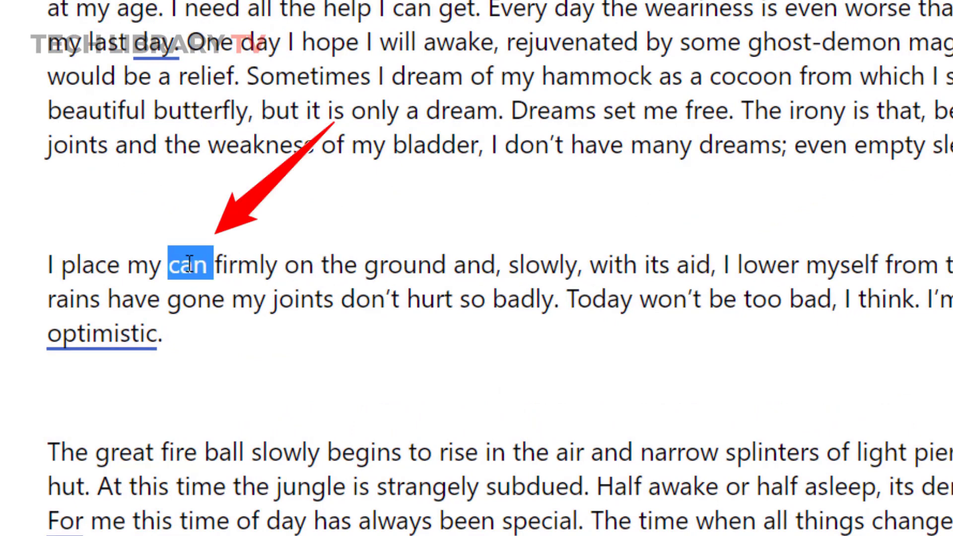
click(209, 265)
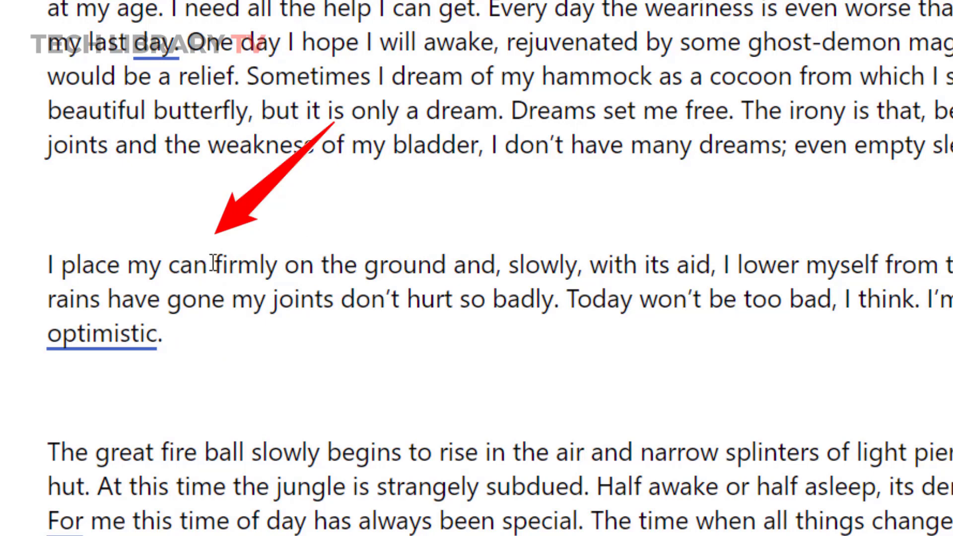
click(207, 265)
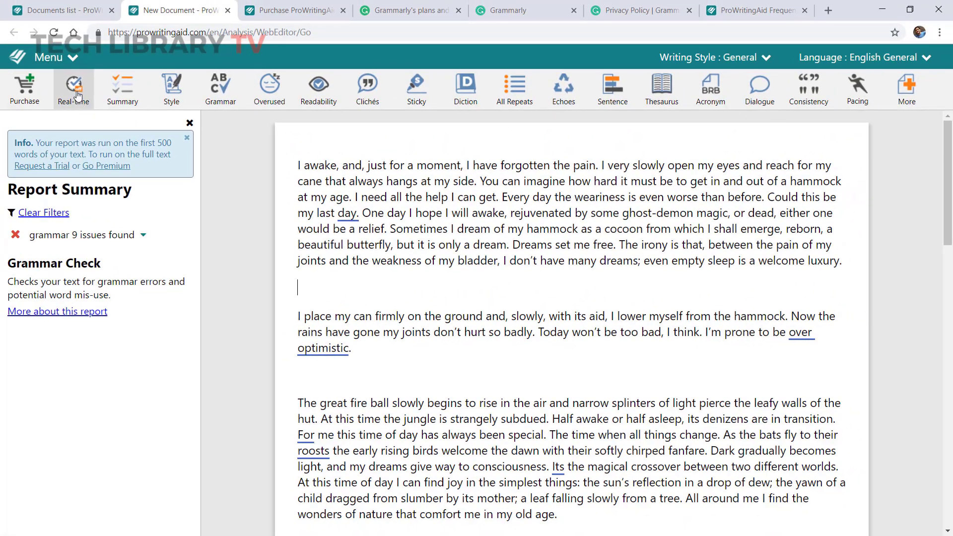
- Check the Summary report, return to the 9-issue grammar check, and reopen the FAQ page
click(121, 88)
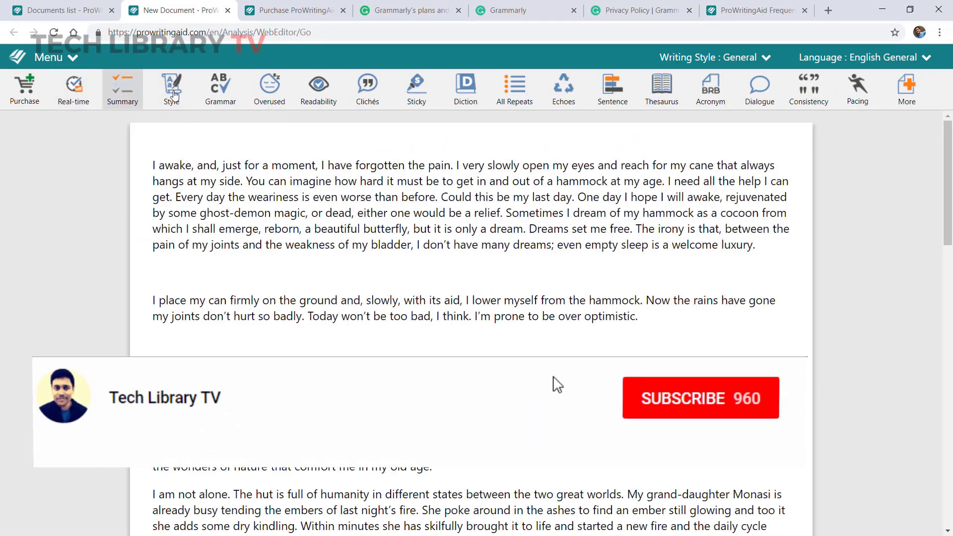
click(122, 89)
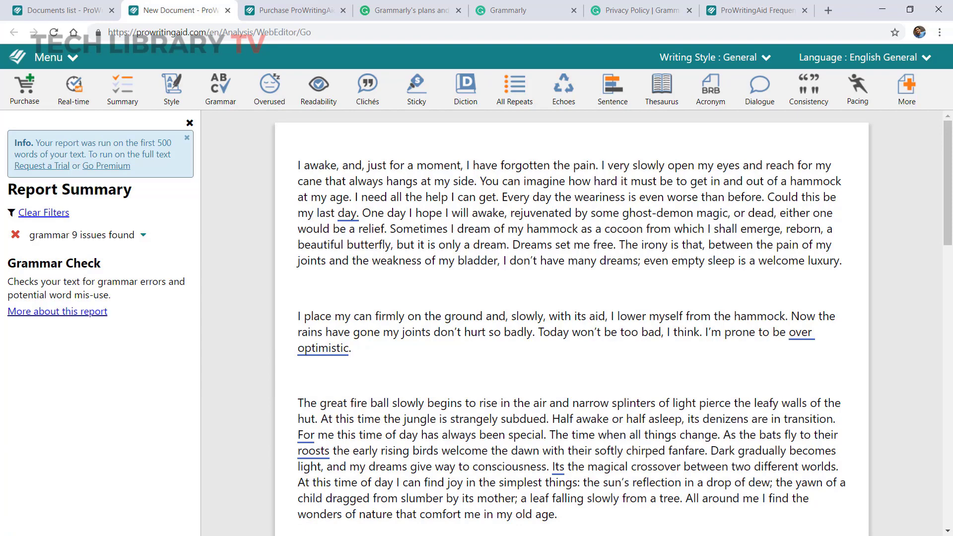
click(342, 261)
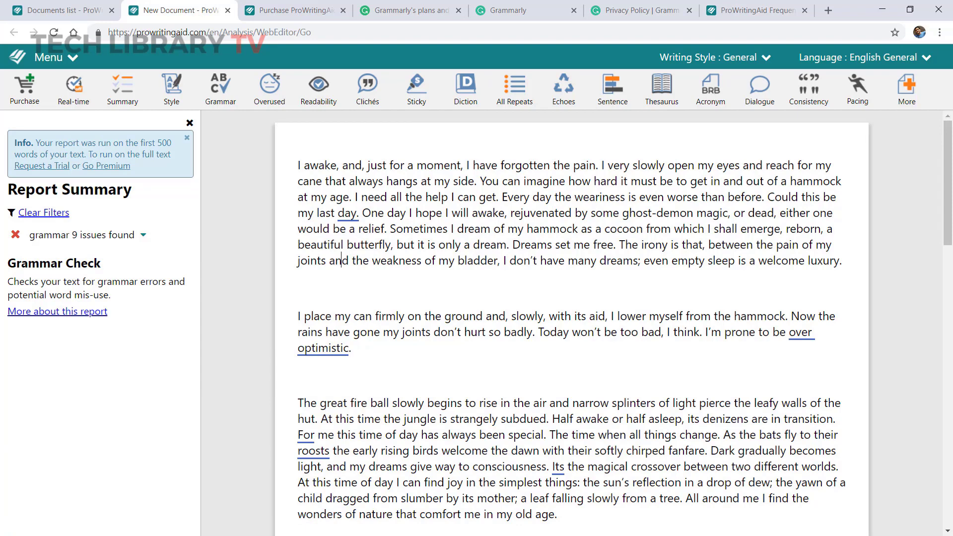
click(754, 11)
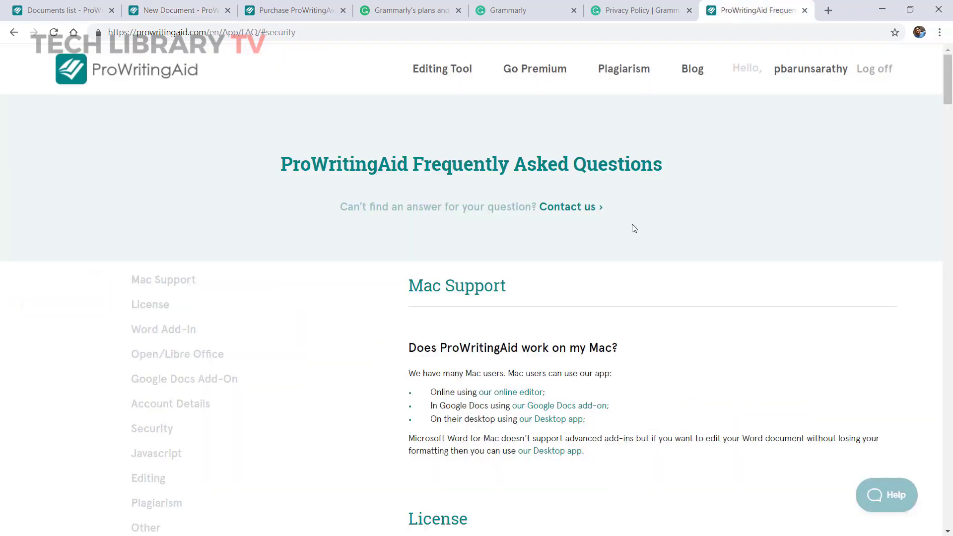
- From the FAQ footer Resources, glance at Writing Prompts and end on Word Explorer
scroll(down, 3)
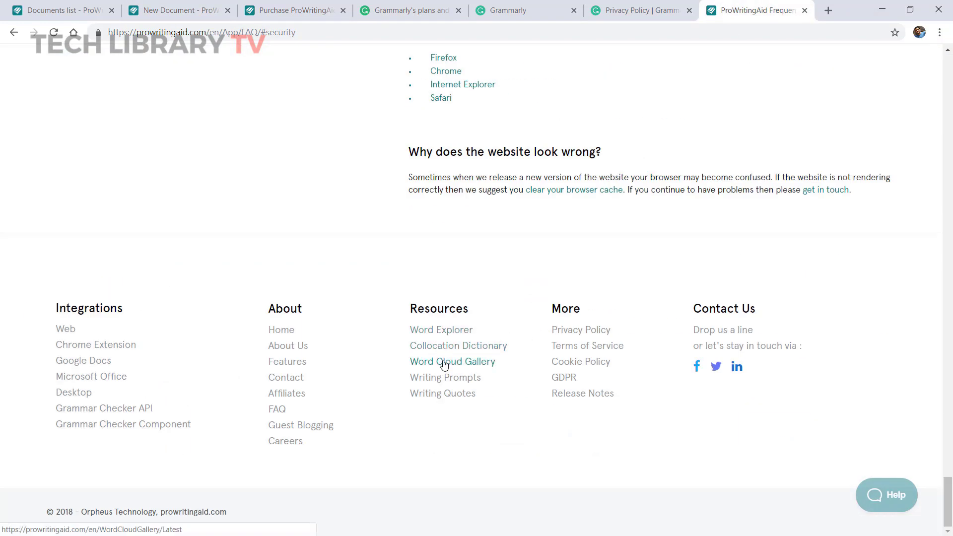
click(444, 377)
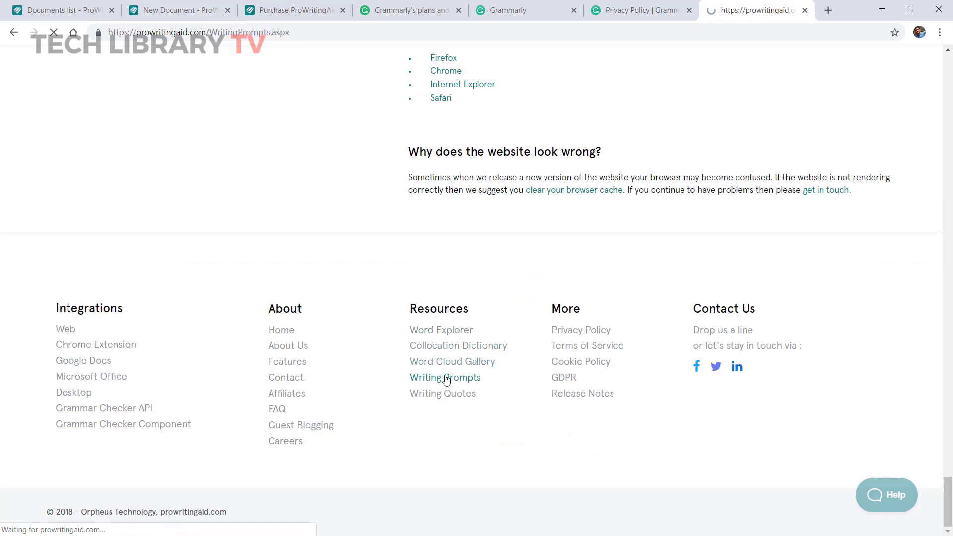
click(445, 377)
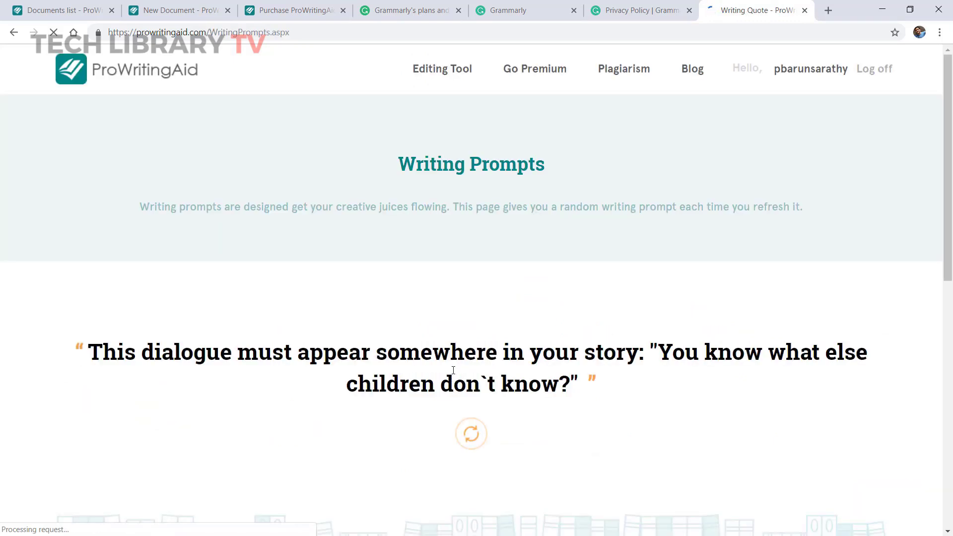
scroll(down, 3)
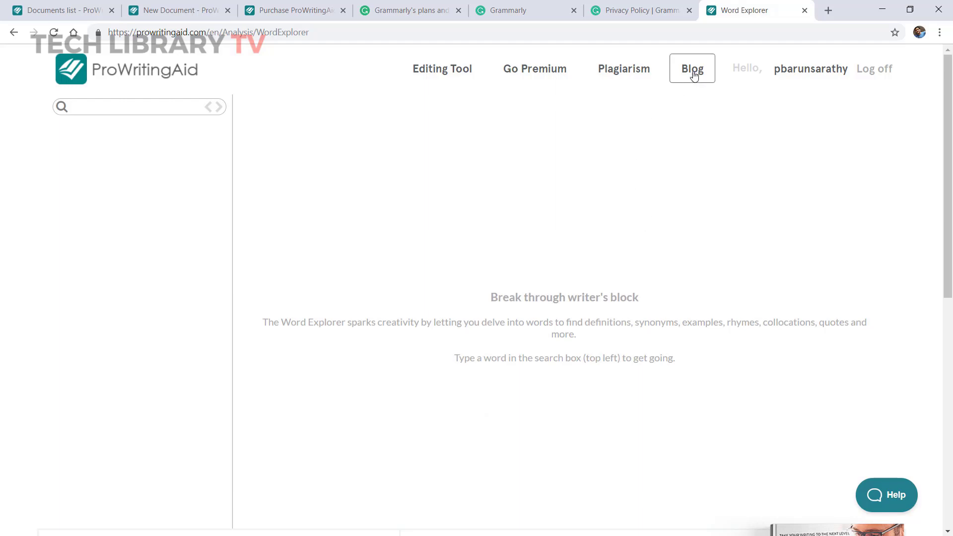
- Open the Blog and scroll to its five categories, including The Writing Process and Blogging
click(692, 68)
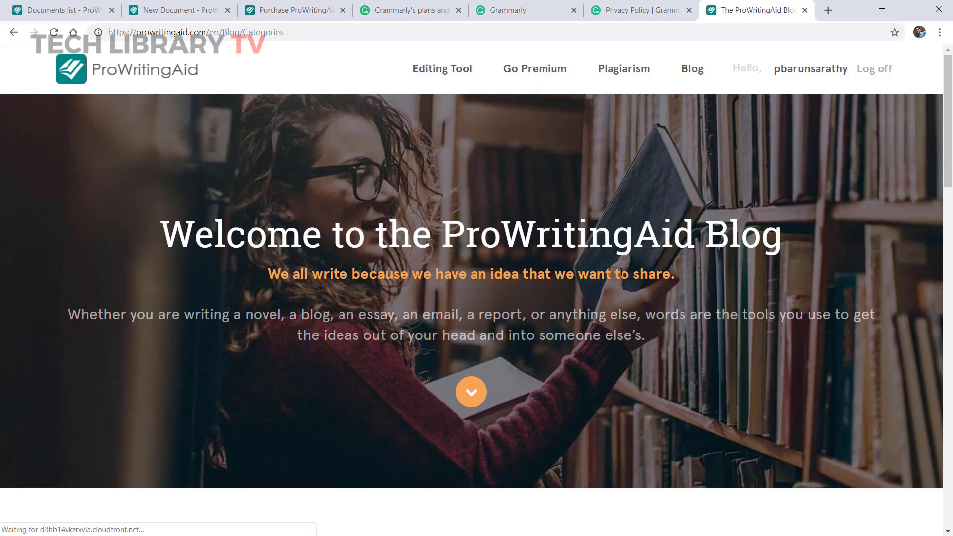
scroll(down, 3)
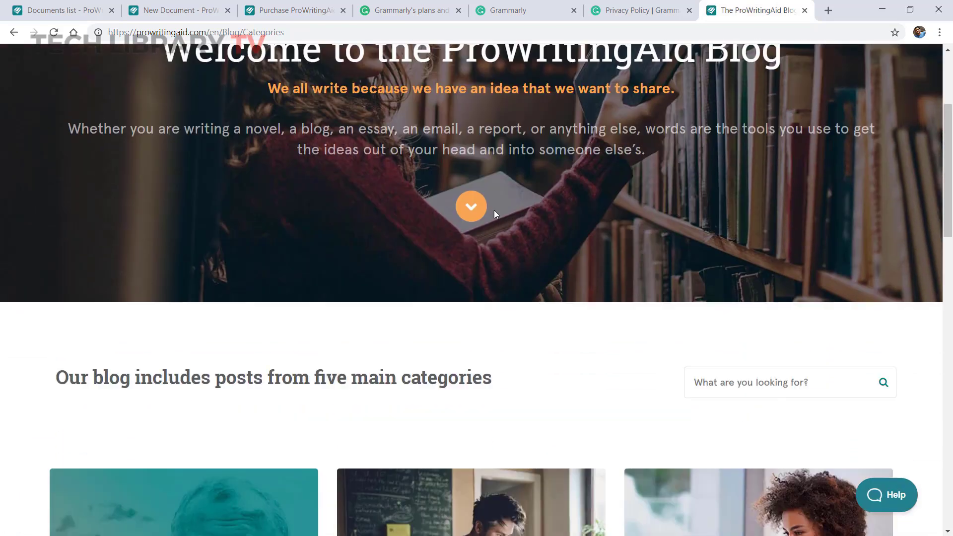
scroll(down, 3)
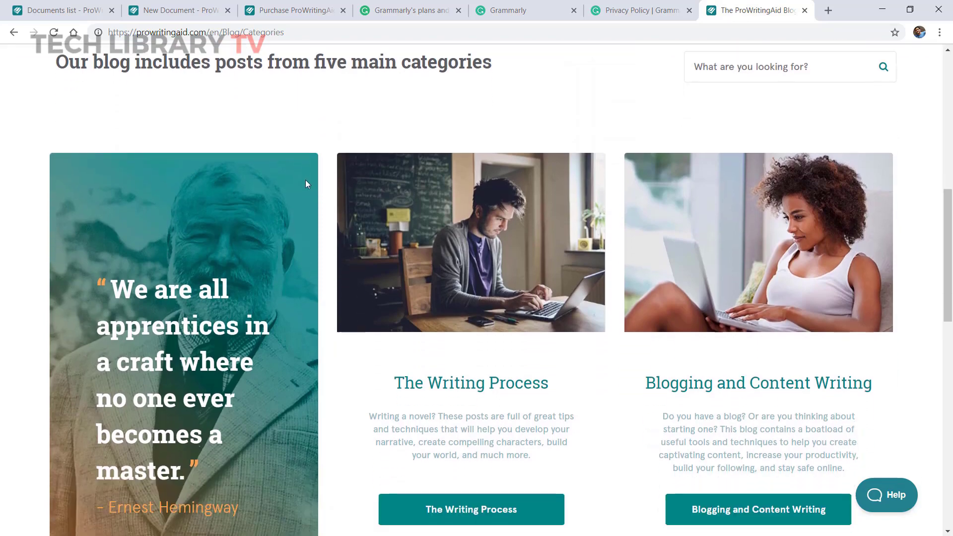